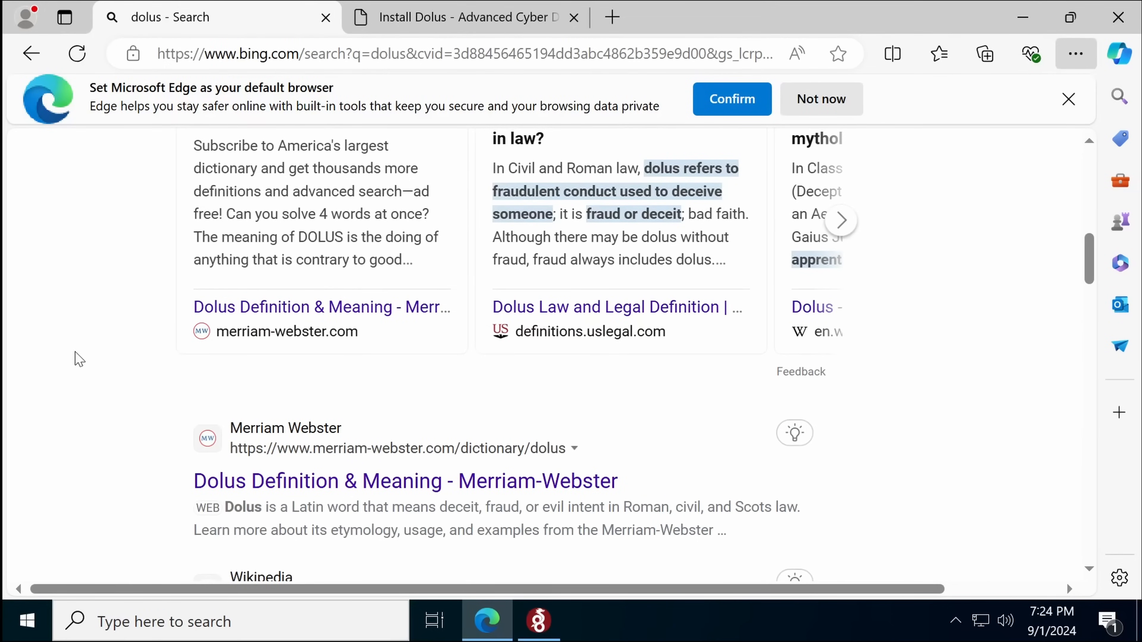
mouse_move(85, 301)
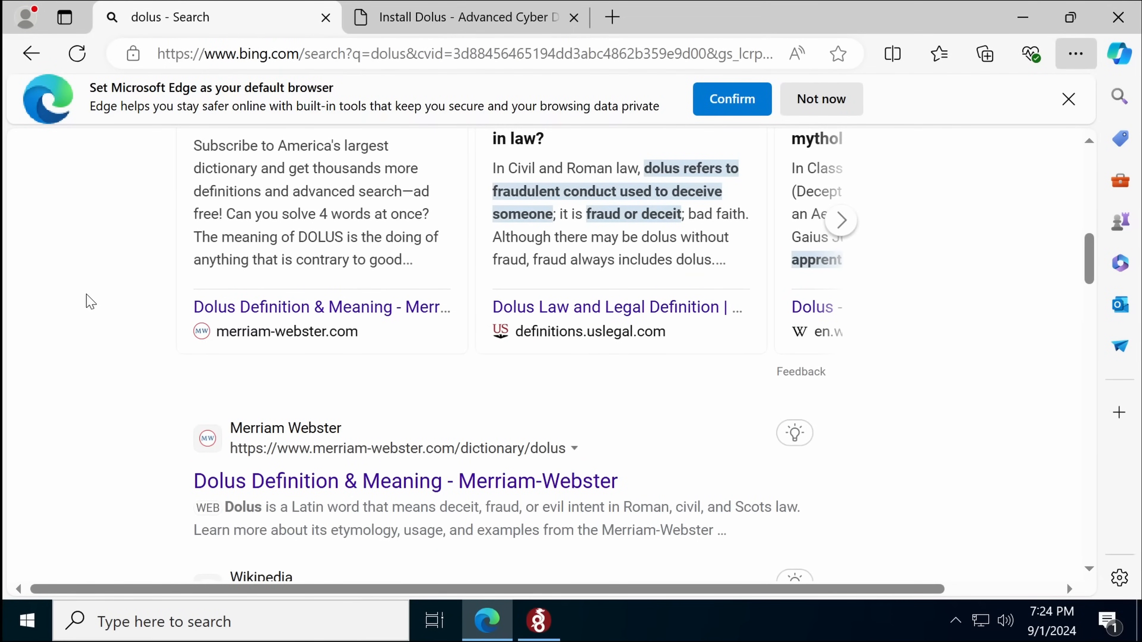
Scroll down the Dolus install page toward the Windows installer download.
scroll(down, 3)
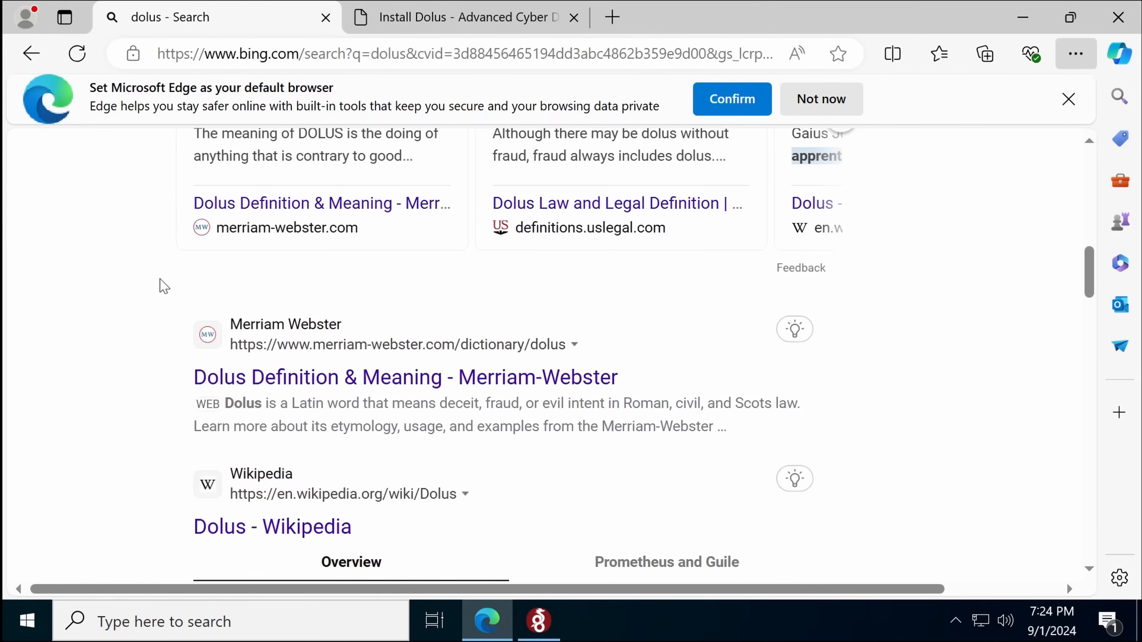
mouse_move(463, 408)
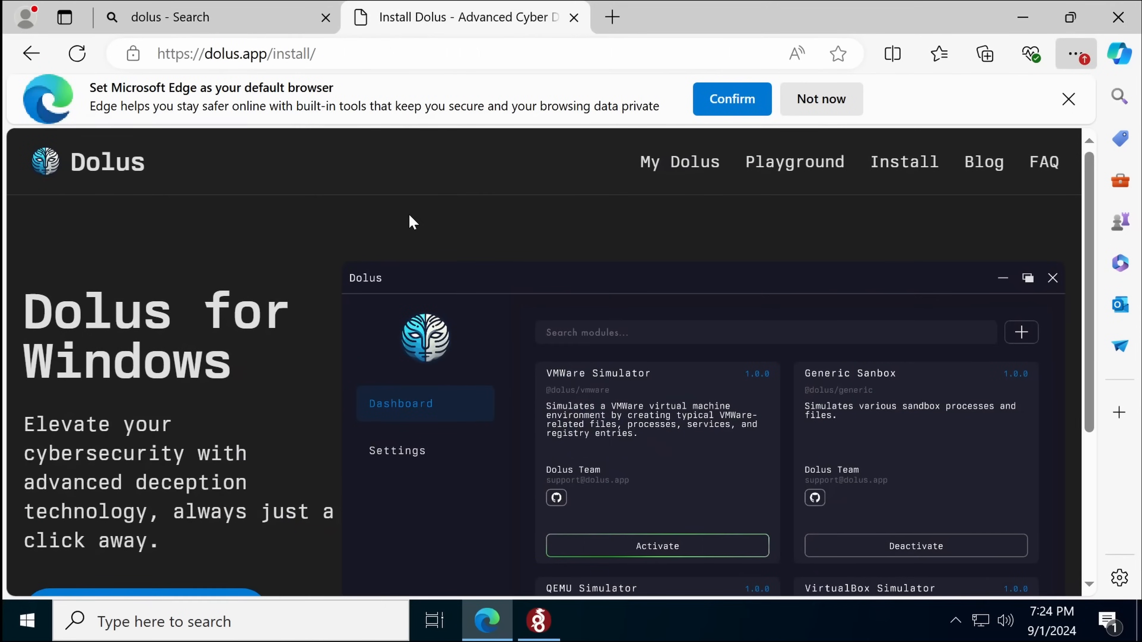
mouse_move(386, 231)
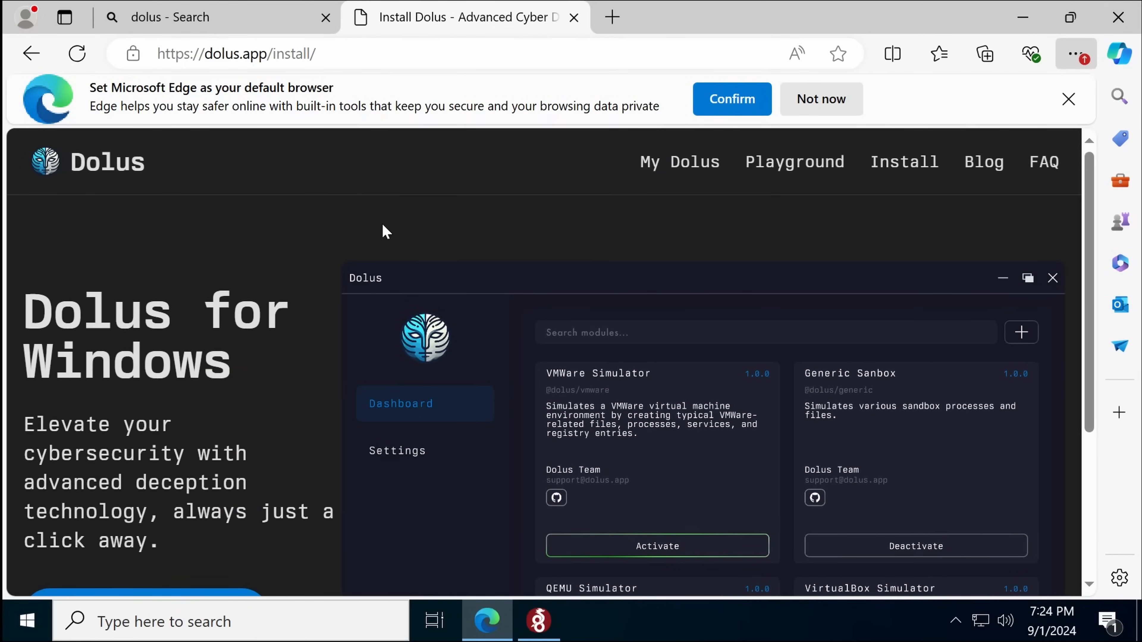
mouse_move(398, 231)
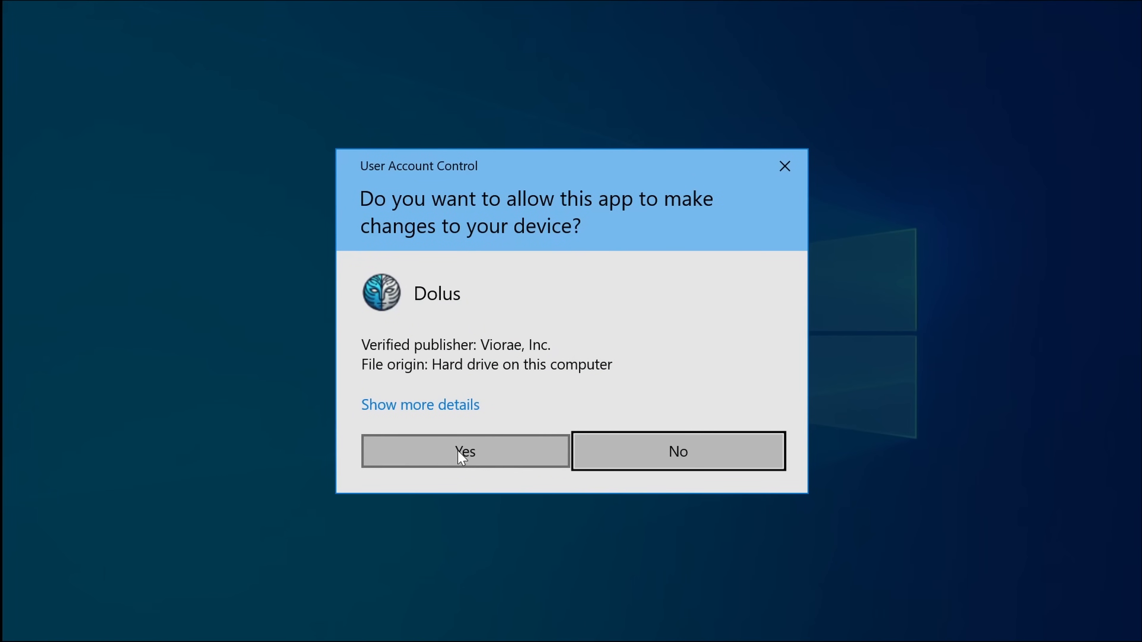
Allow the setup through User Account Control, wait for success, and close the installer.
click(464, 450)
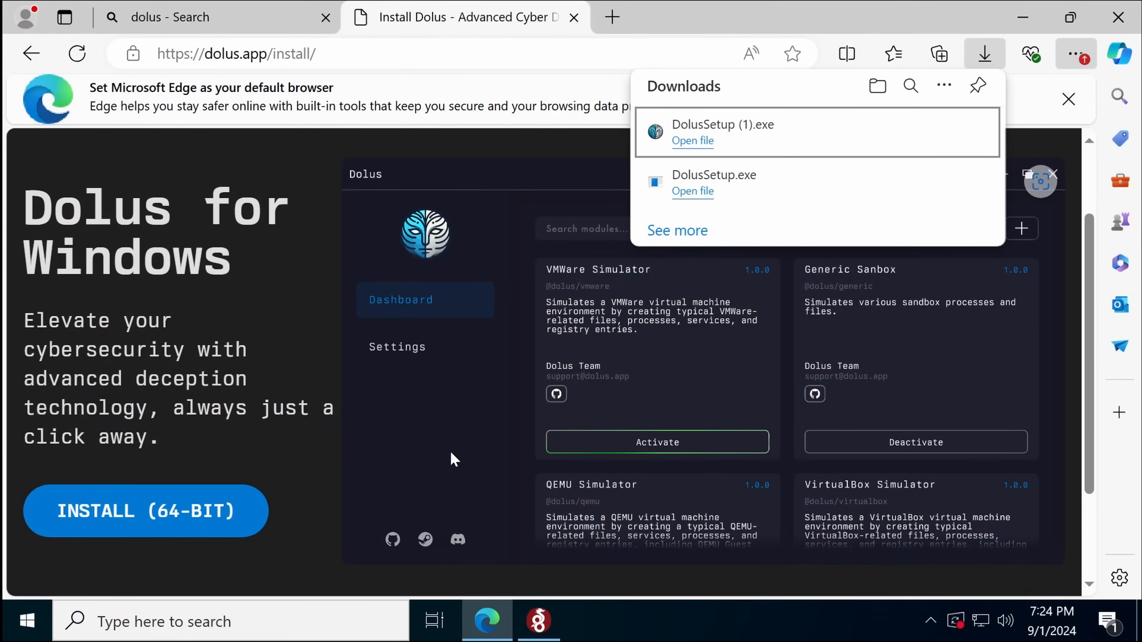
click(692, 141)
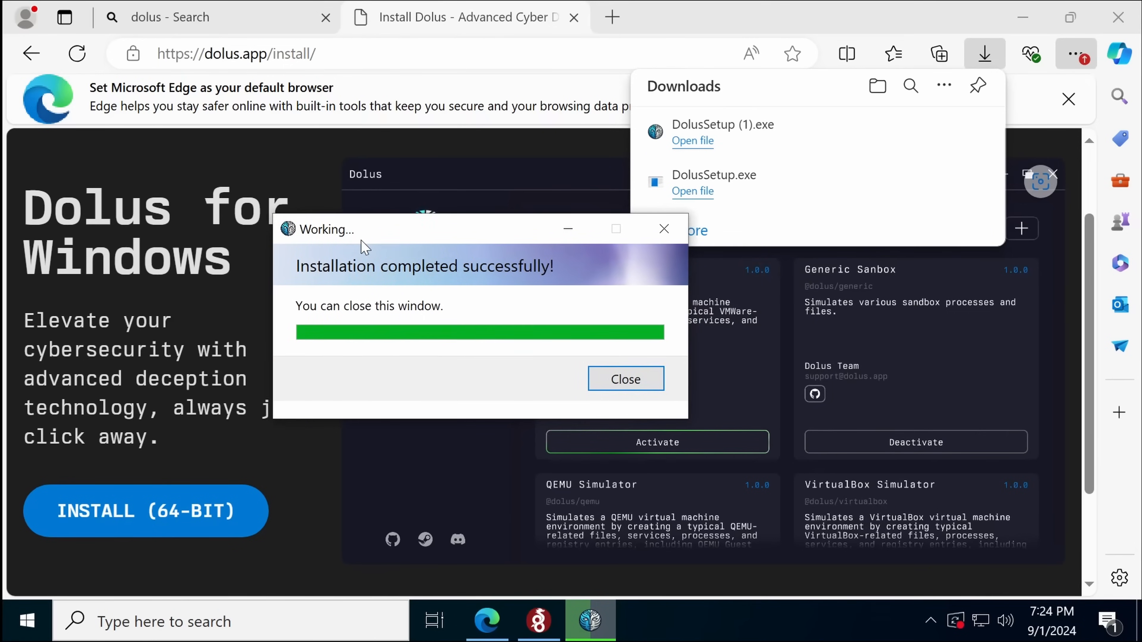
drag(364, 229, 428, 197)
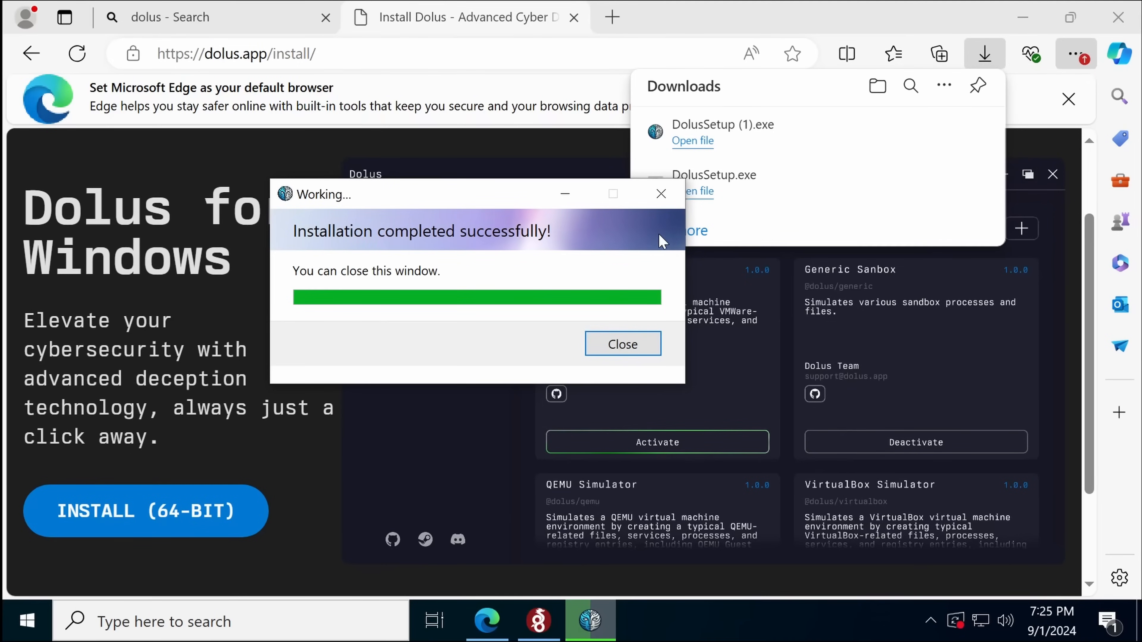
click(622, 343)
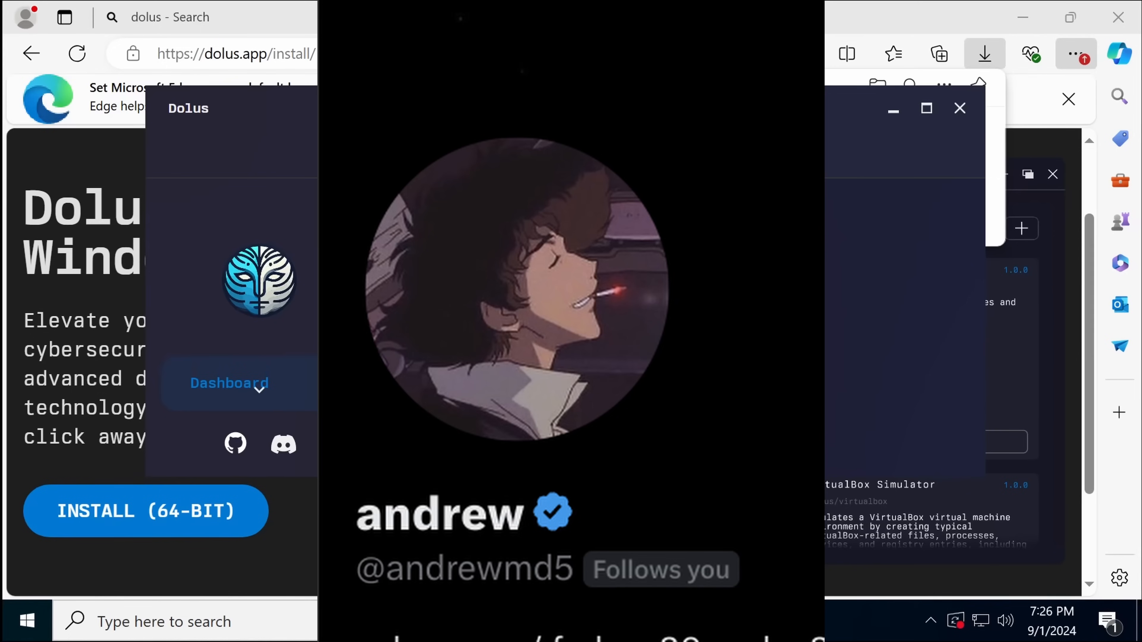
mouse_move(939, 129)
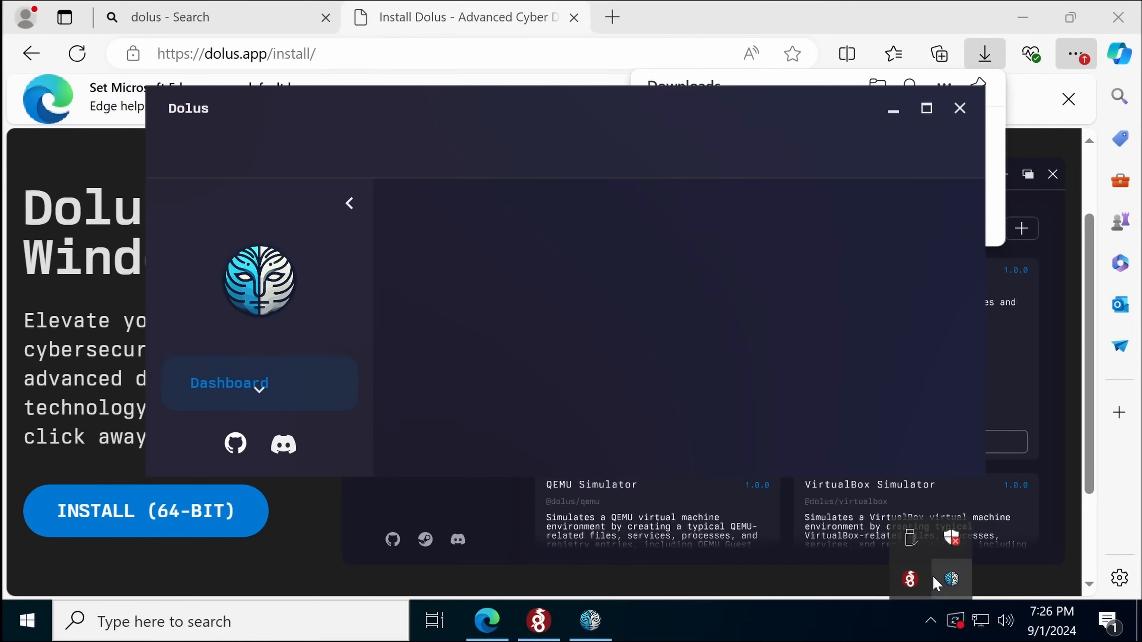
Bring up the Dolus tray icon menu to reach the Dashboard window.
right_click(951, 579)
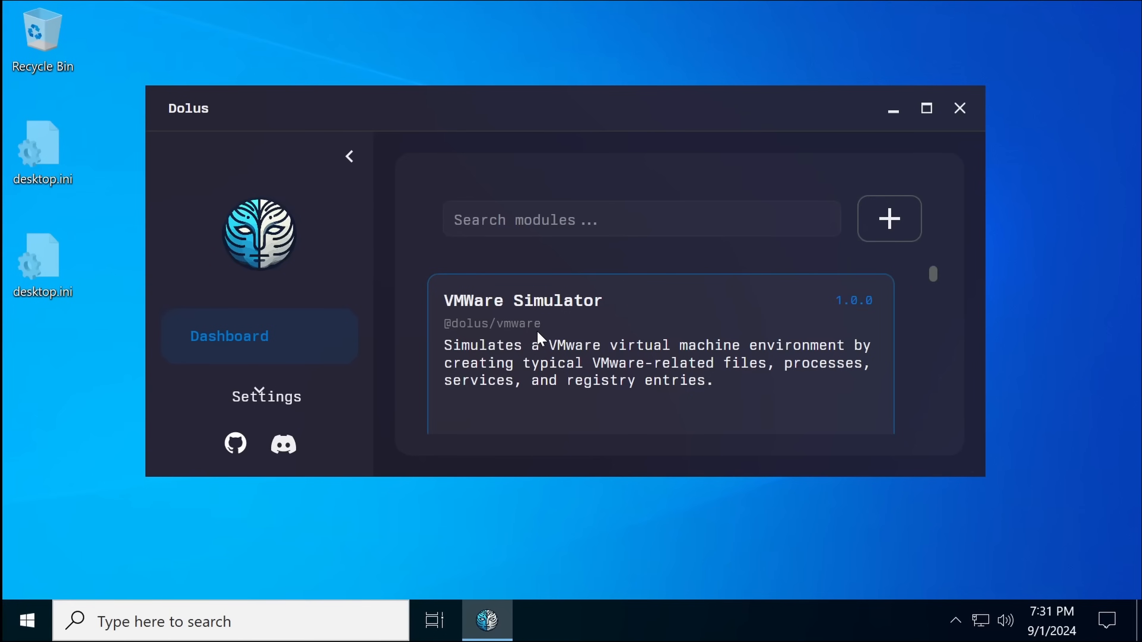
mouse_move(526, 350)
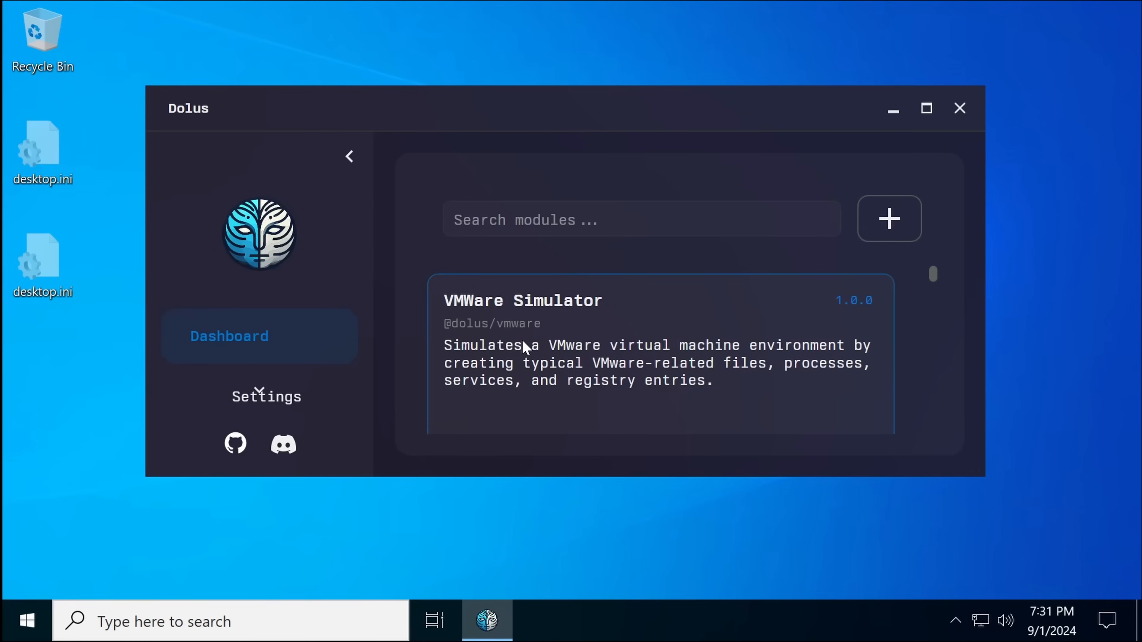
Maximize the dashboard and scroll the module list down to Generic Sandbox.
click(926, 108)
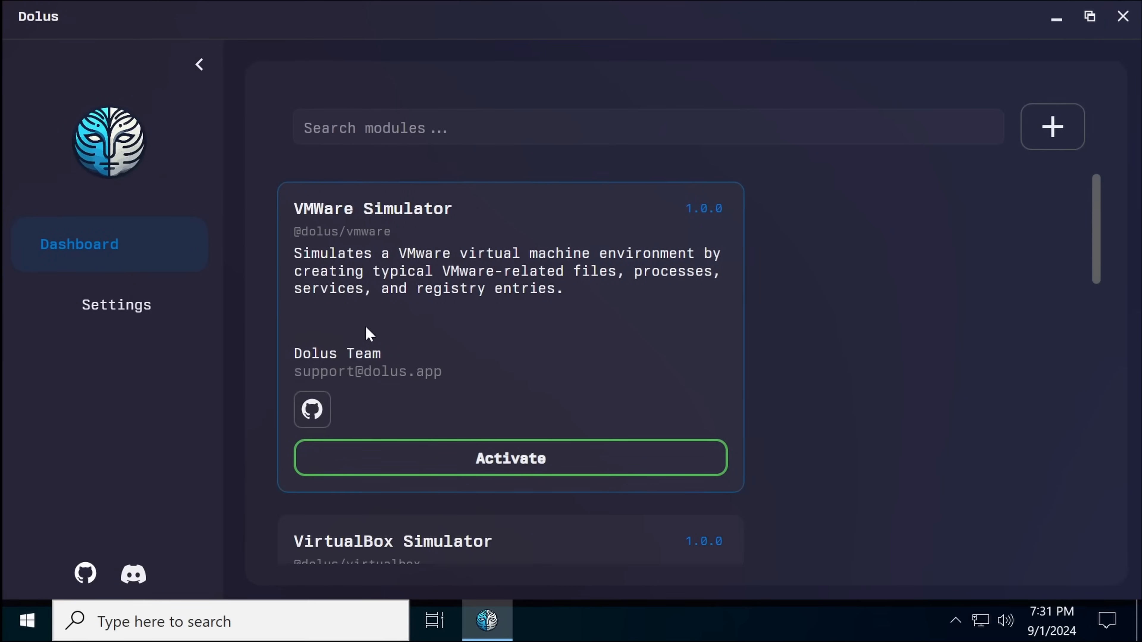
mouse_move(473, 306)
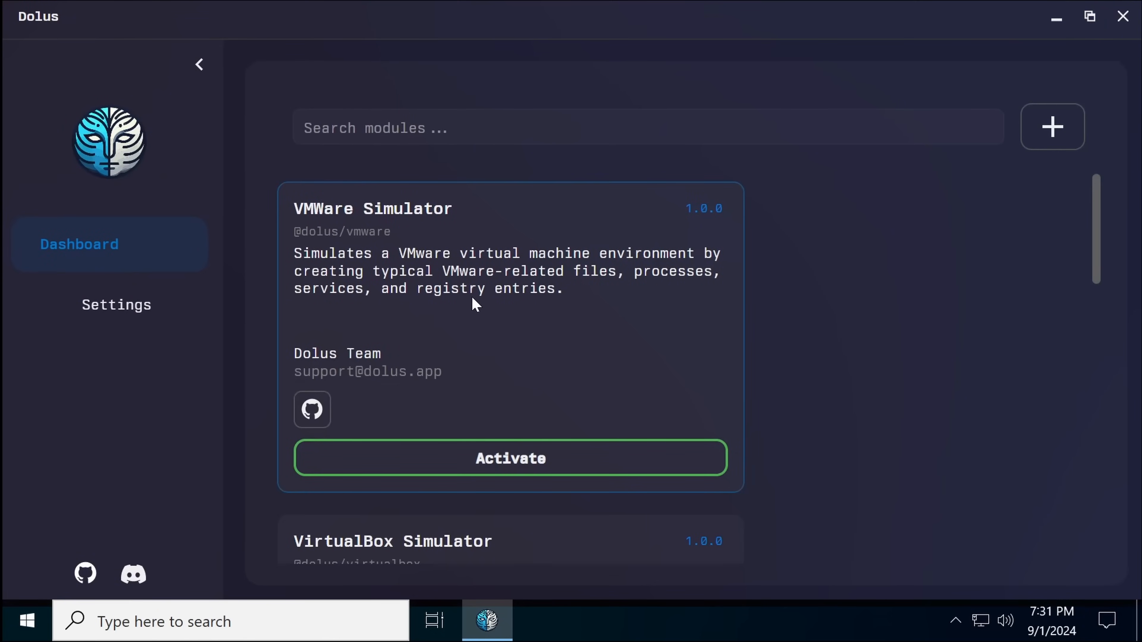
scroll(down, 3)
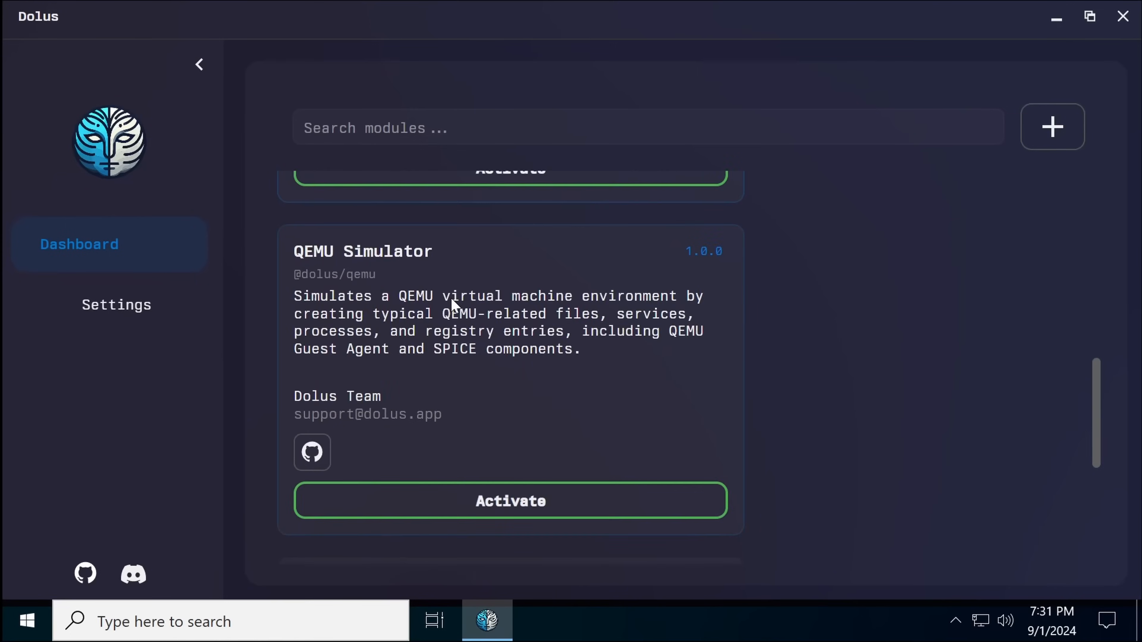
scroll(down, 3)
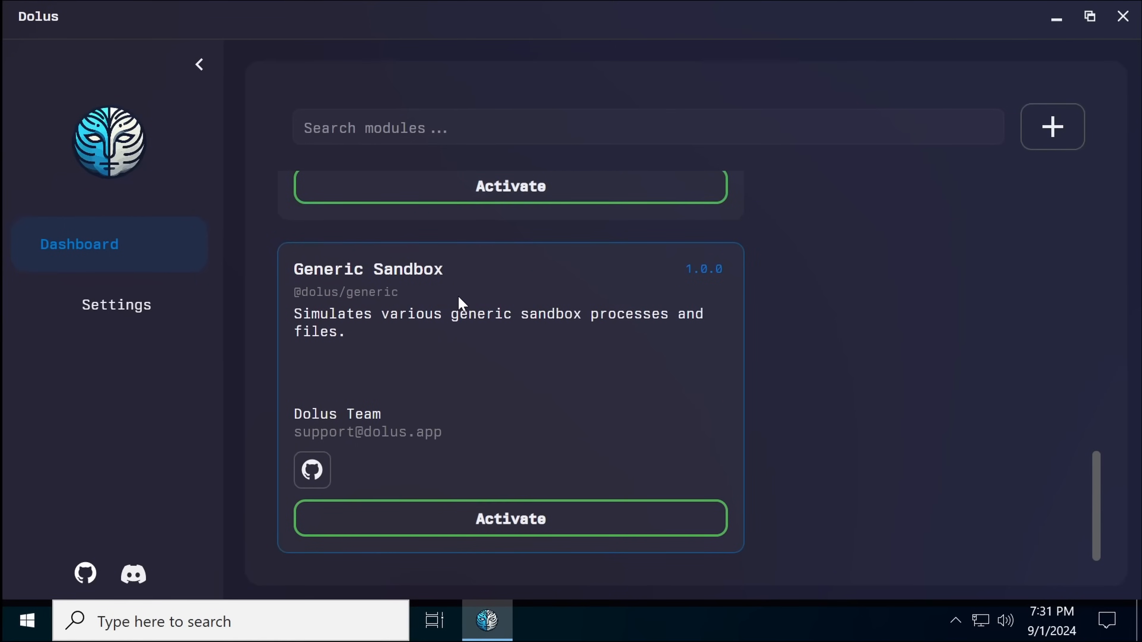
Activate Generic Sandbox and read its Module Actions list down to registry-entry Step 46.
click(510, 518)
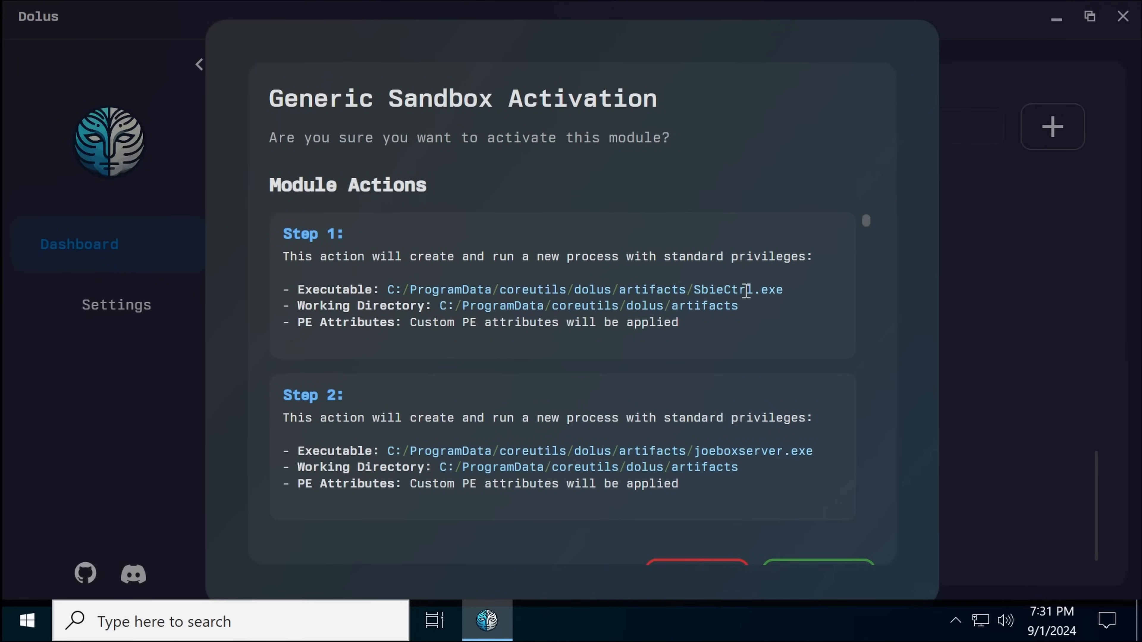
drag(481, 305, 738, 305)
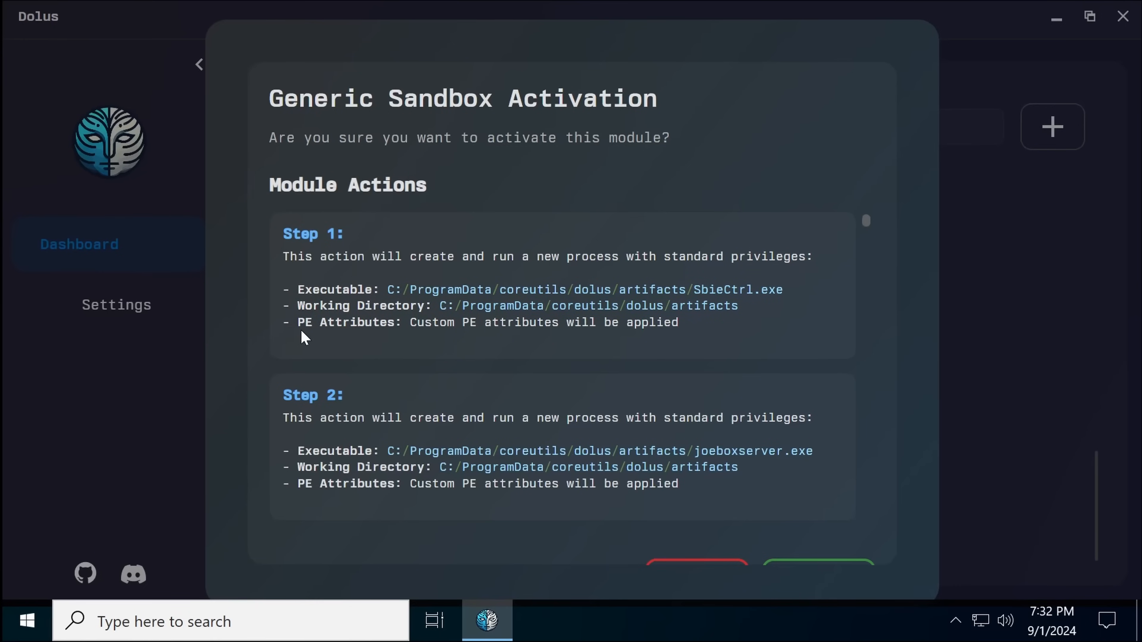
mouse_move(486, 319)
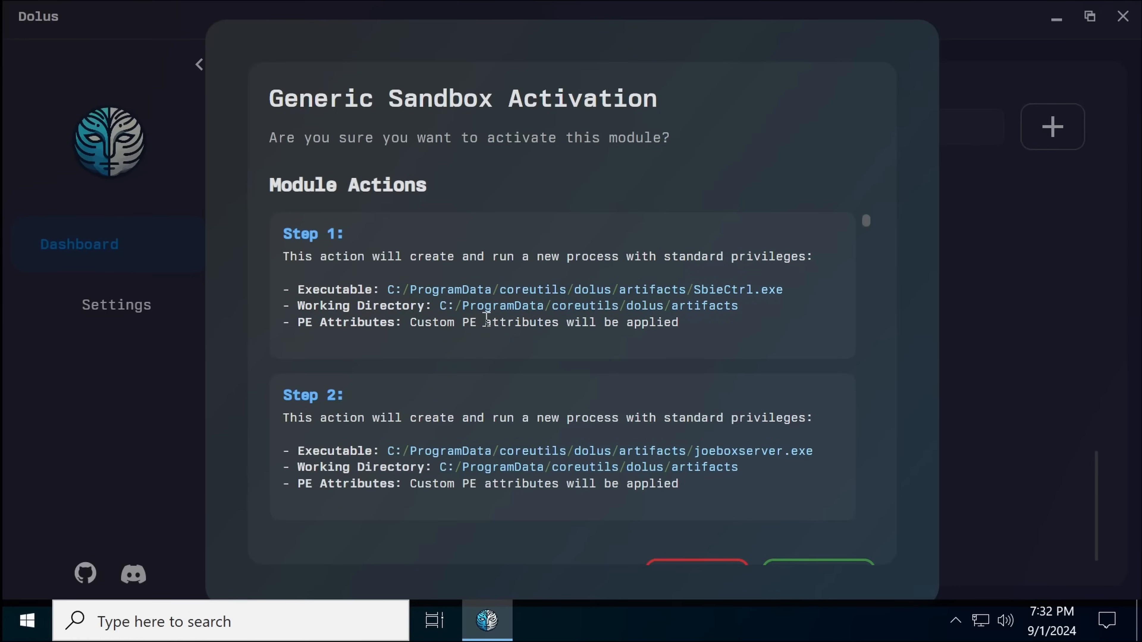
mouse_move(532, 318)
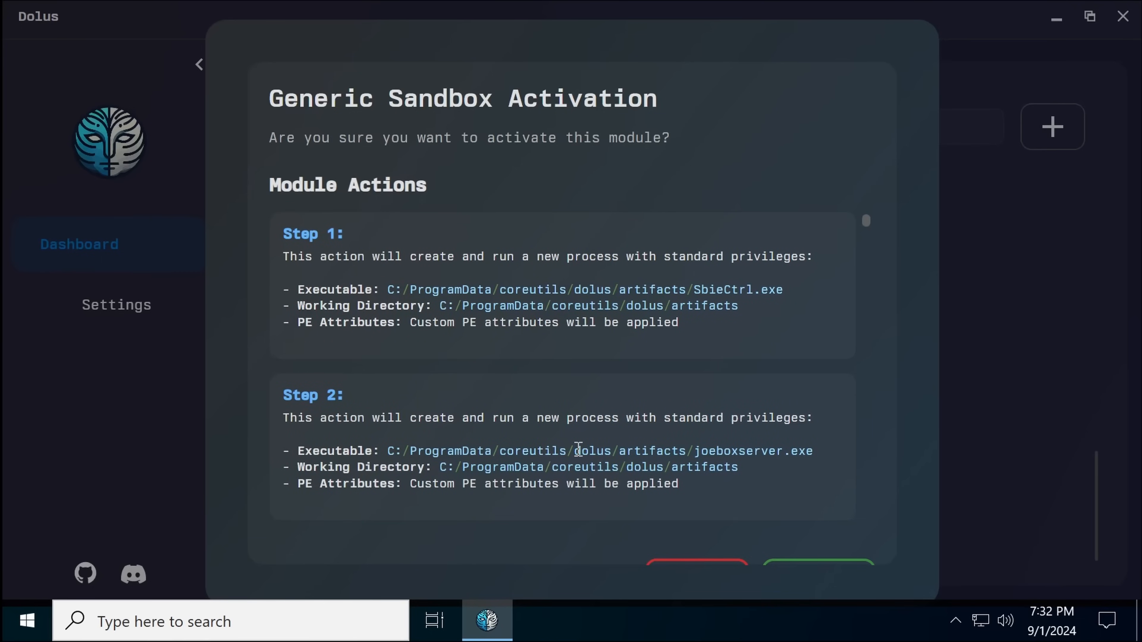
scroll(down, 3)
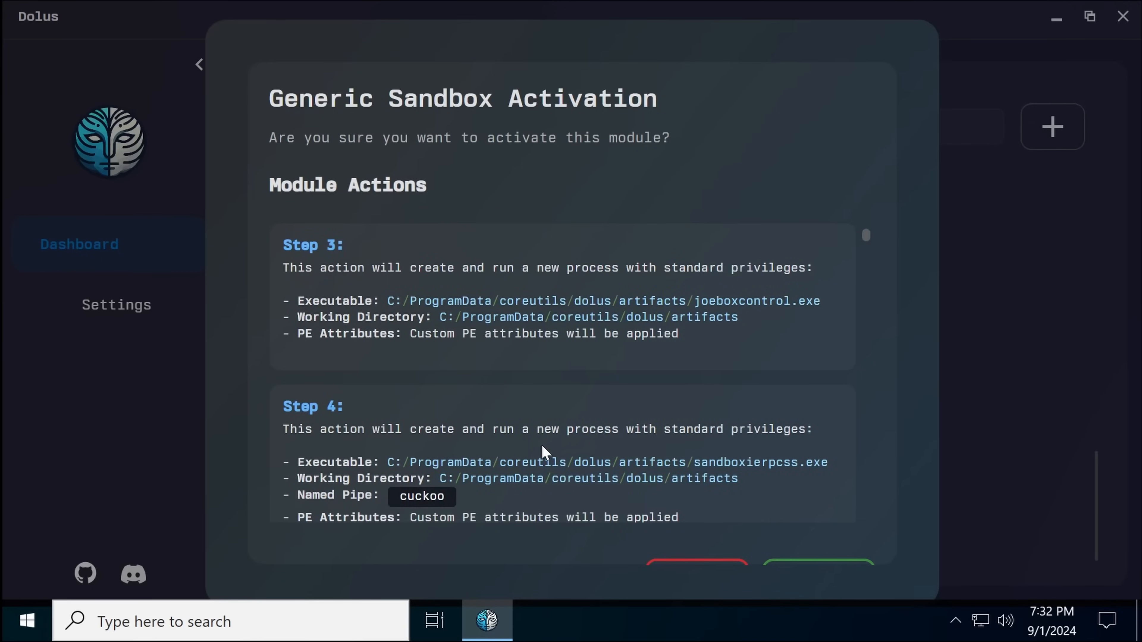
scroll(down, 3)
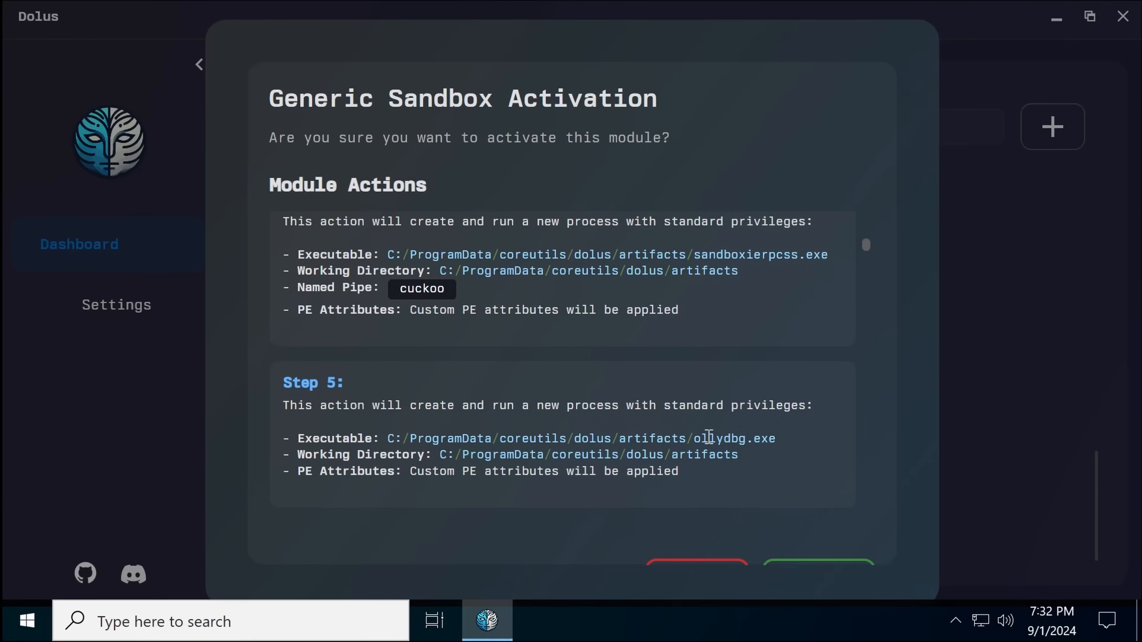
mouse_move(714, 438)
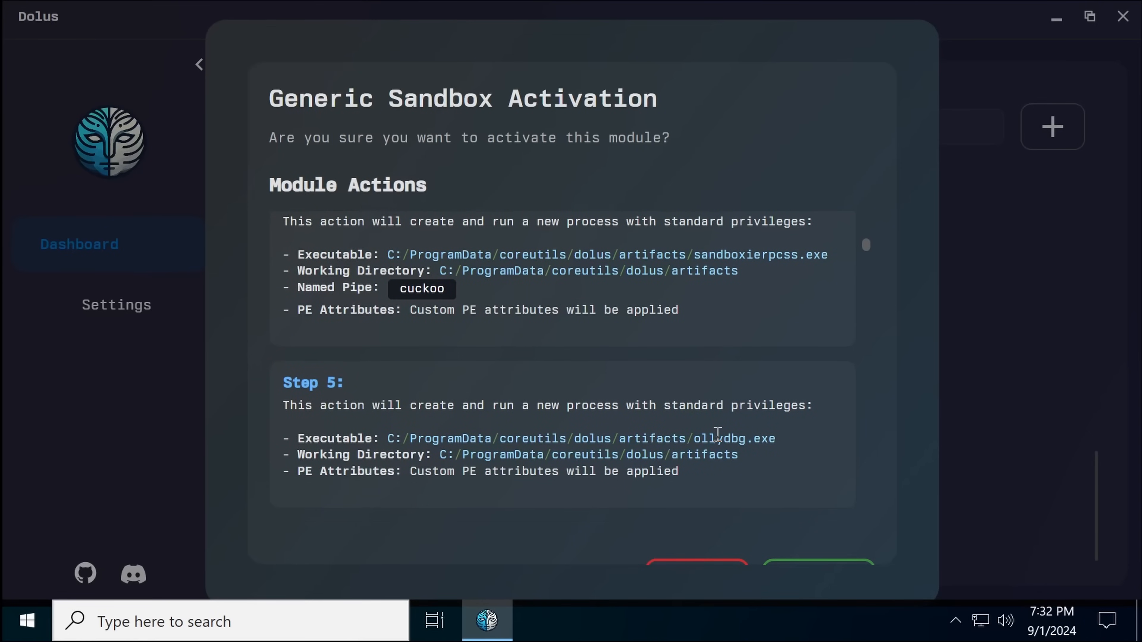
scroll(down, 3)
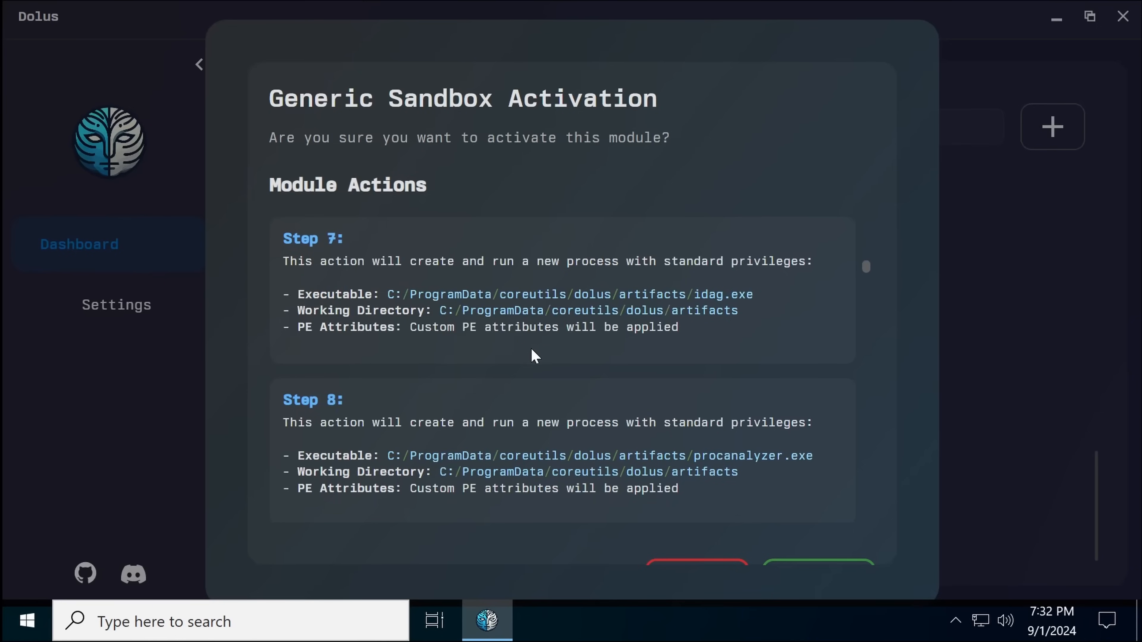
scroll(down, 3)
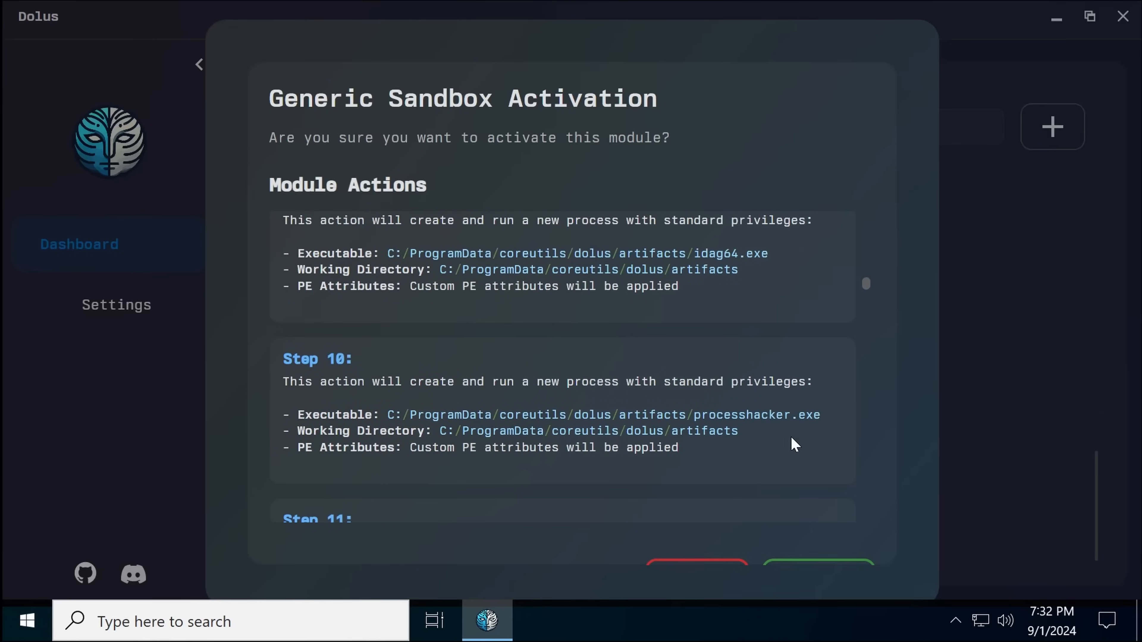
scroll(down, 3)
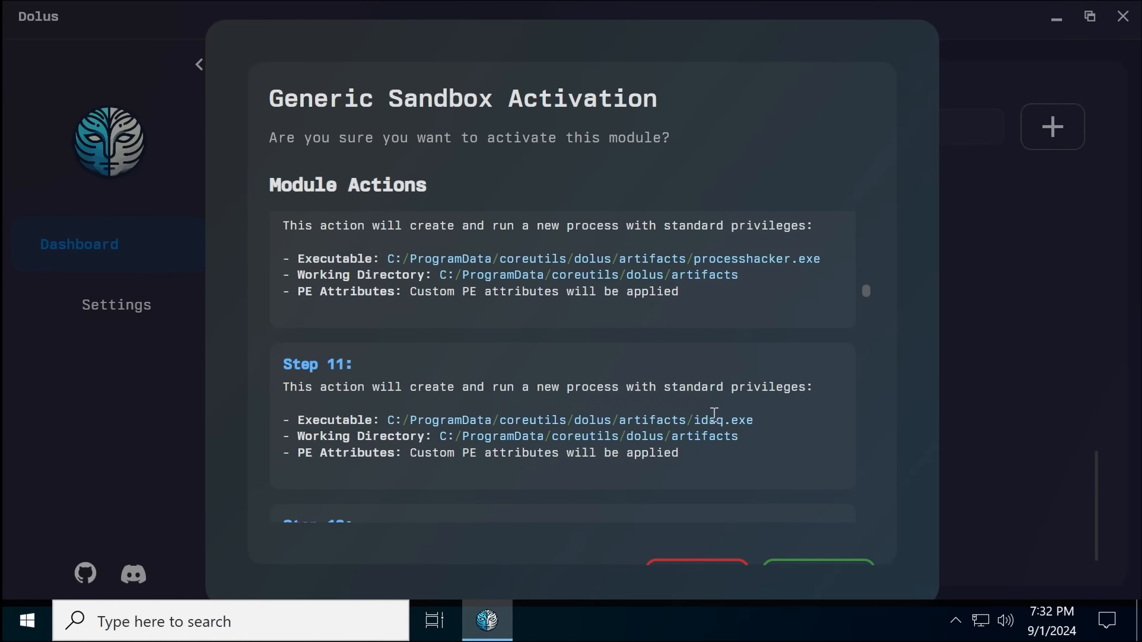
scroll(down, 3)
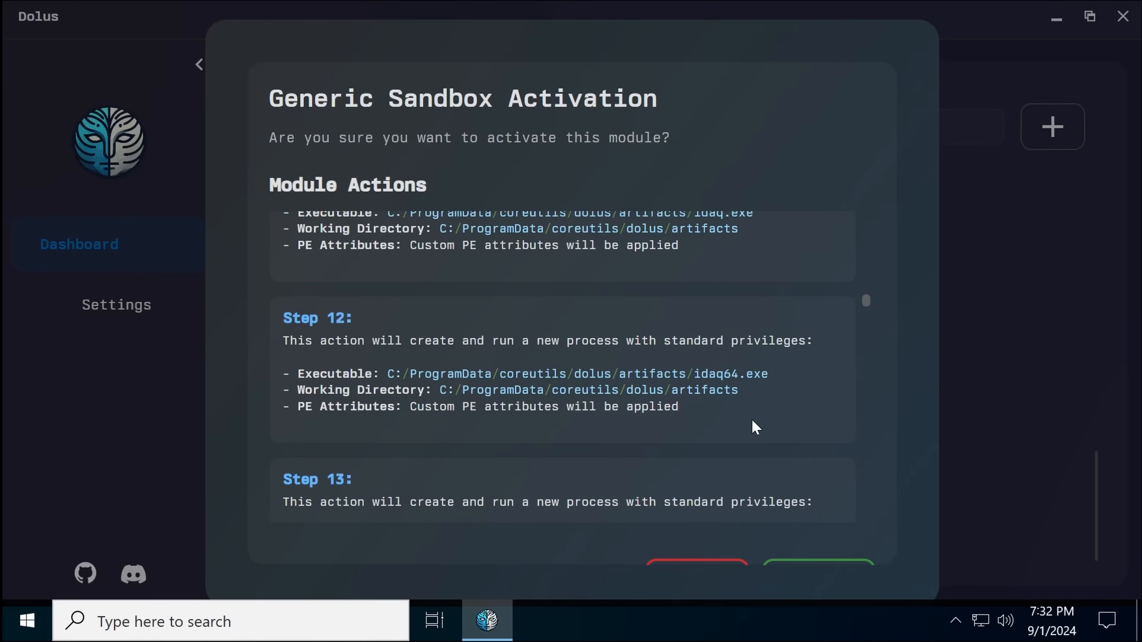
scroll(down, 3)
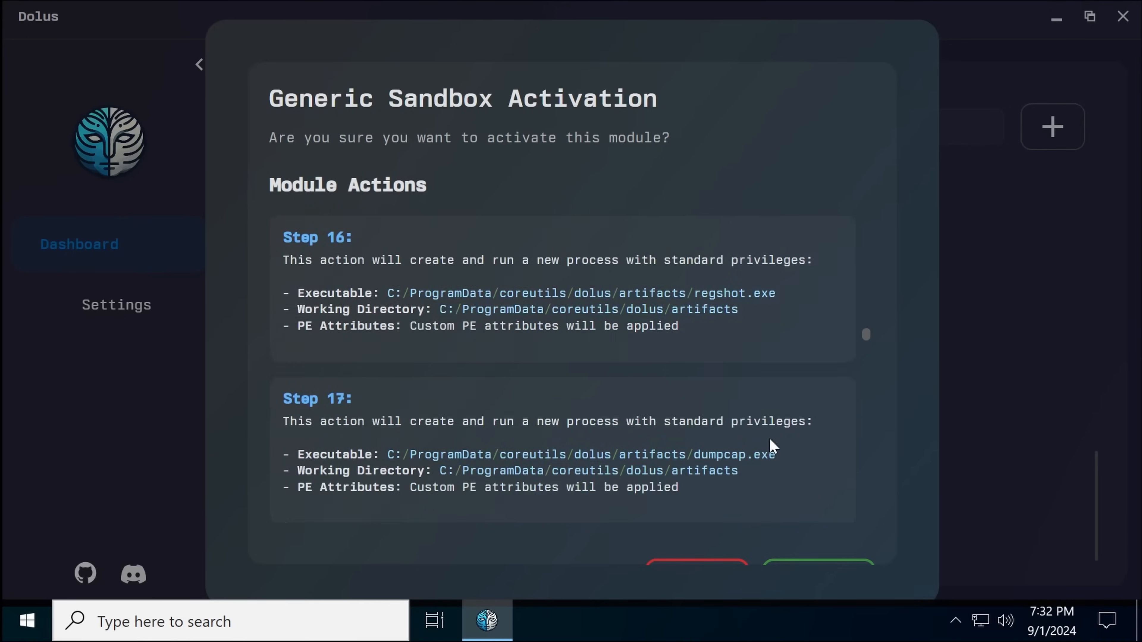
scroll(down, 3)
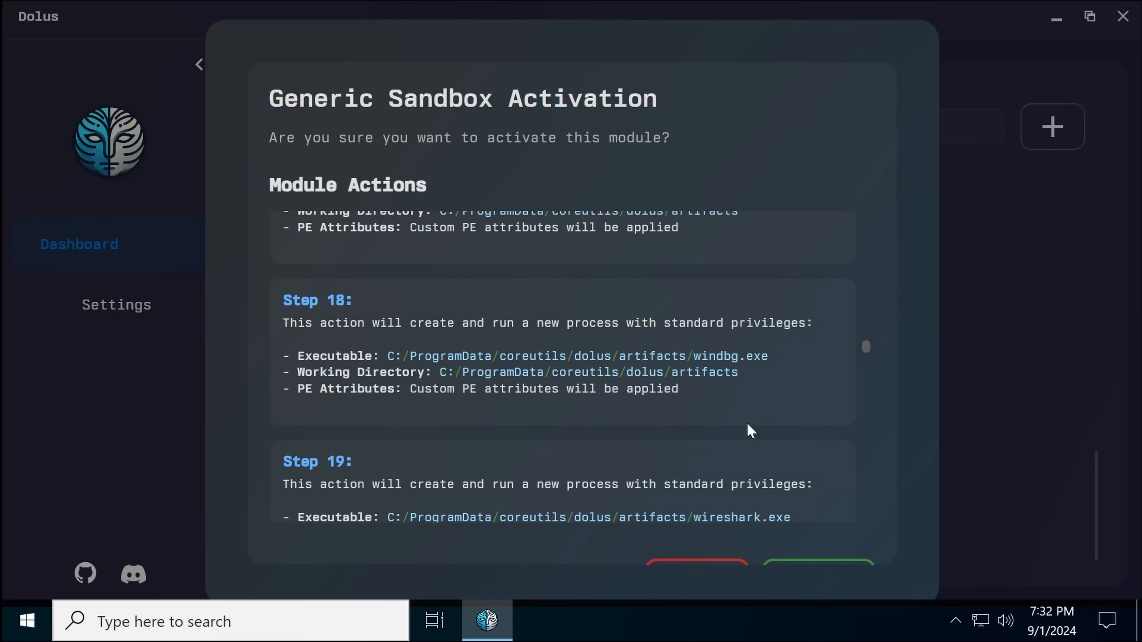
scroll(down, 3)
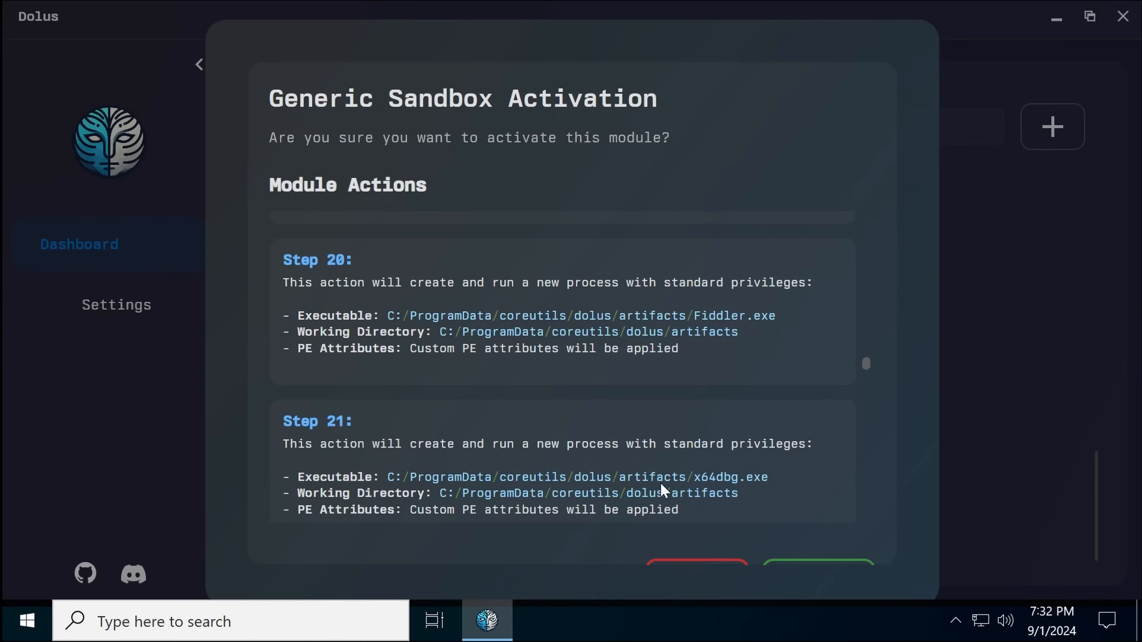
scroll(down, 3)
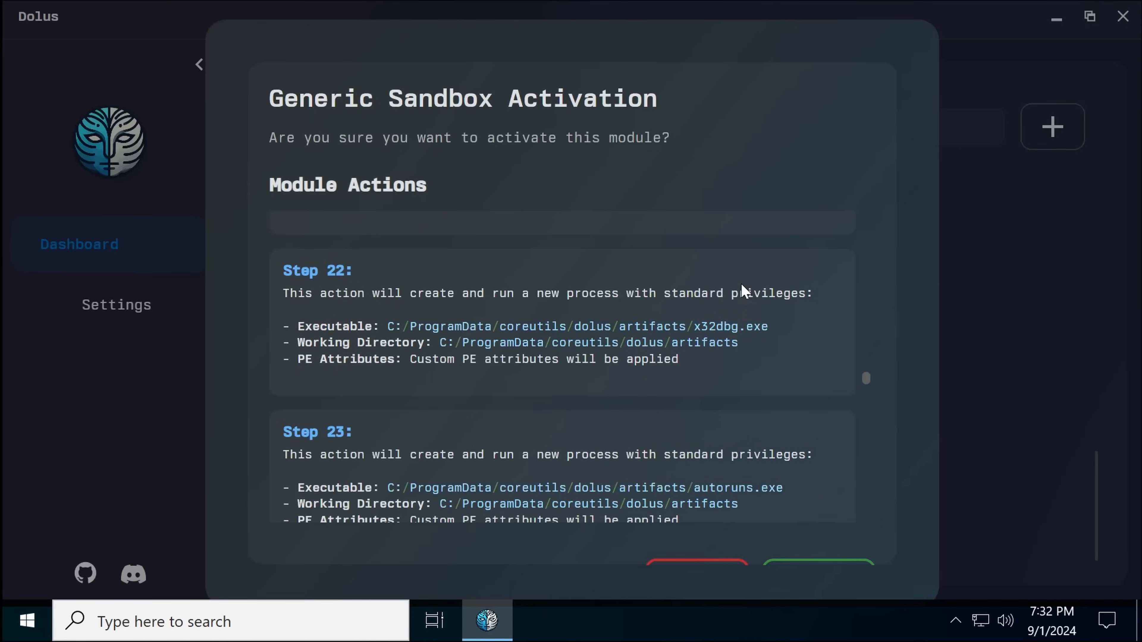
scroll(down, 3)
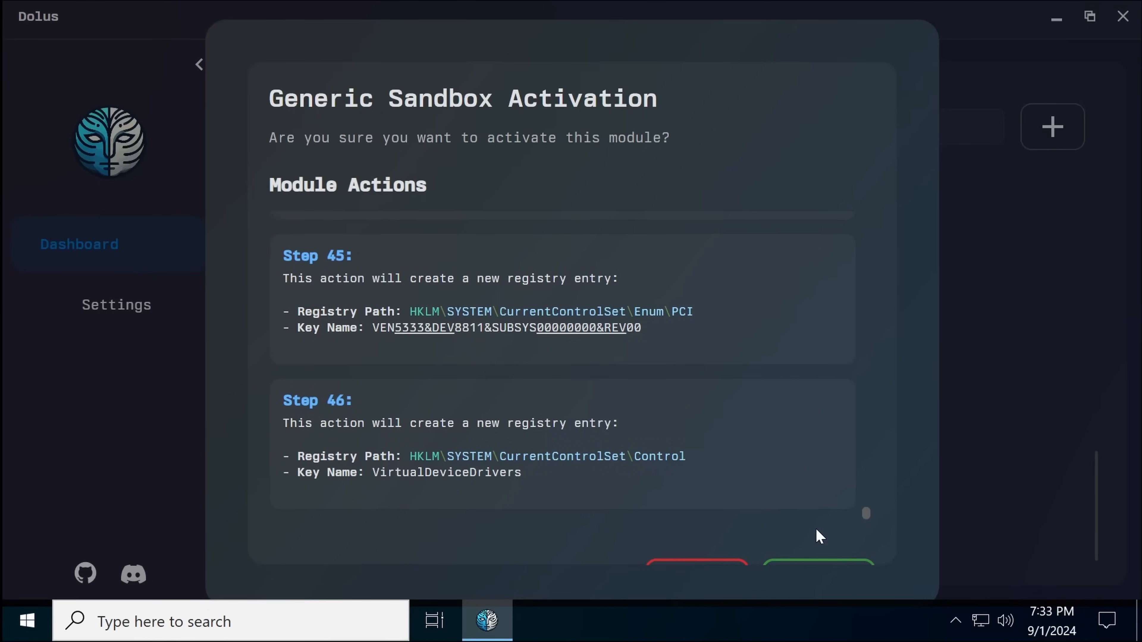
Confirm activation, then in Task Manager expand Dolus and select the autoruns.exe decoy process.
click(817, 566)
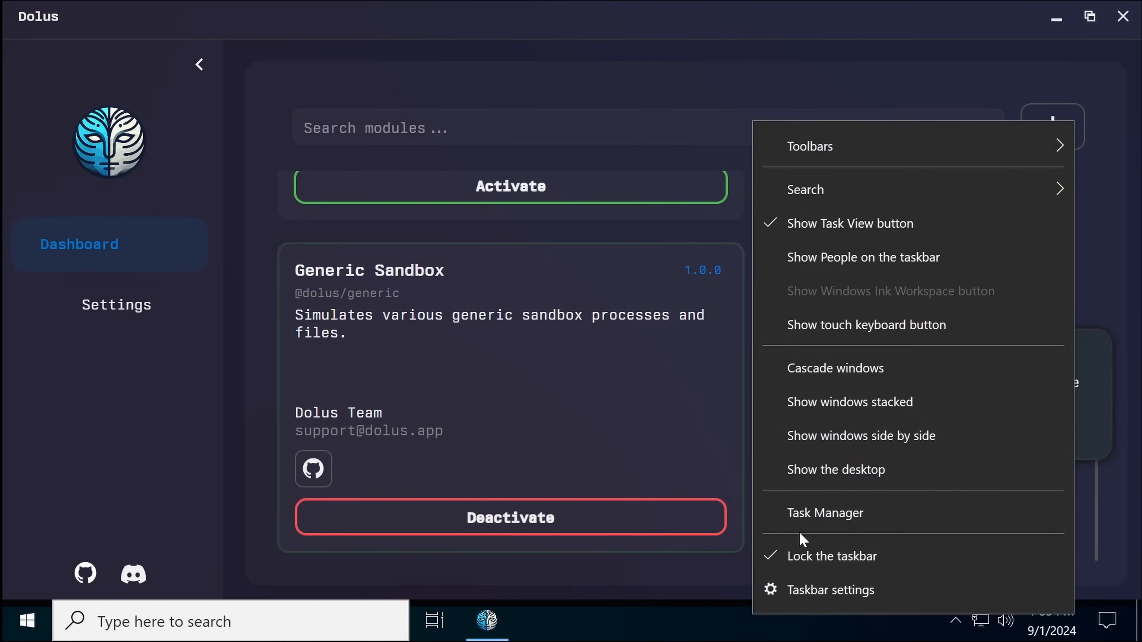
click(824, 512)
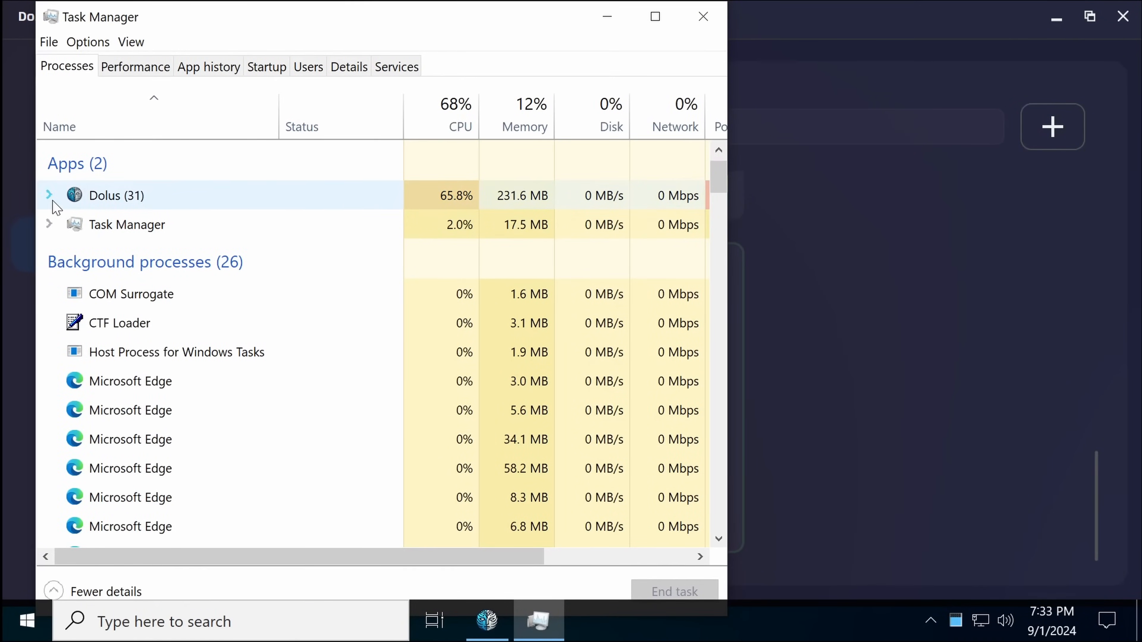
click(48, 195)
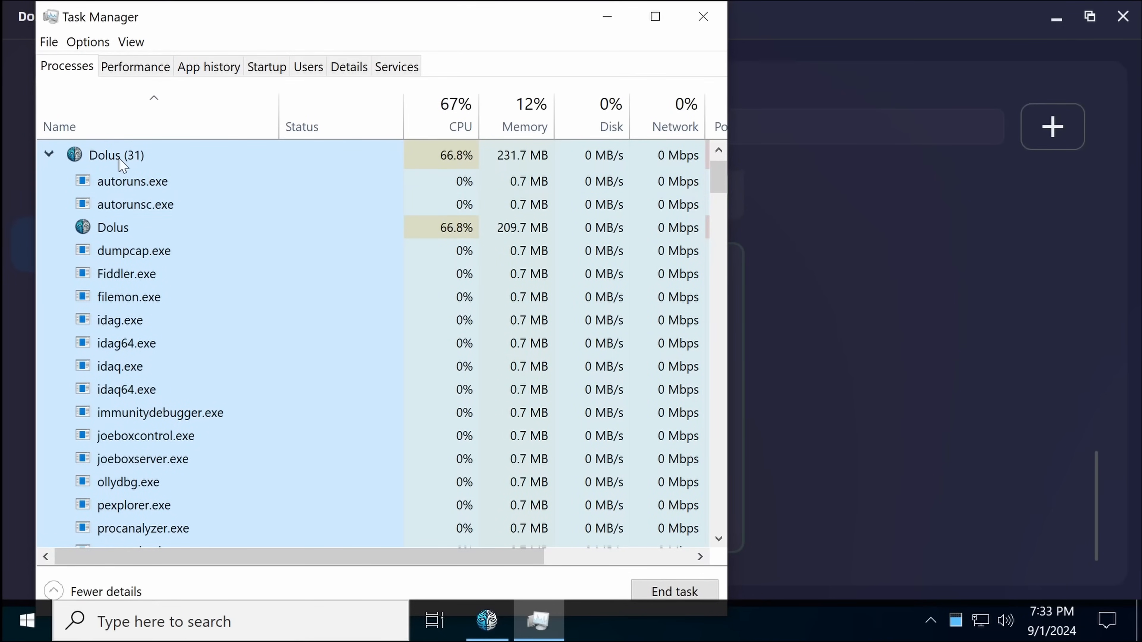
click(132, 181)
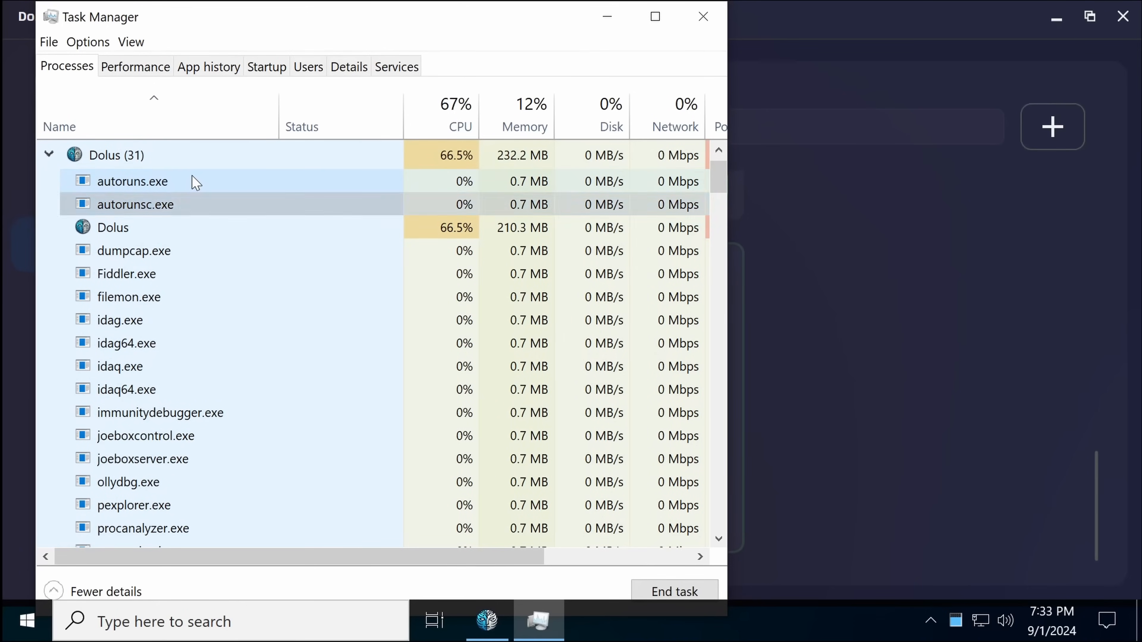
click(133, 181)
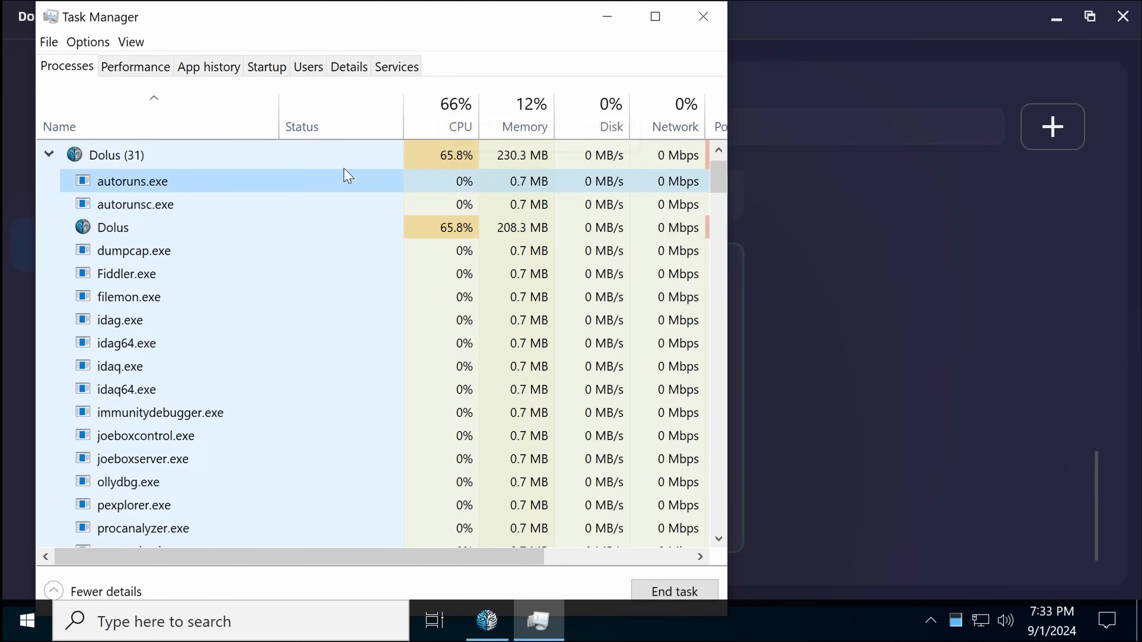
Check the Performance and Details views of the decoy processes, then leave Task Manager.
click(135, 66)
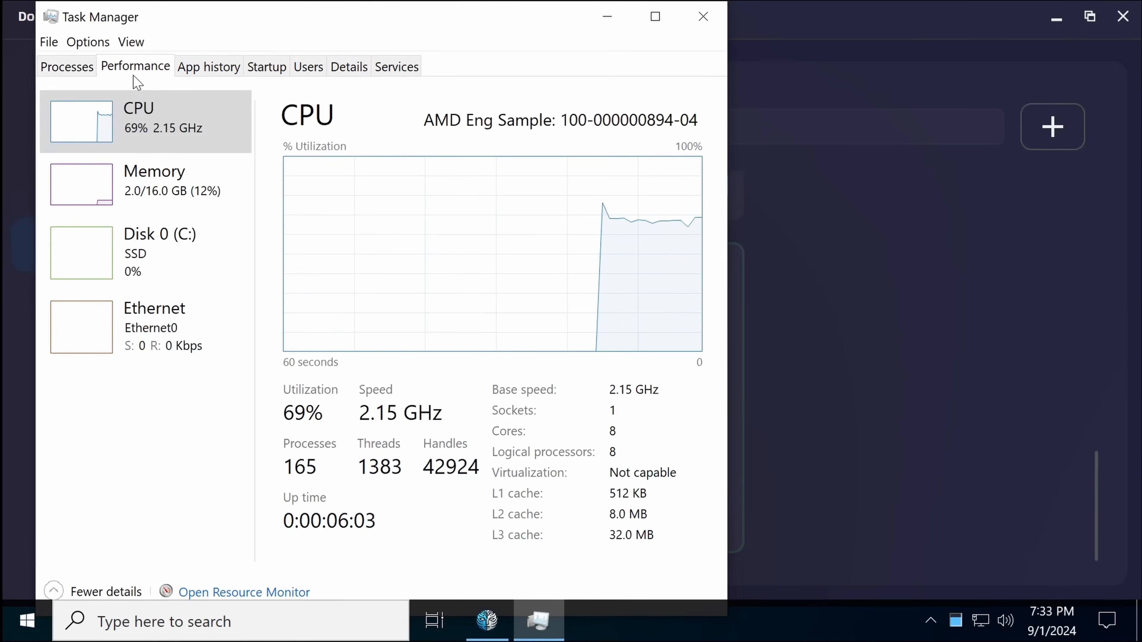
click(348, 66)
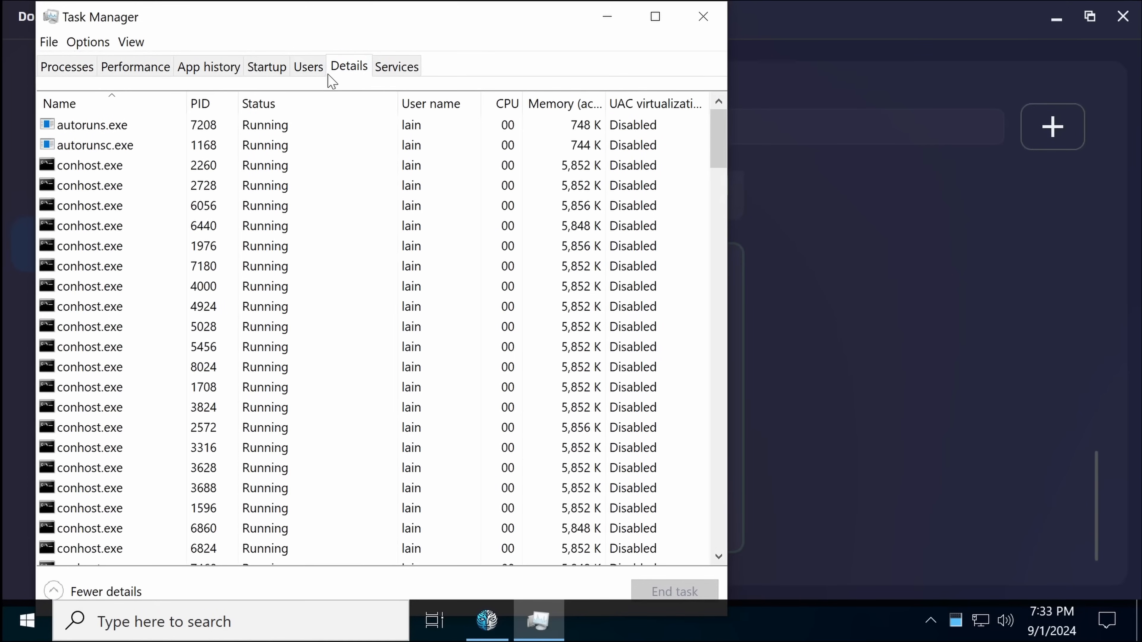
click(507, 104)
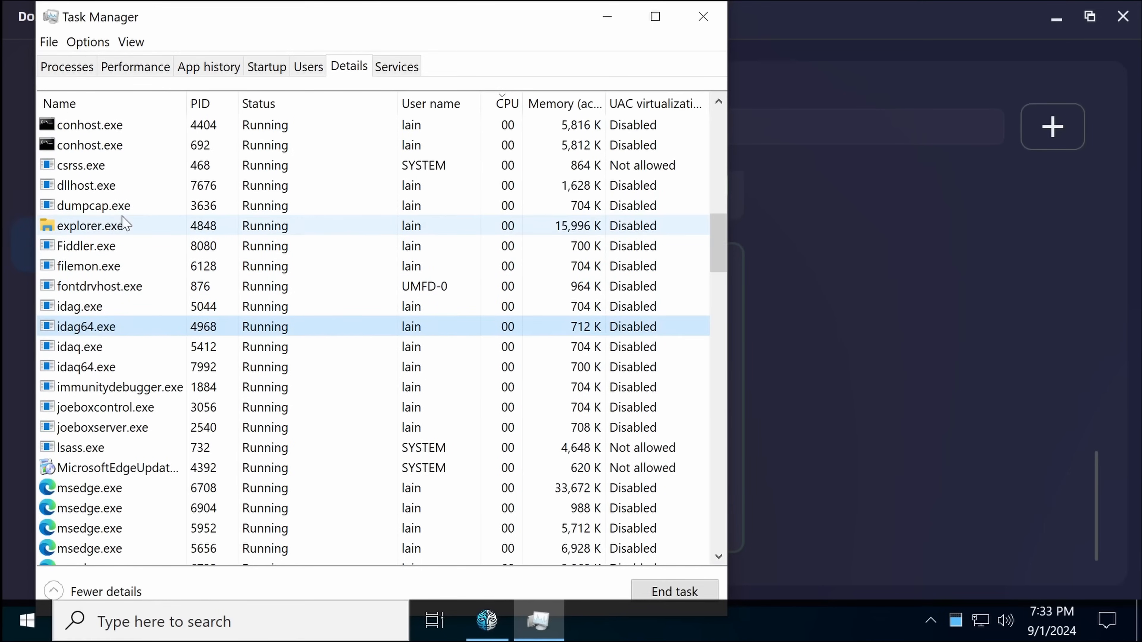
scroll(down, 3)
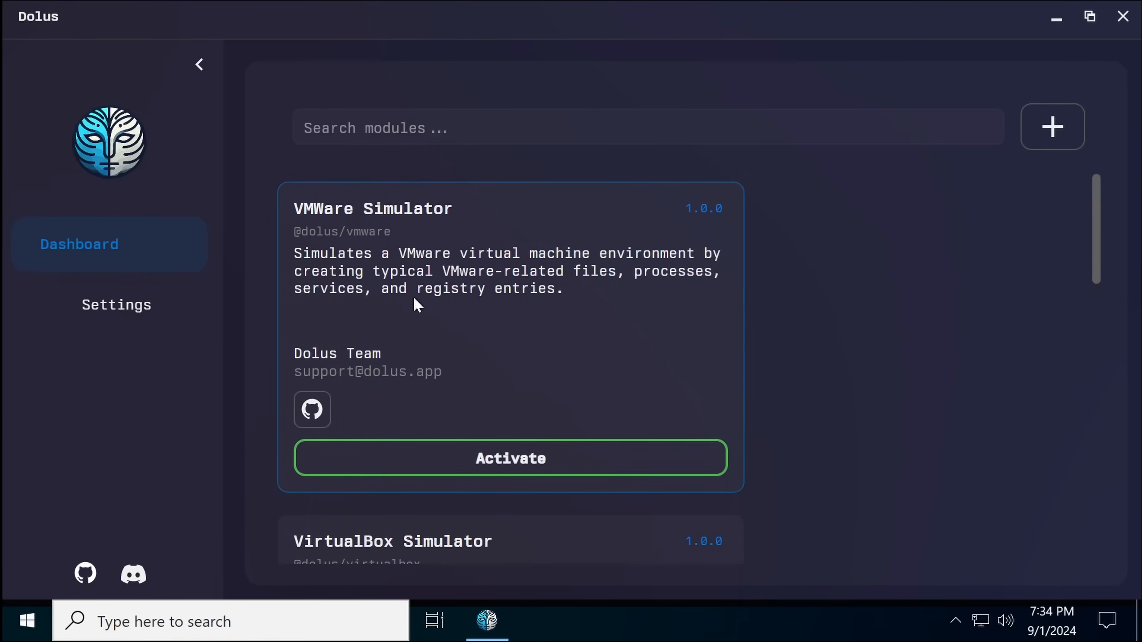
Enable Run on Startup in Settings and review the Module, Advanced and Actions options.
scroll(down, 3)
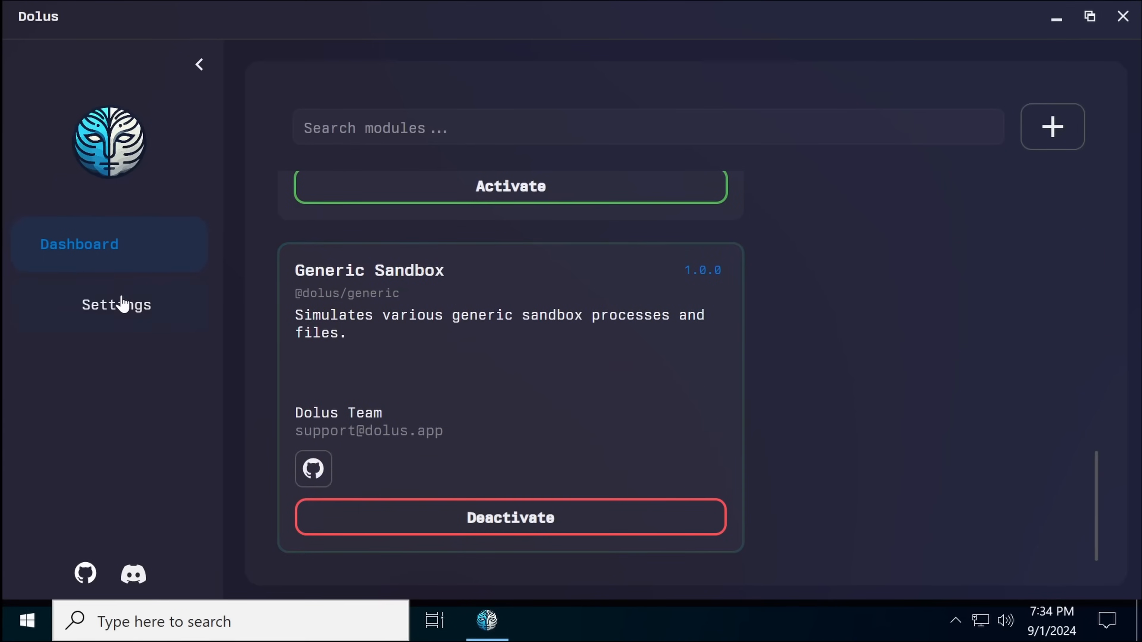
click(116, 305)
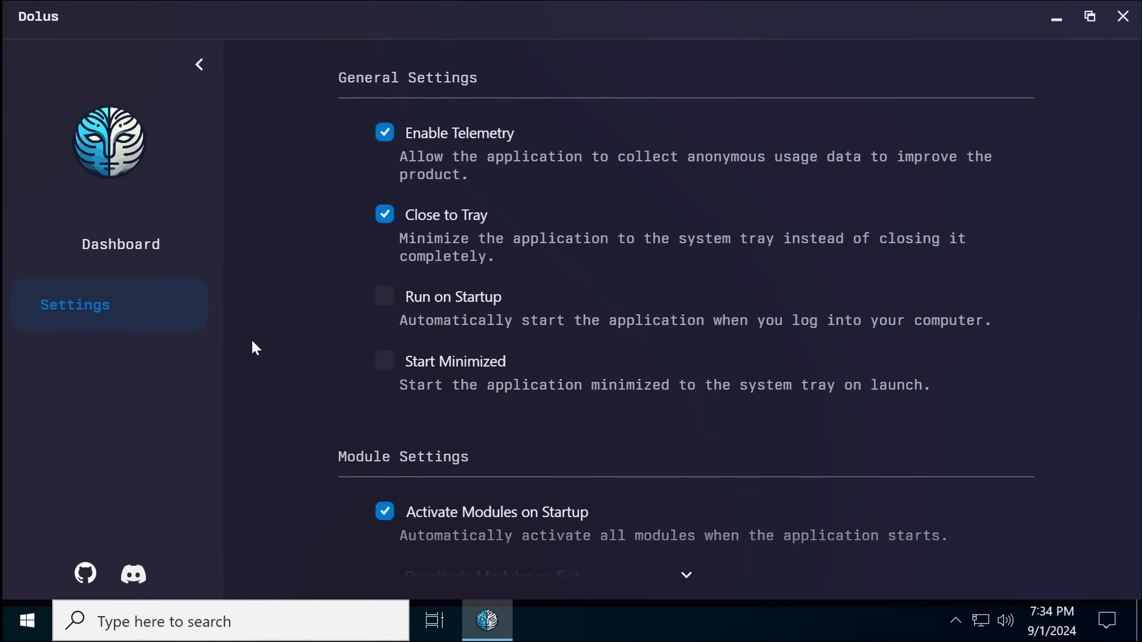
mouse_move(950, 604)
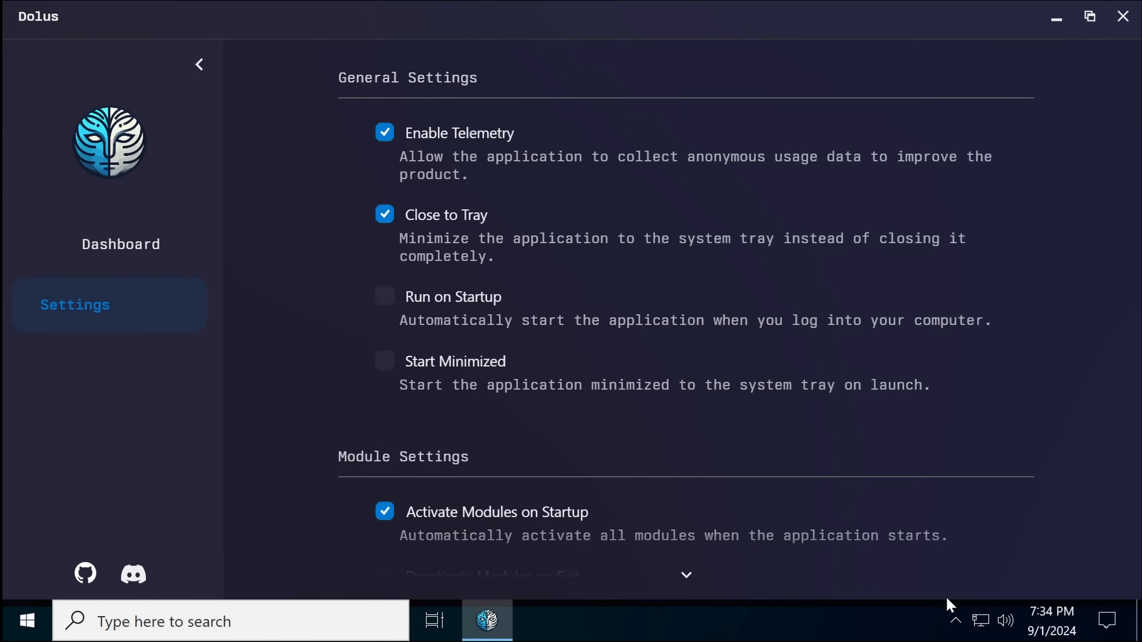
click(934, 579)
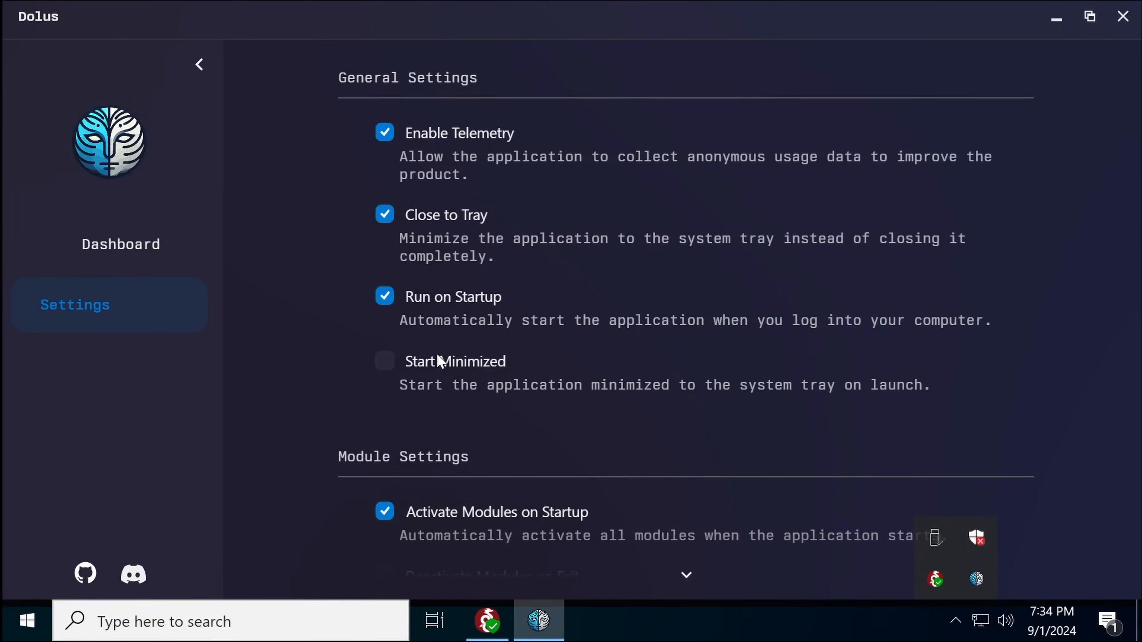
scroll(down, 3)
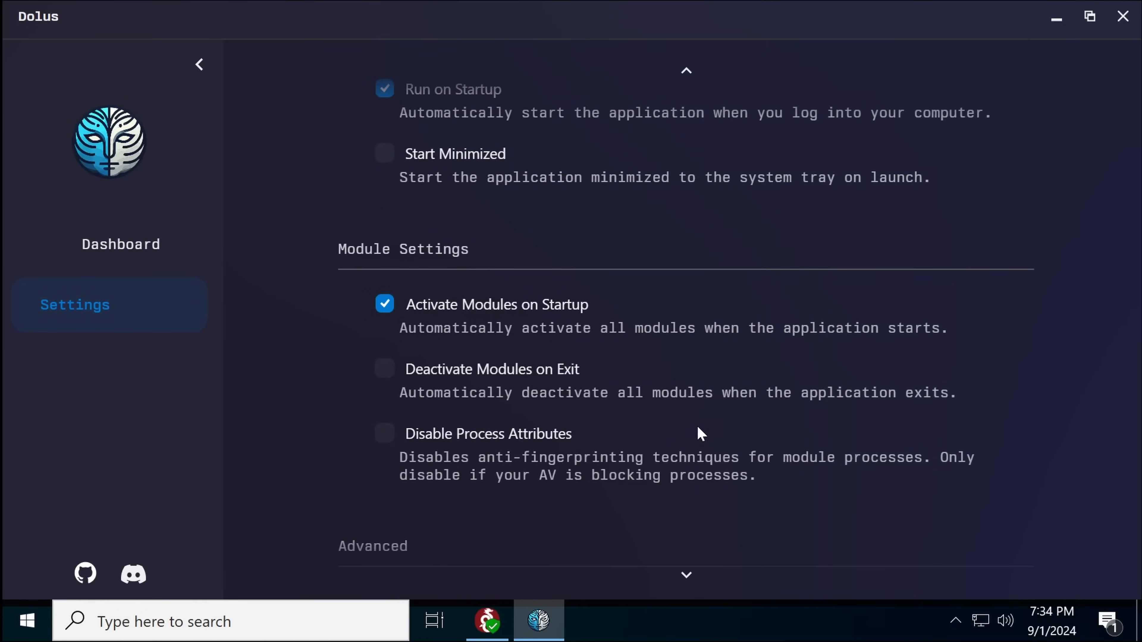
scroll(down, 3)
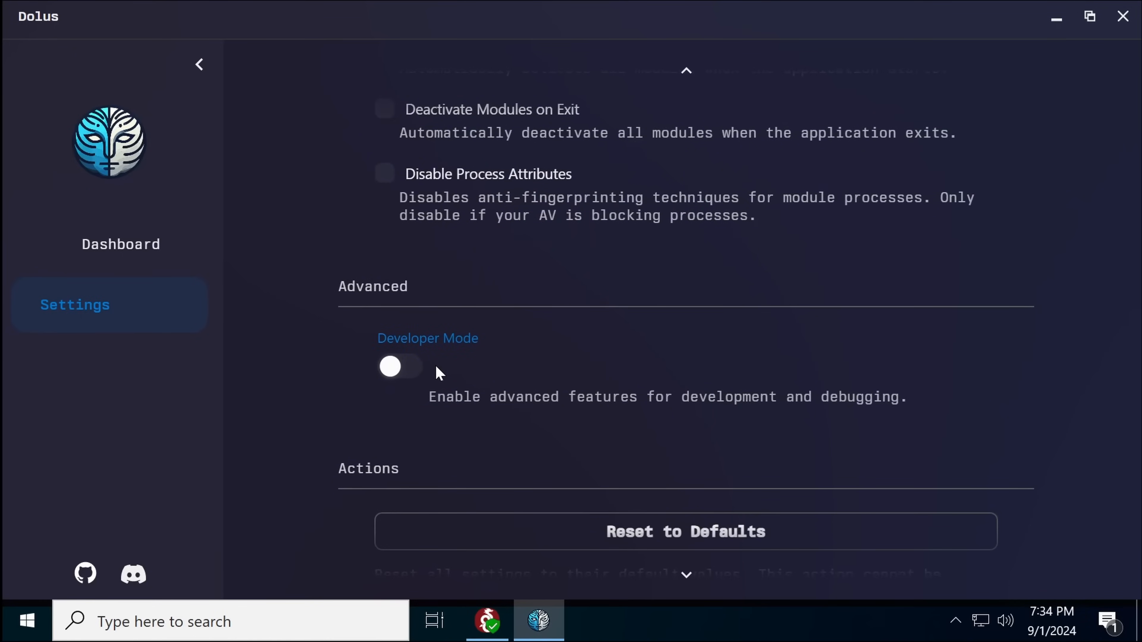
scroll(down, 3)
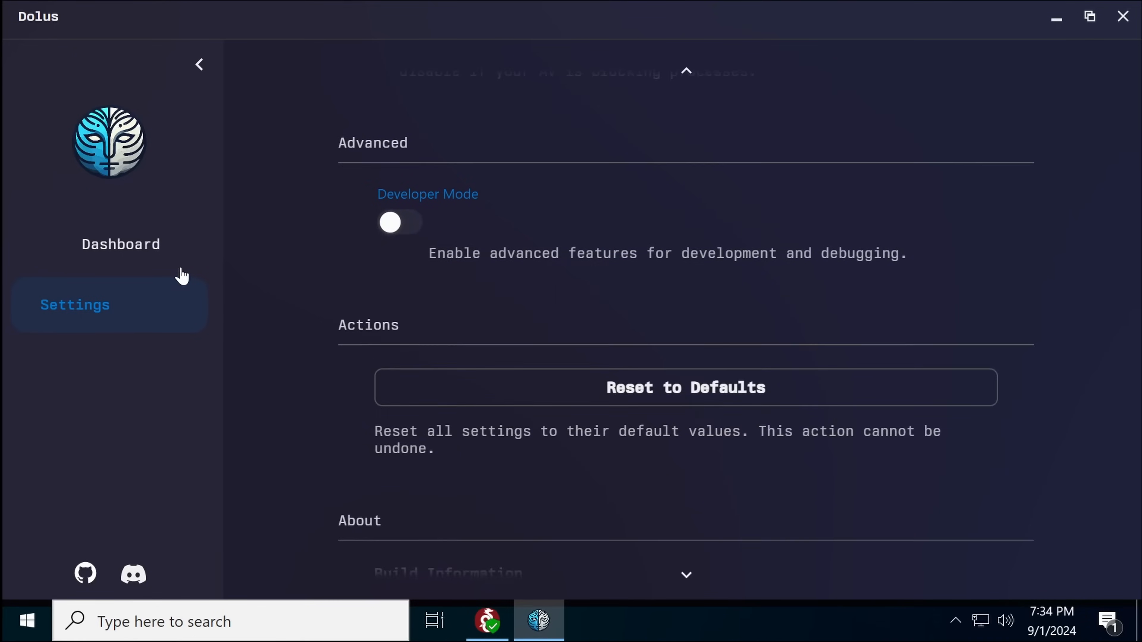
Restart Windows, then view the telemetry POST's JSON body, marking threadCount, timestamp, uptime and workingSet.
click(28, 621)
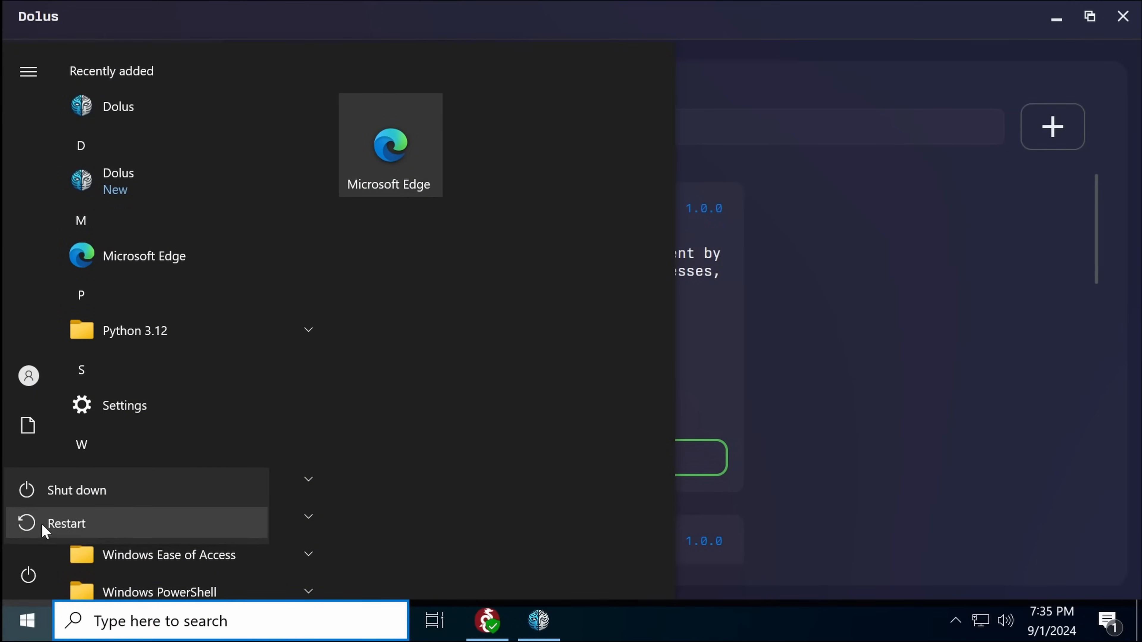
click(65, 523)
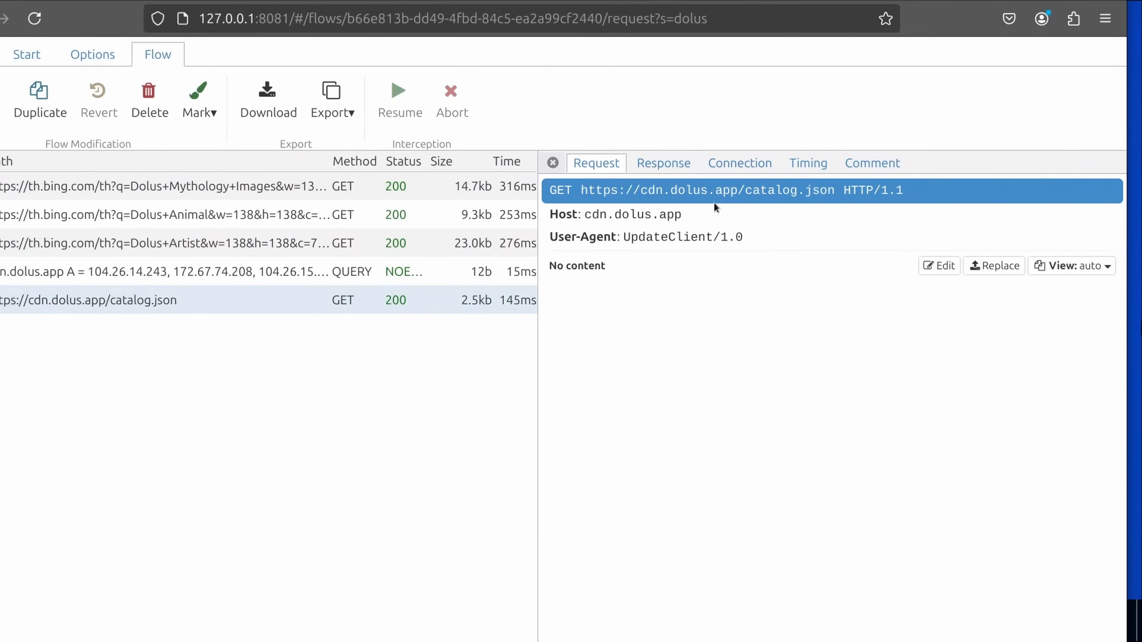
click(662, 162)
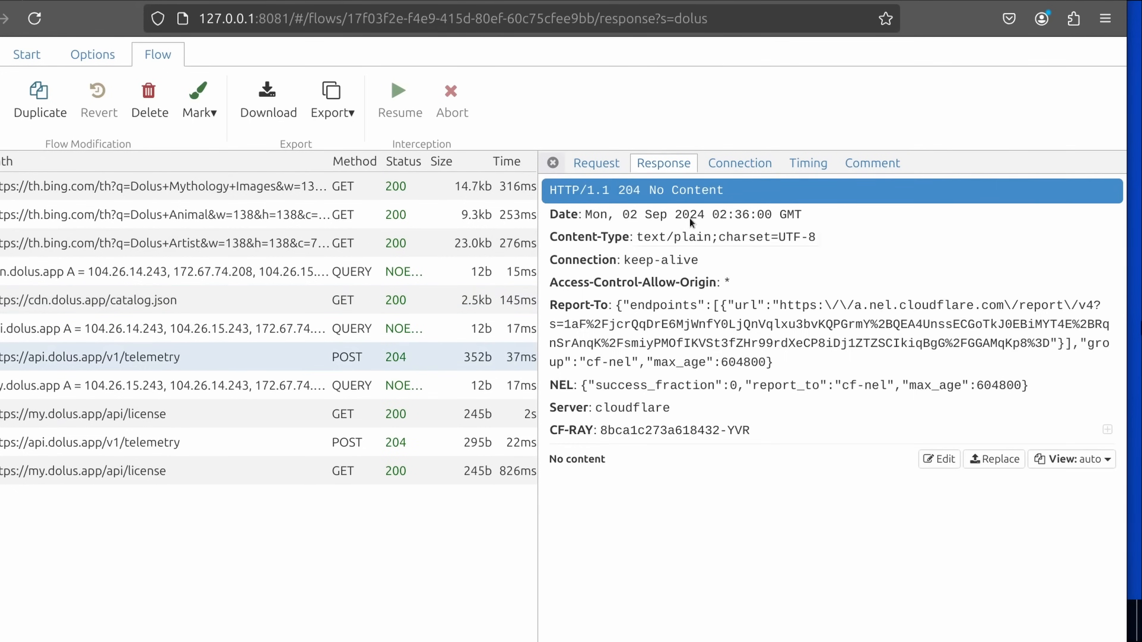
click(595, 163)
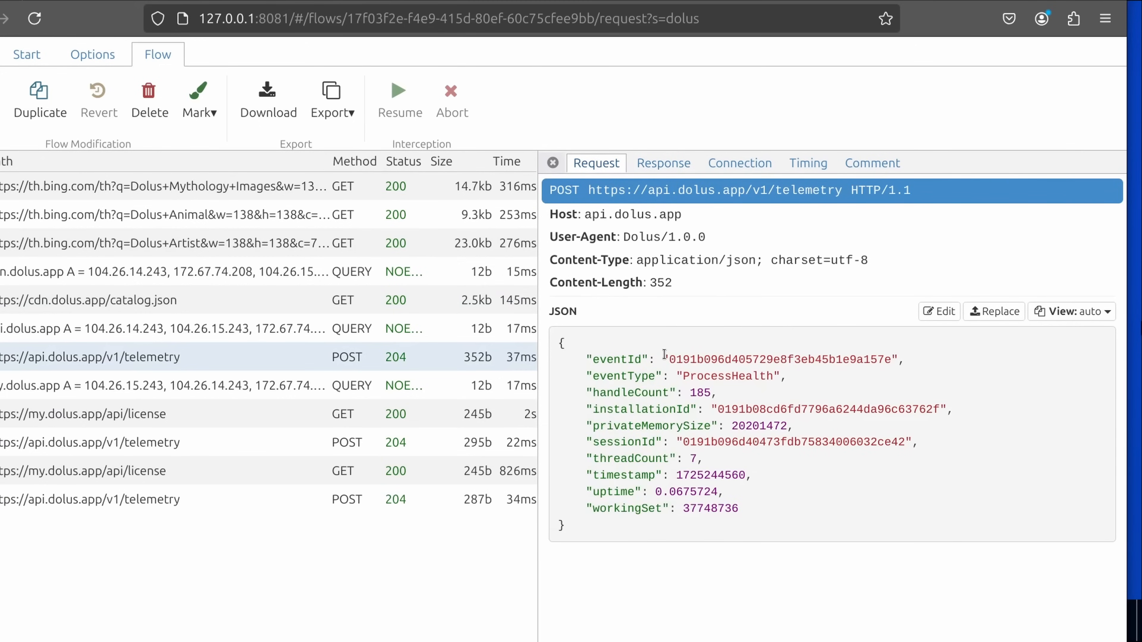
mouse_move(688, 383)
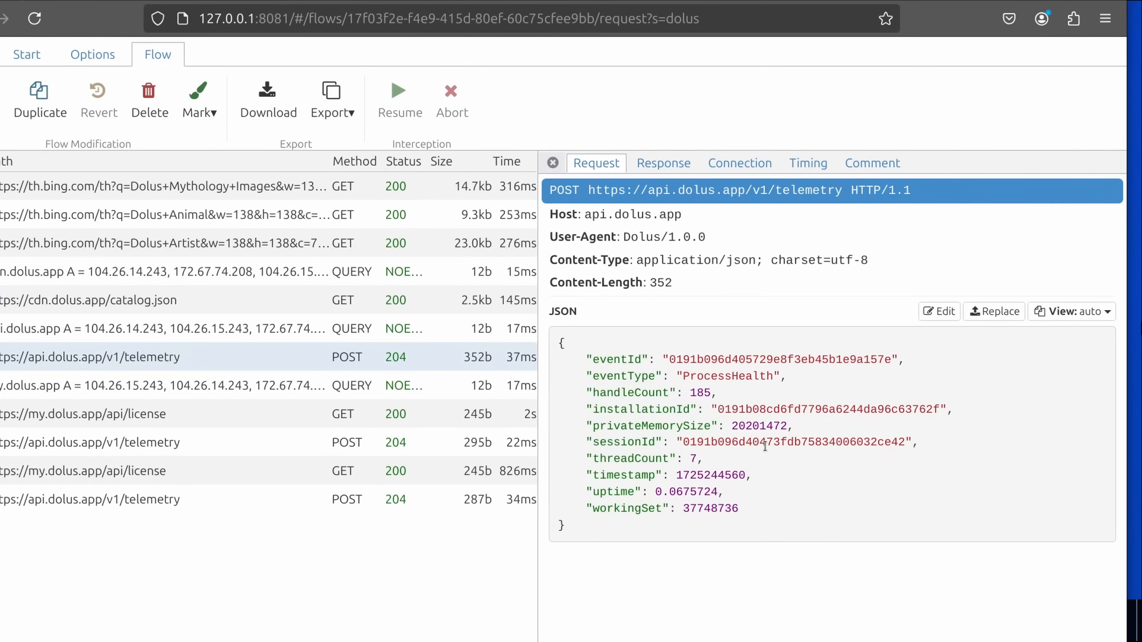
drag(691, 458, 697, 508)
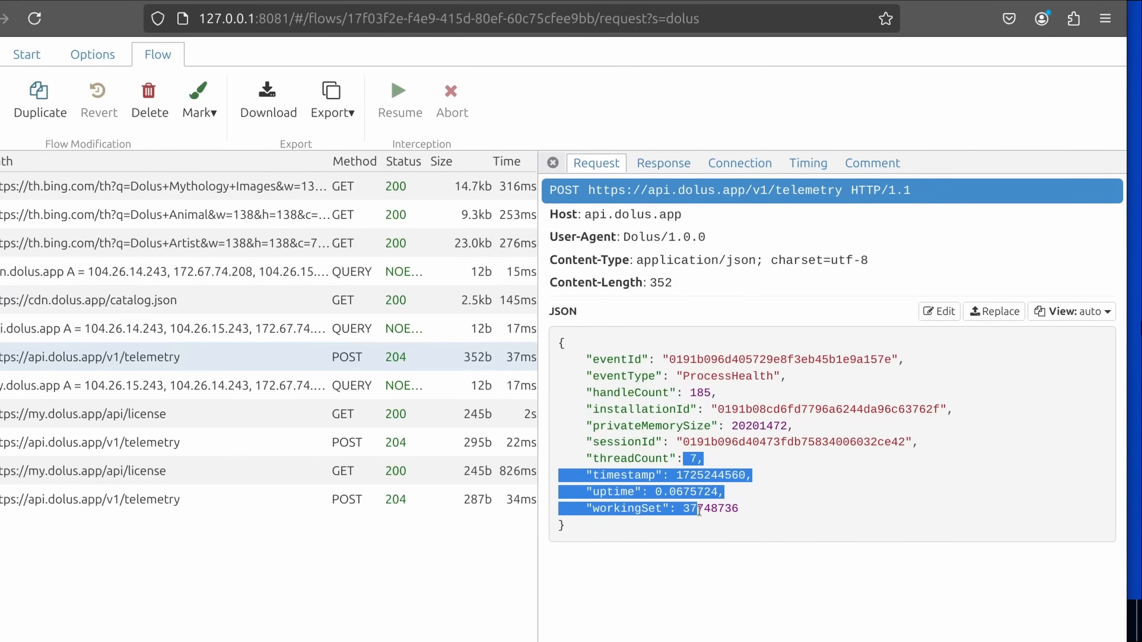
Review the my.dolus.app license check's request and response, then the second telemetry request.
click(84, 414)
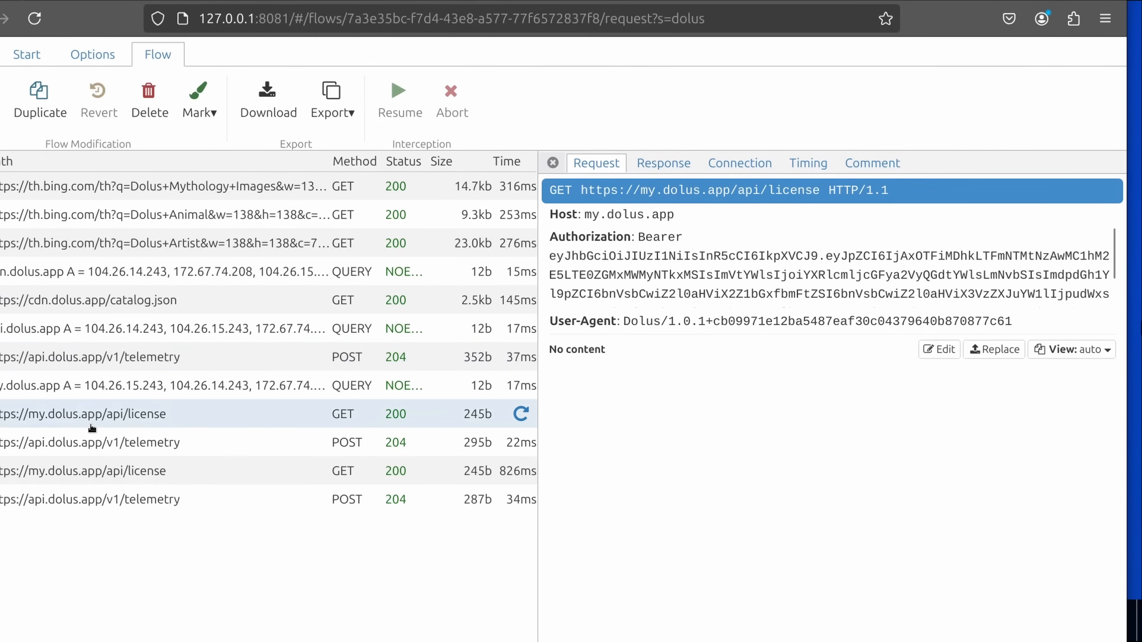
click(663, 162)
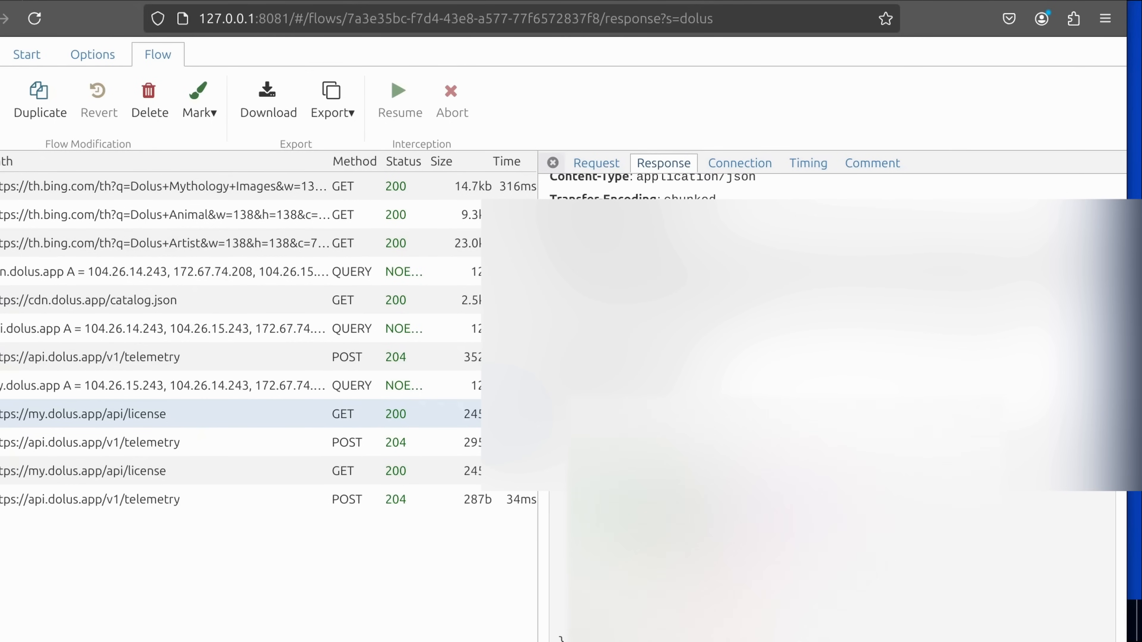
mouse_move(739, 163)
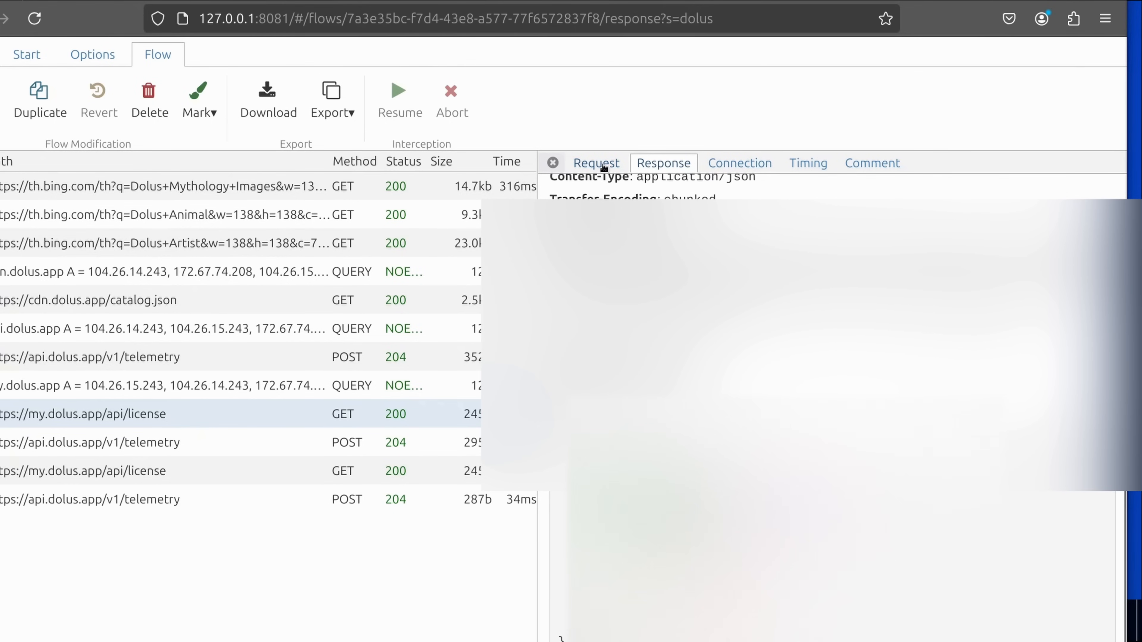
click(596, 162)
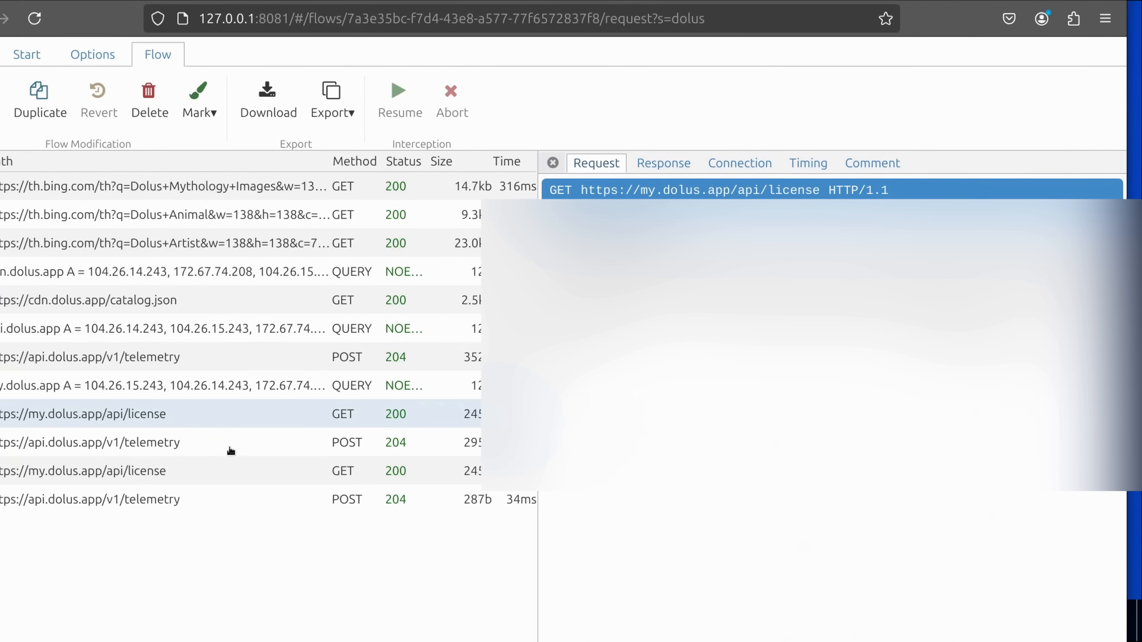
click(91, 442)
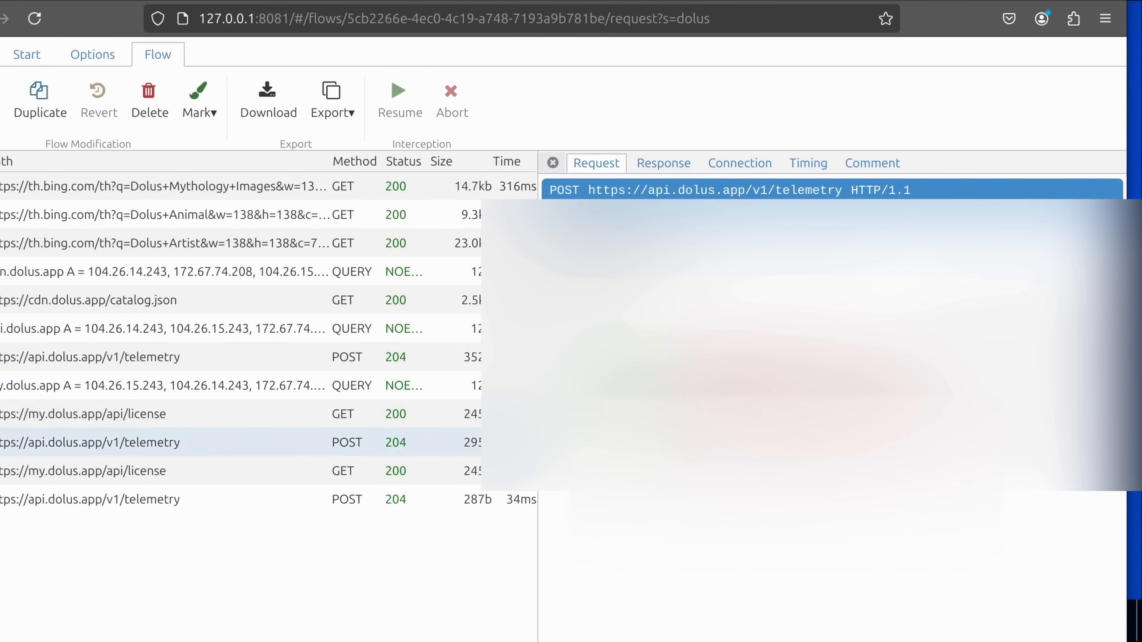
Review the second license check and the ModuleActivated telemetry request, then return to the VM.
click(84, 471)
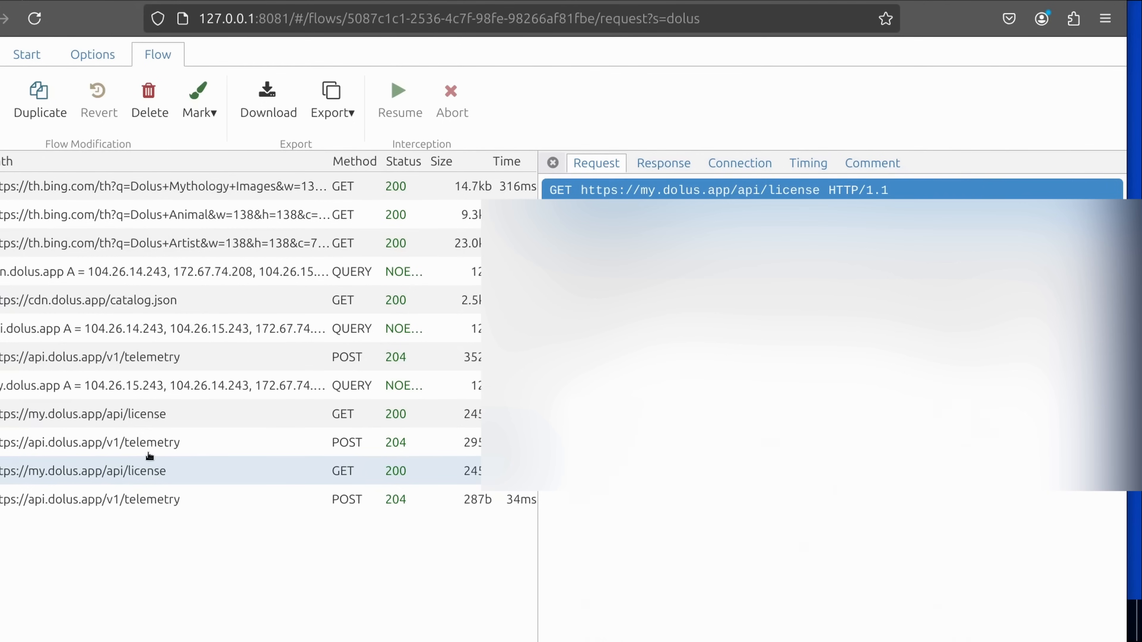
mouse_move(338, 432)
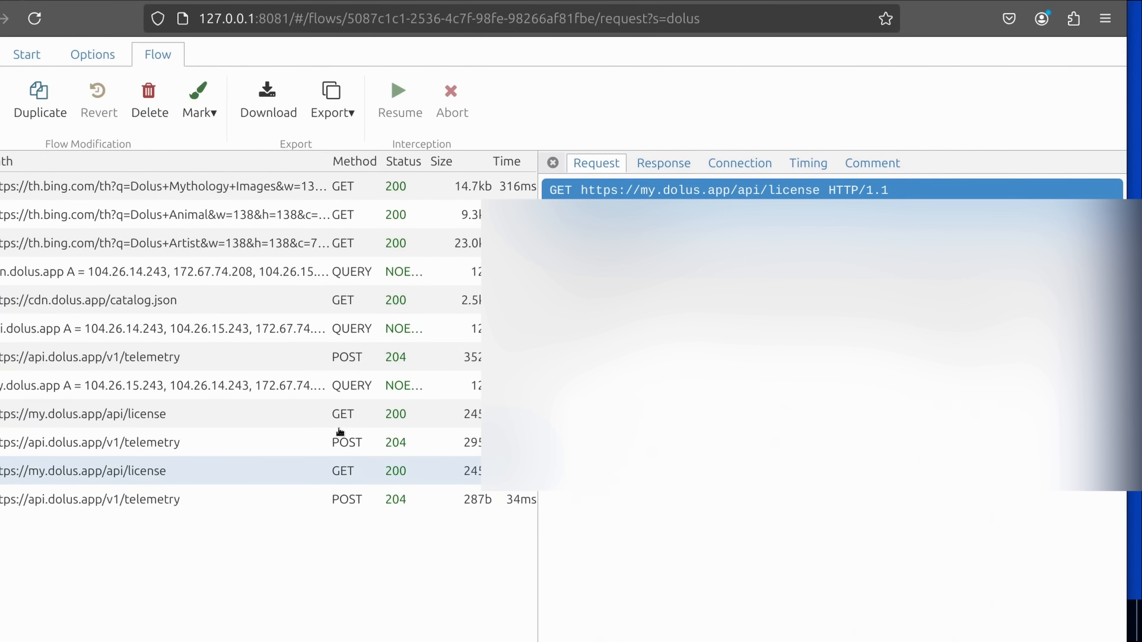
click(90, 499)
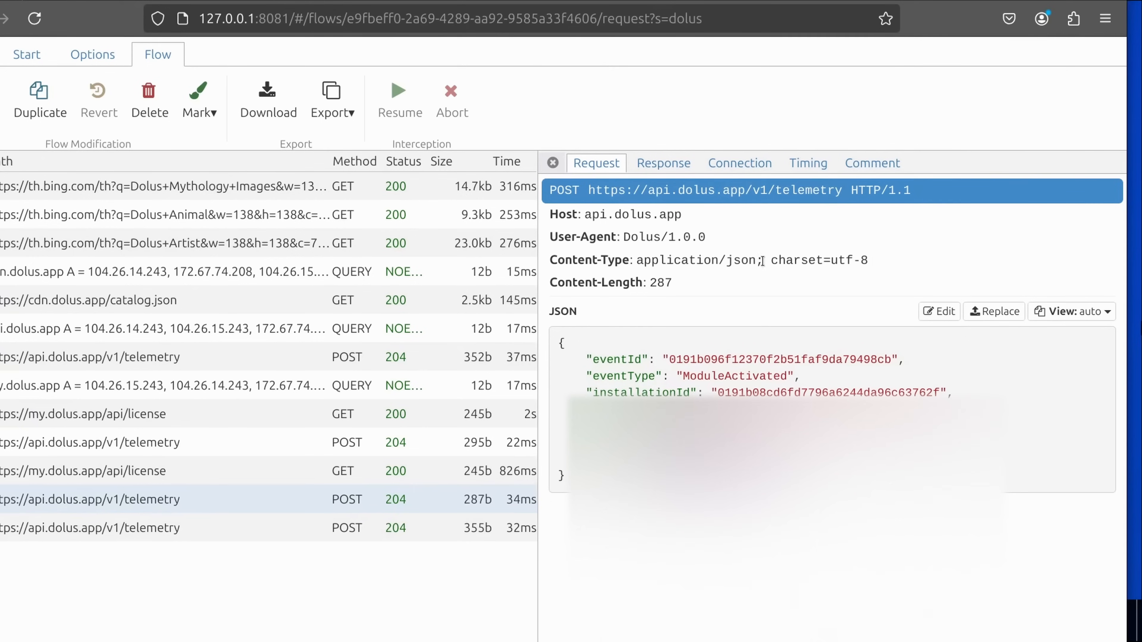
click(662, 162)
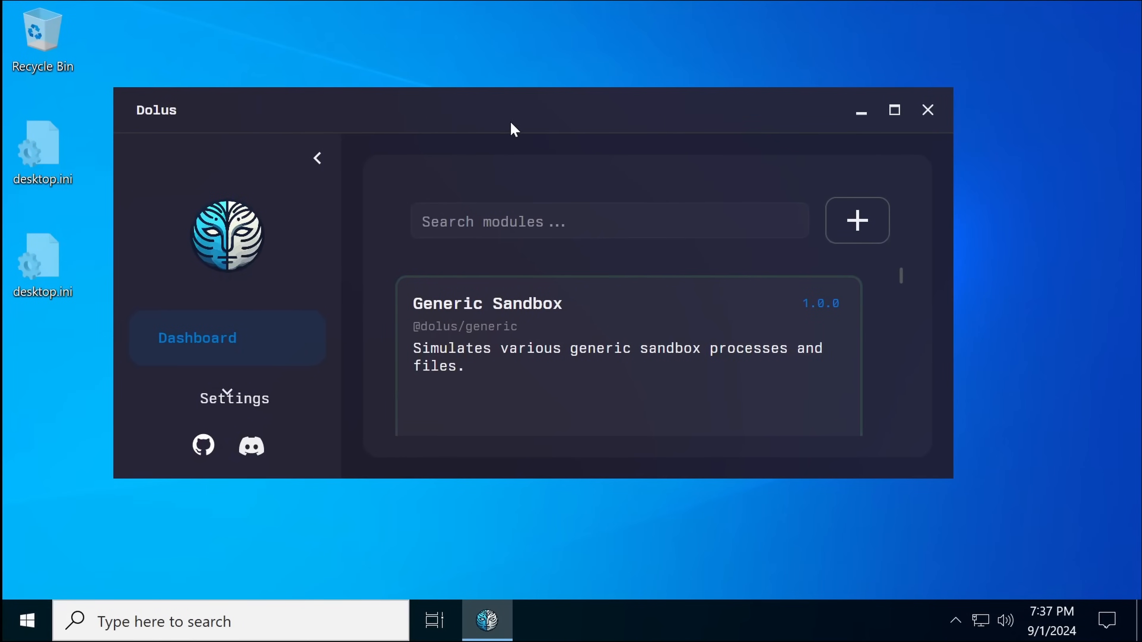
From This PC, open DVD Drive (D:) sample to list Data, PASS 1234, SetLoader.exe and ult.ucas.
drag(514, 110, 469, 112)
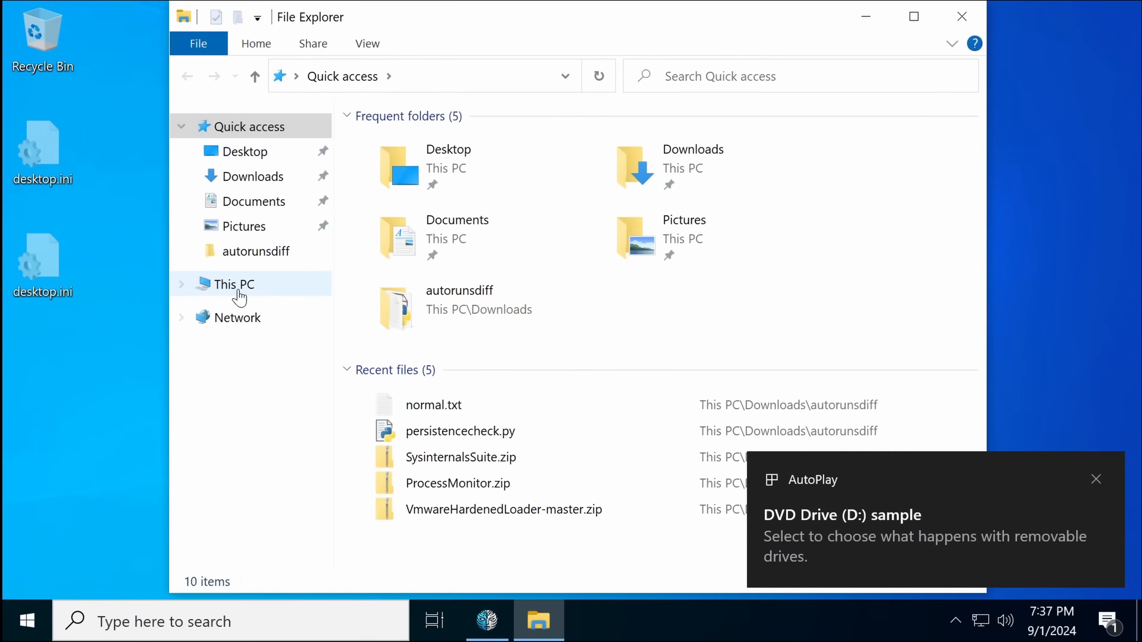
click(234, 284)
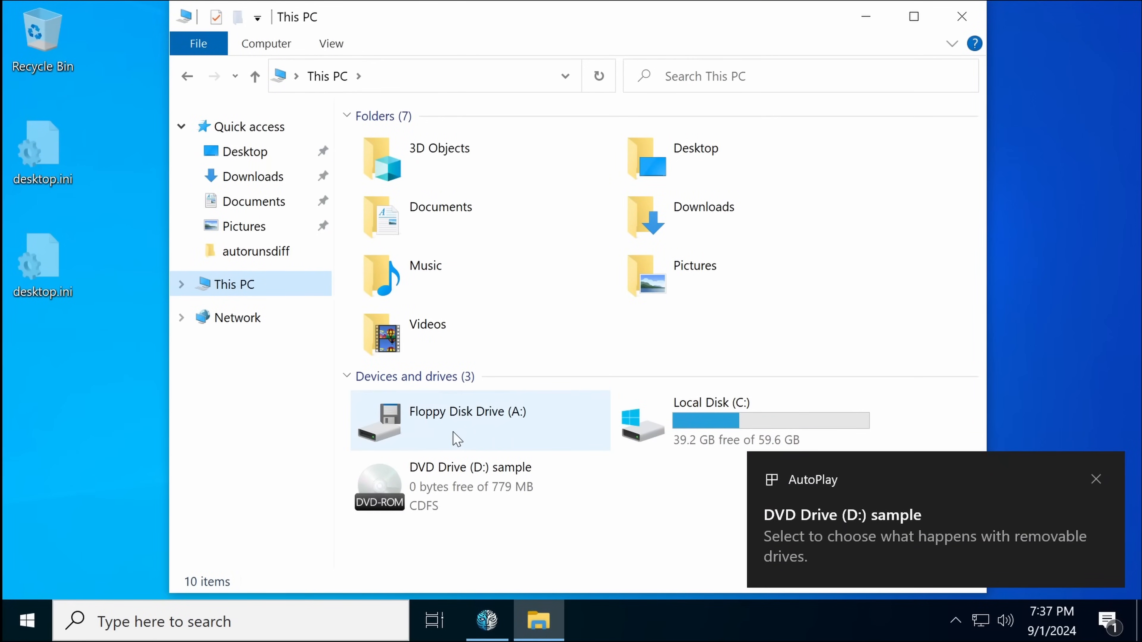
click(1096, 479)
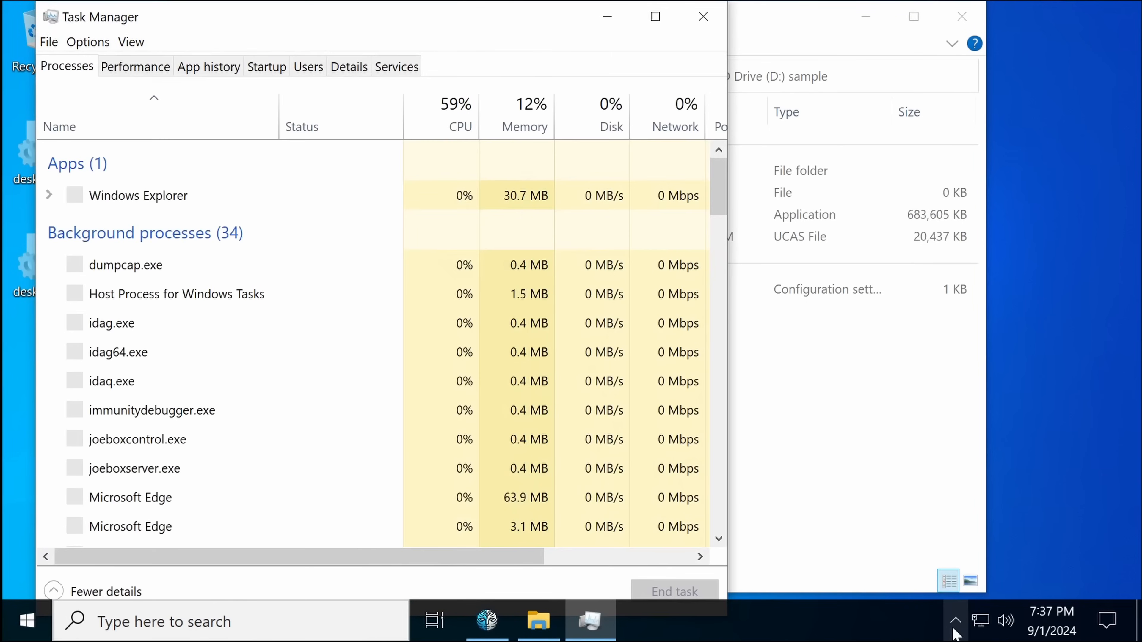
scroll(down, 3)
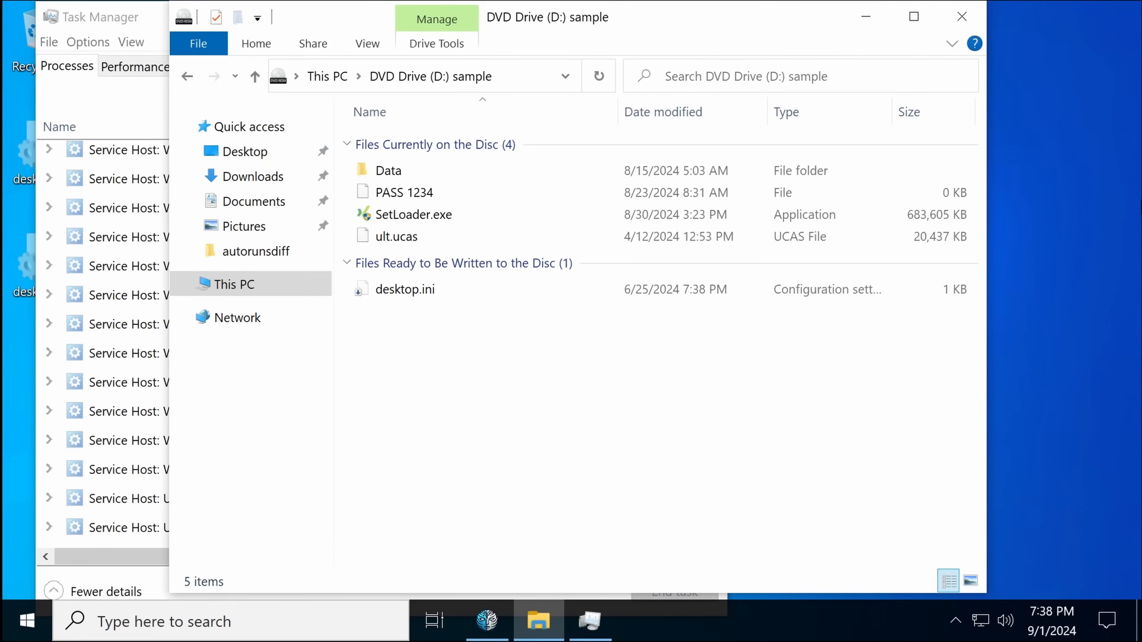
mouse_move(641, 425)
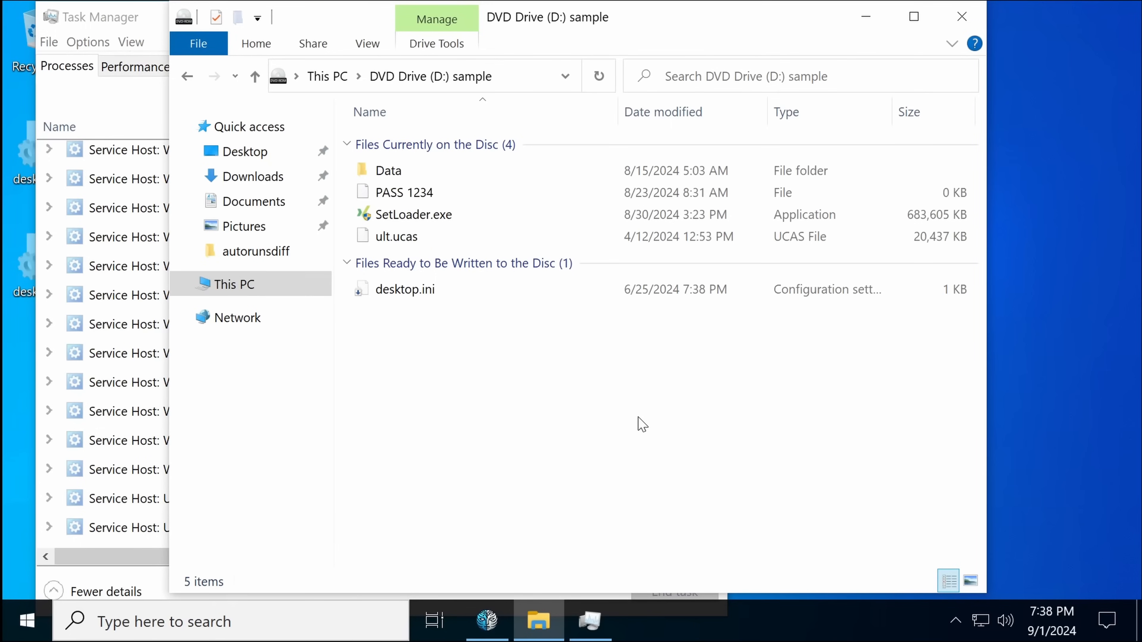
mouse_move(329, 217)
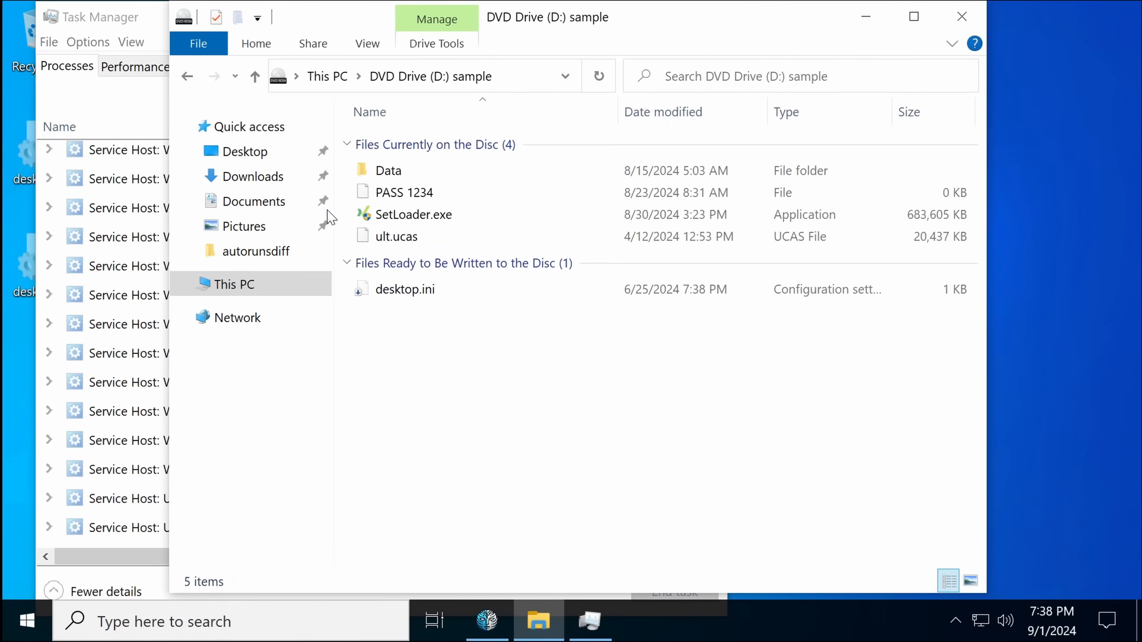
Launch SetLoader.exe, the 667 MB application on DVD Drive (D:).
click(413, 214)
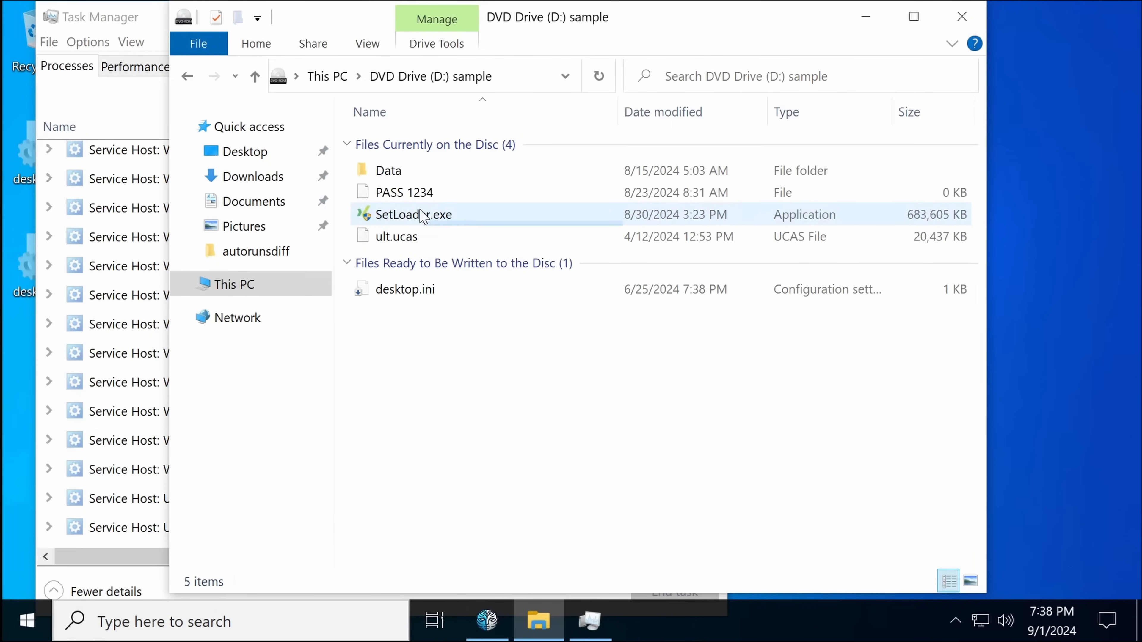
click(413, 214)
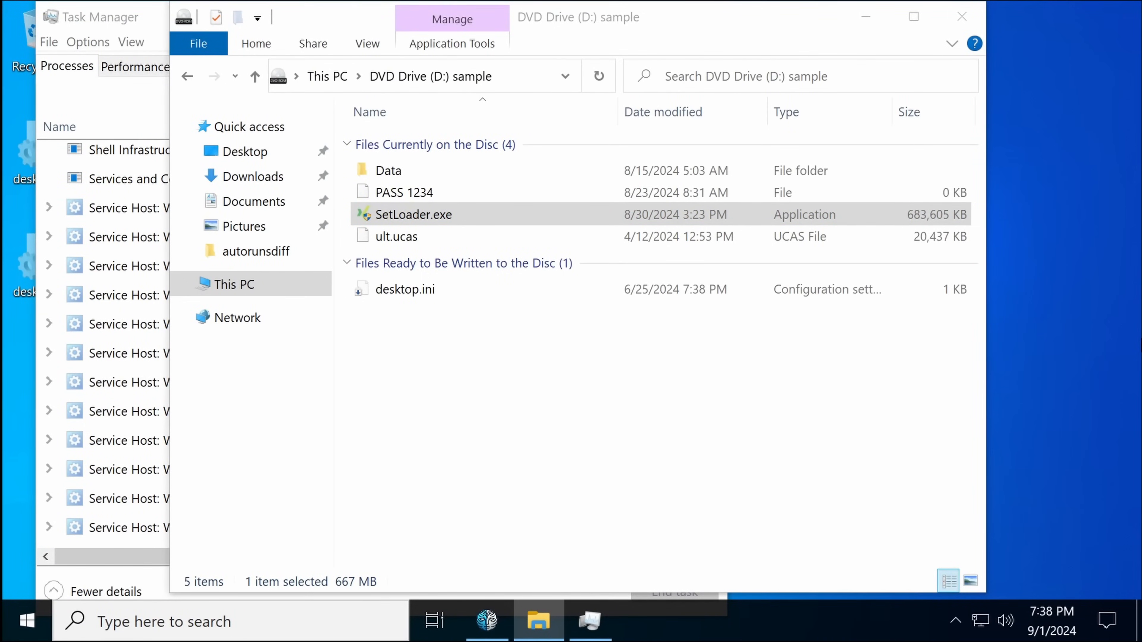
mouse_move(161, 292)
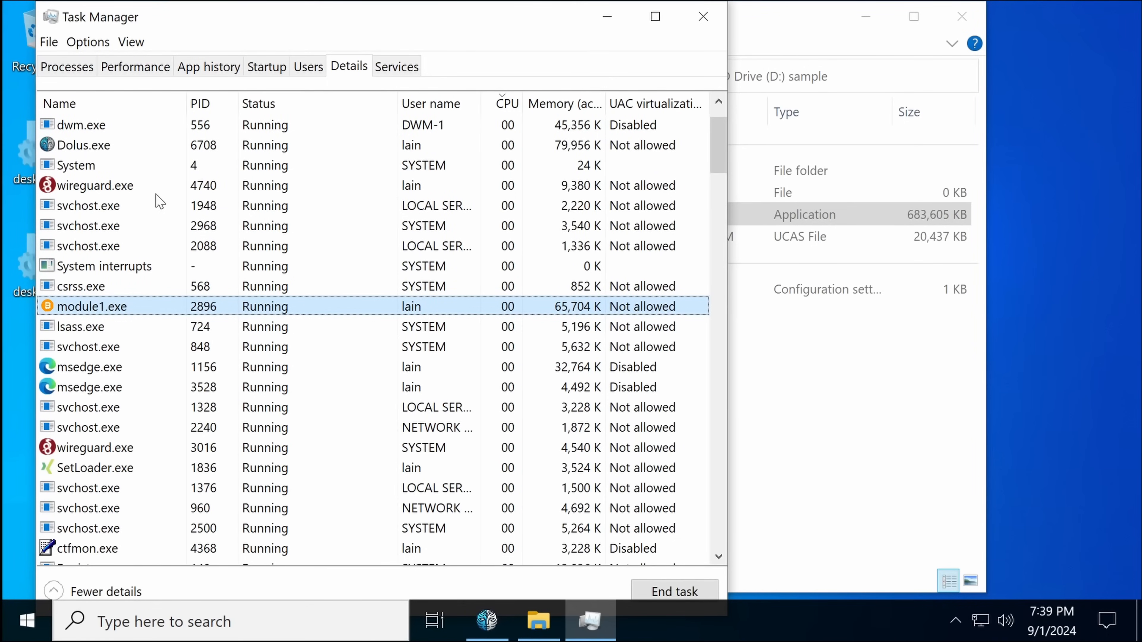
Show the Details list where module1.exe and SetLoader.exe are running.
click(506, 103)
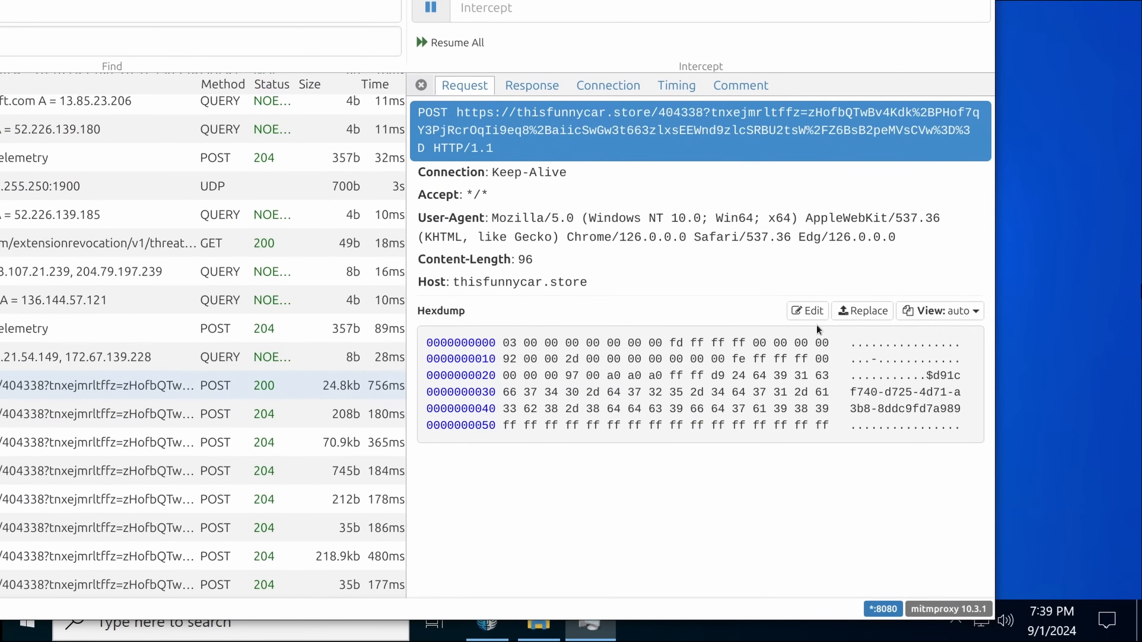
View the larger thisfunnycar.store POST flow and its binary hexdump payload.
scroll(down, 3)
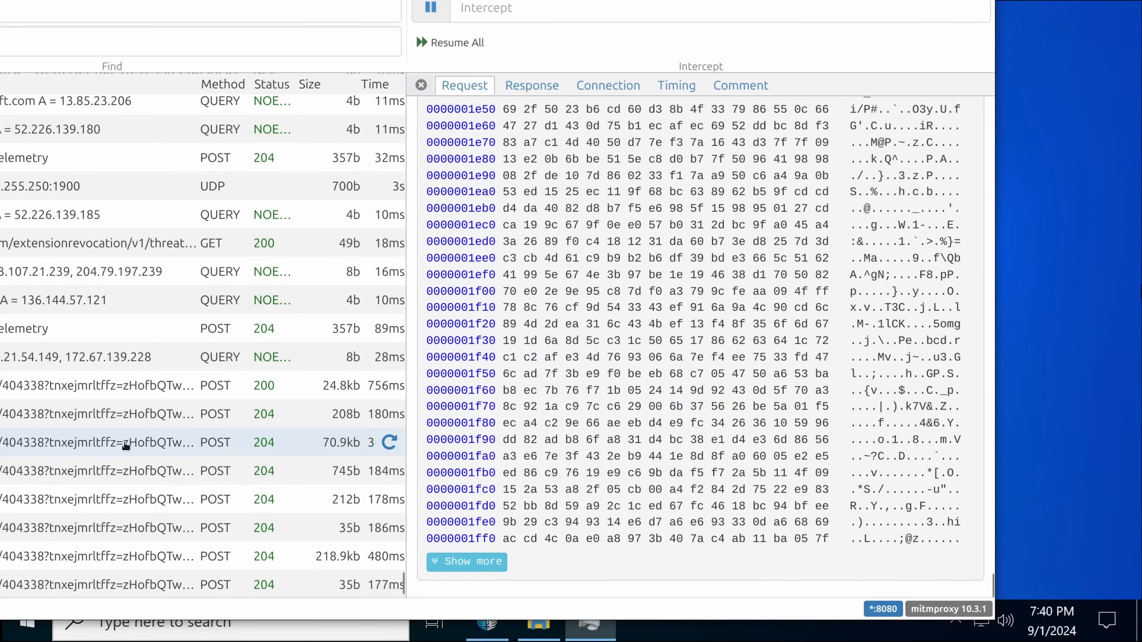
click(117, 498)
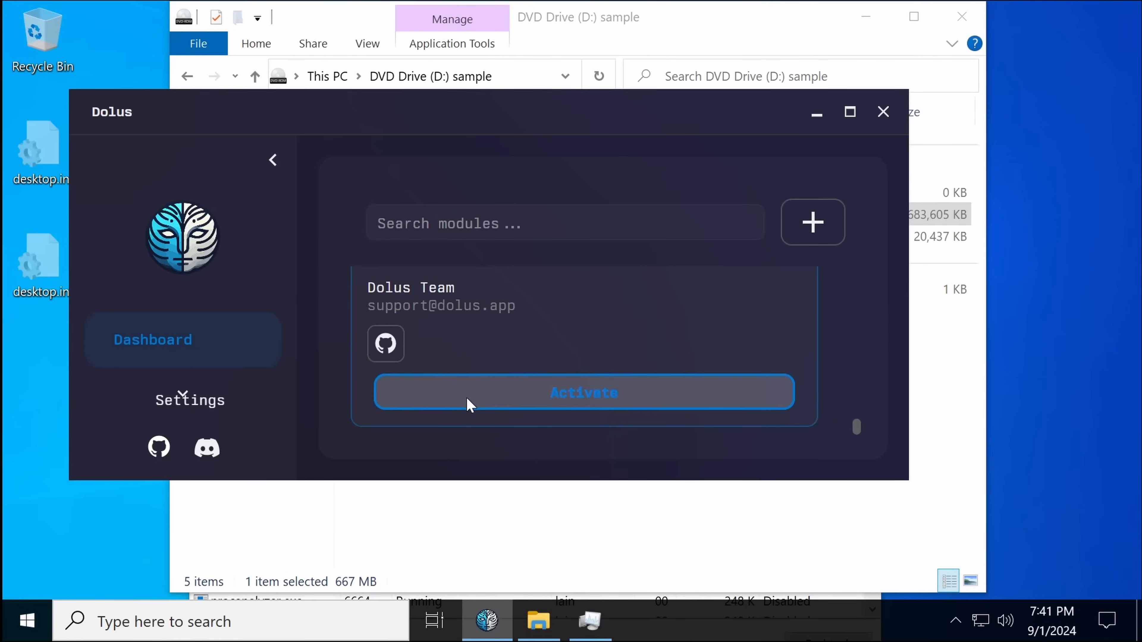
Activate the VMWare Simulator module and confirm it in the dialog.
click(582, 392)
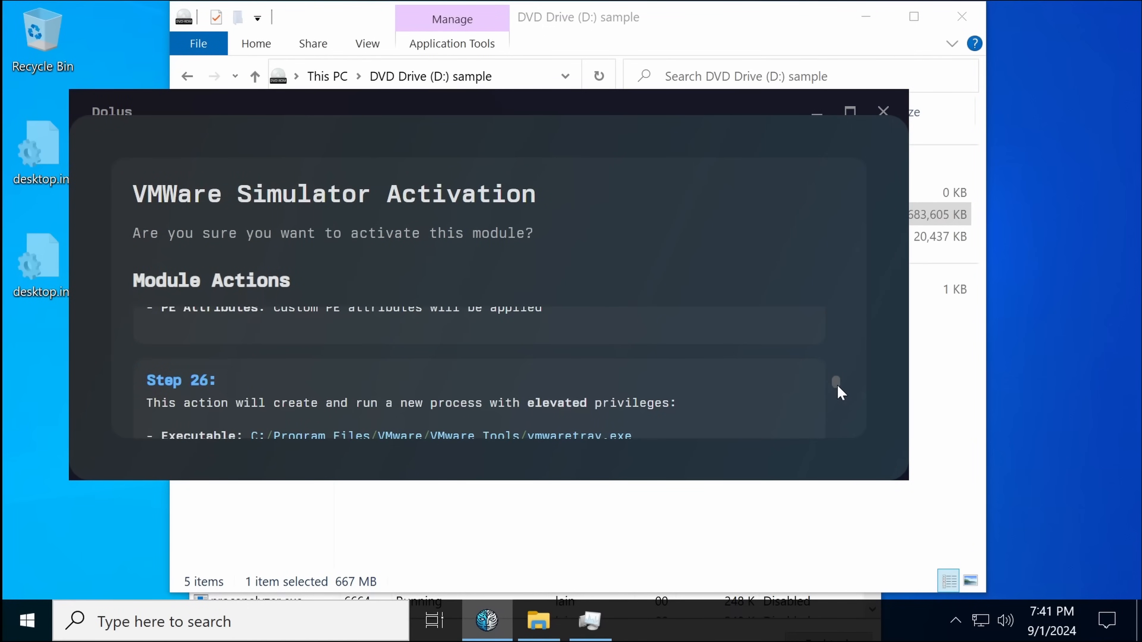
click(849, 112)
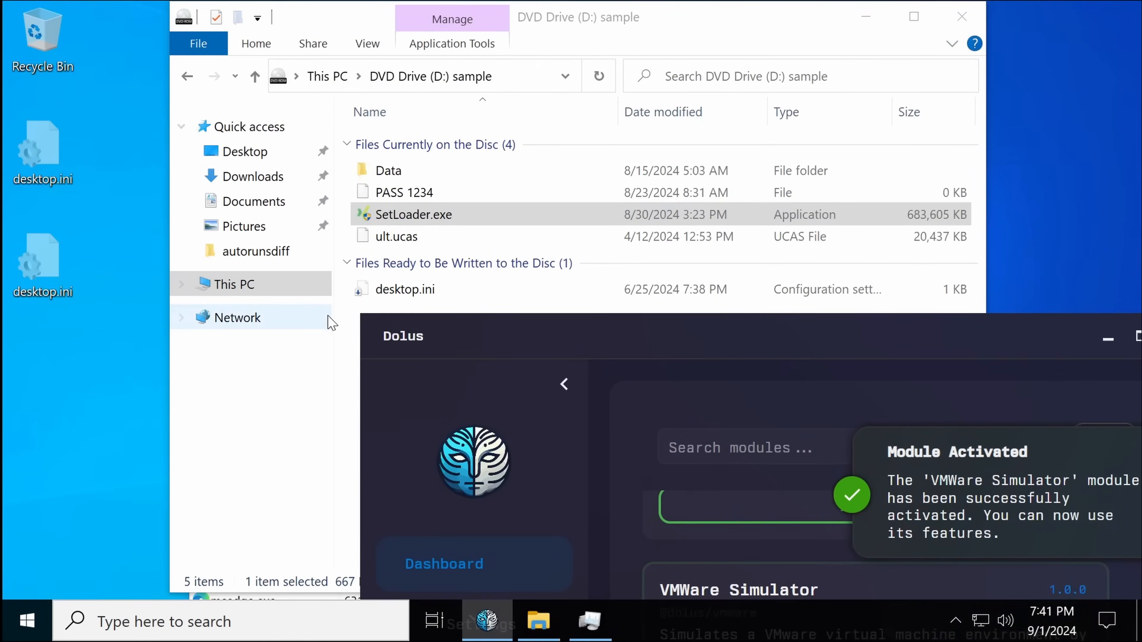
Check the running processes, then rerun SetLoader.exe from the sample disc.
click(590, 620)
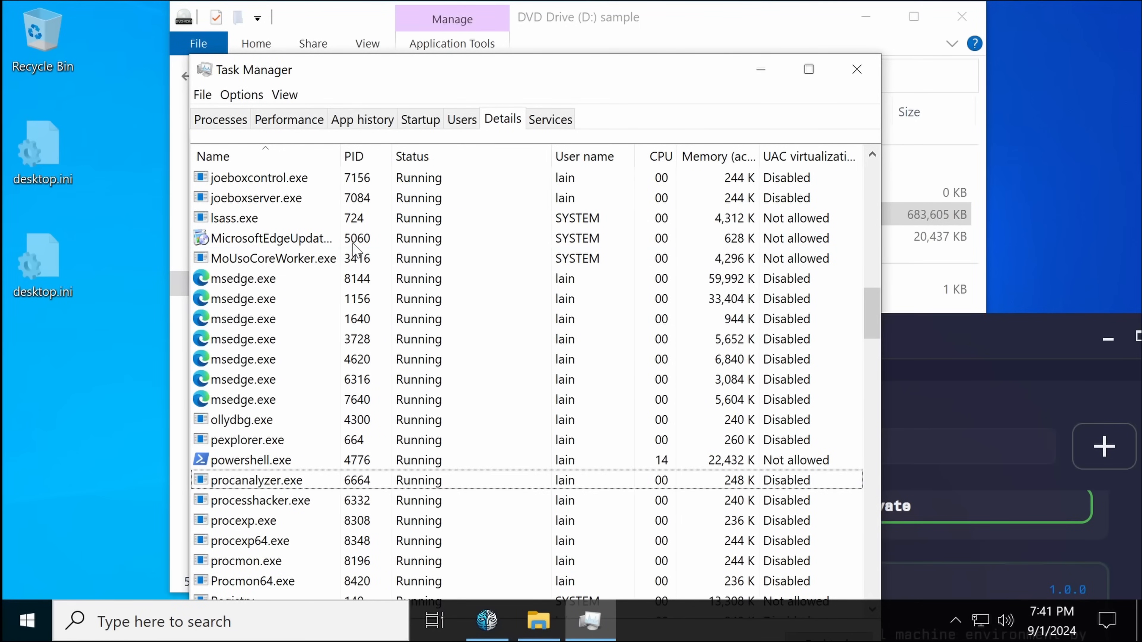
click(856, 69)
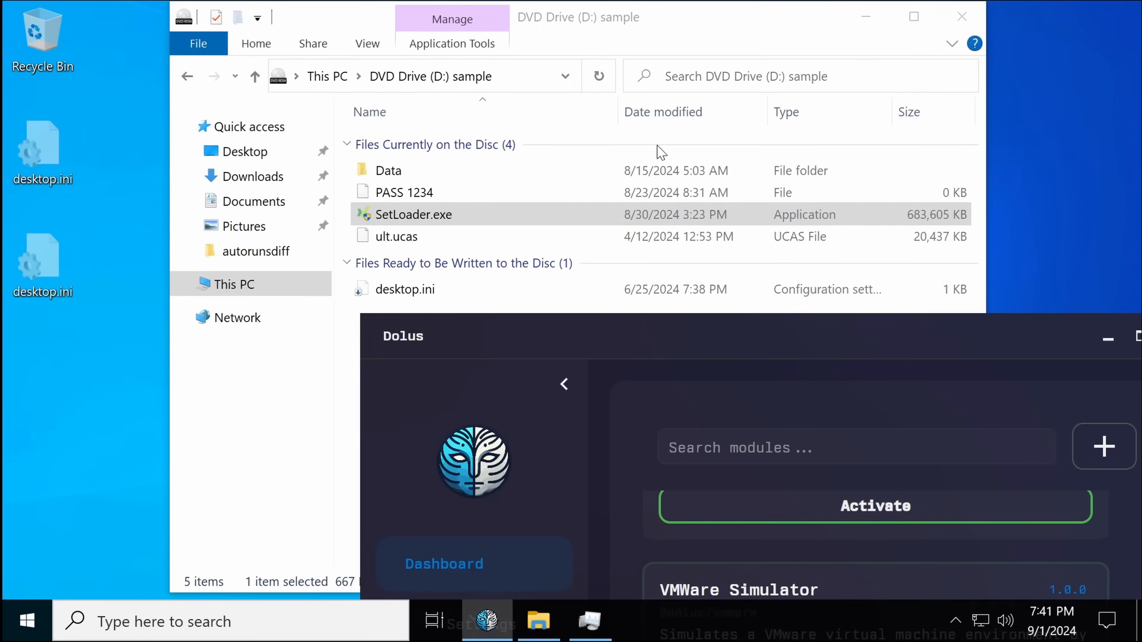
double_click(412, 214)
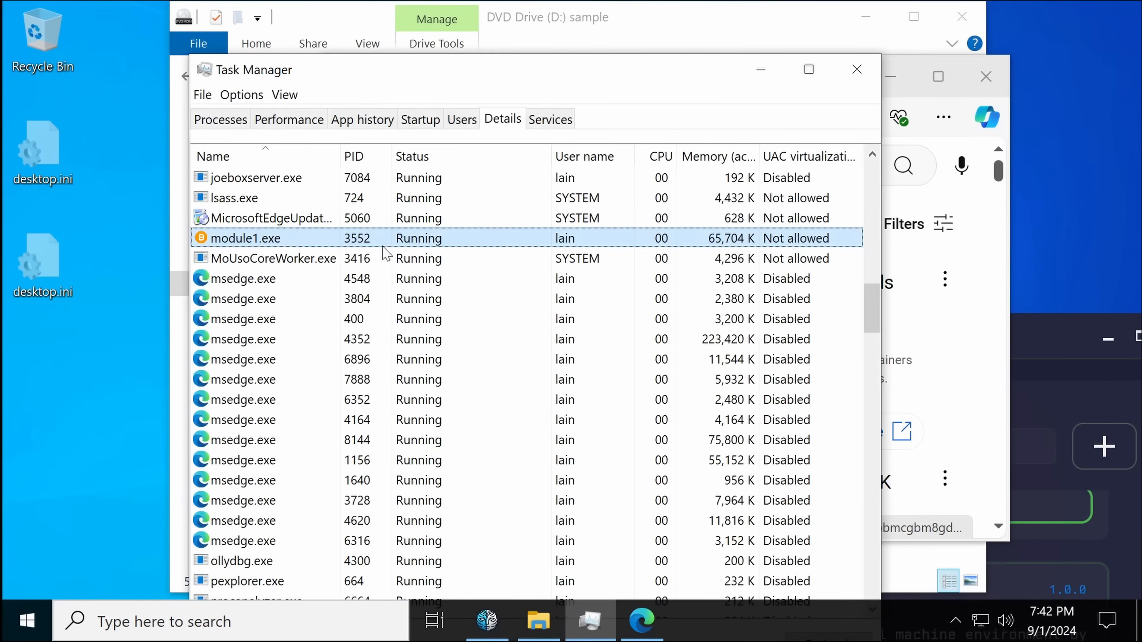
Set Task Manager aside after confirming module1.exe runs again, revealing the YouTube search.
drag(509, 69, 495, 77)
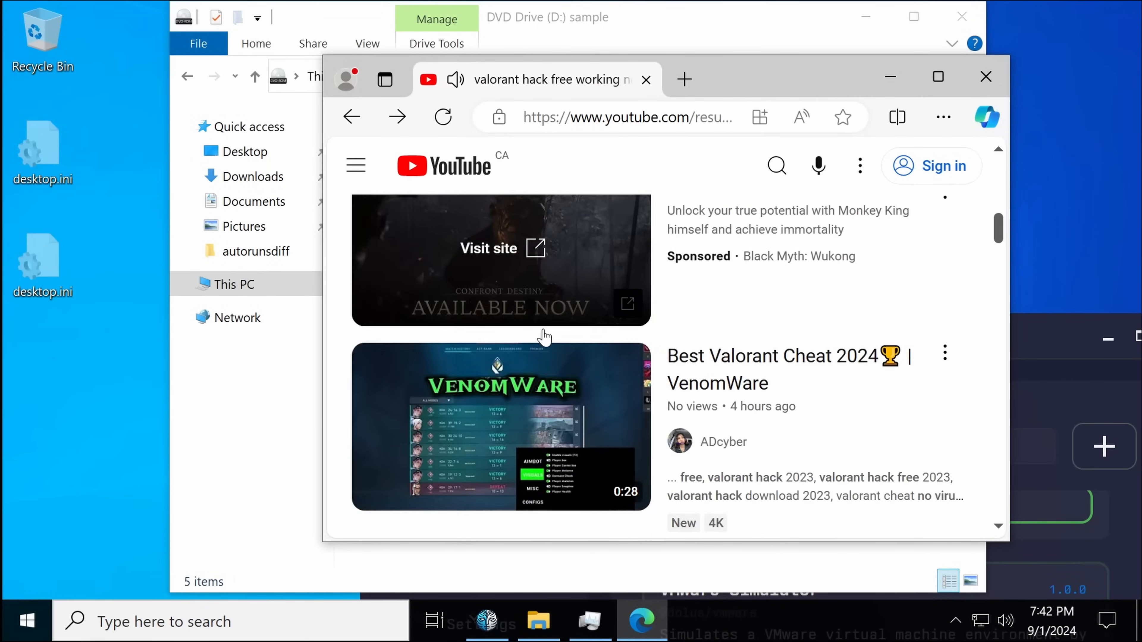
Visit the Best Valorant Cheat 2024 video, then another cheat video leading to the MediaFire Loader folder.
click(500, 426)
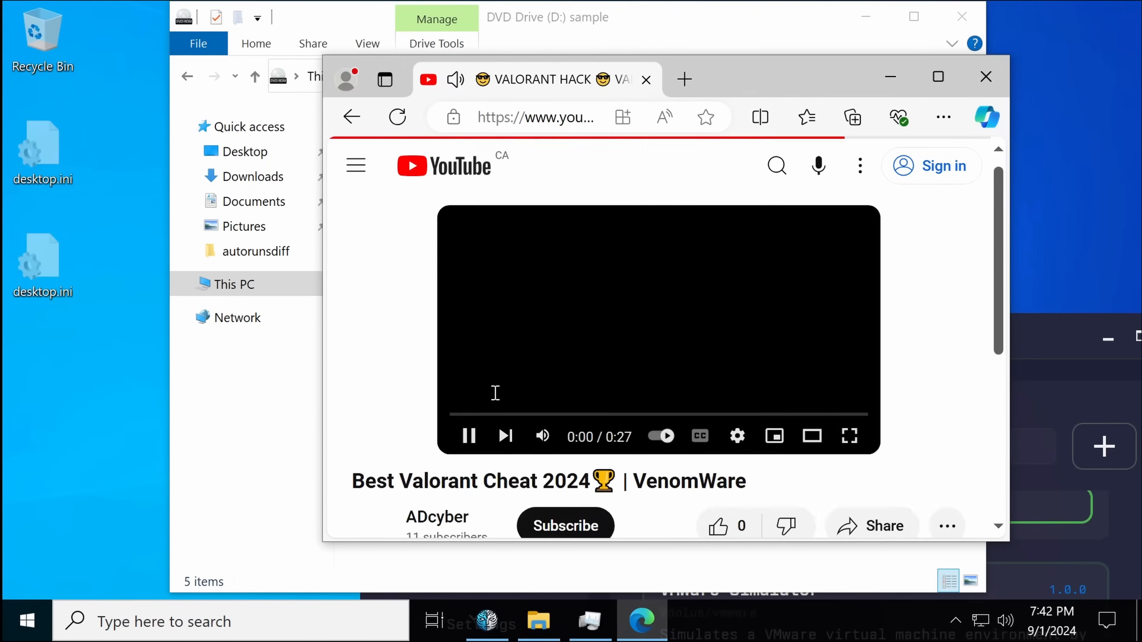
scroll(down, 3)
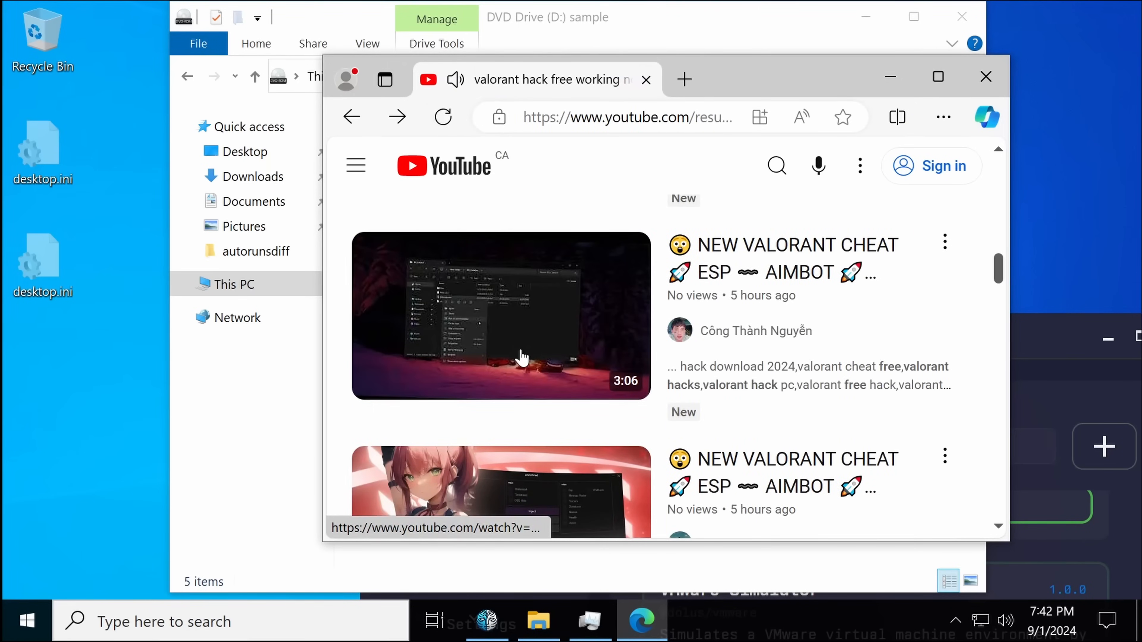
click(500, 316)
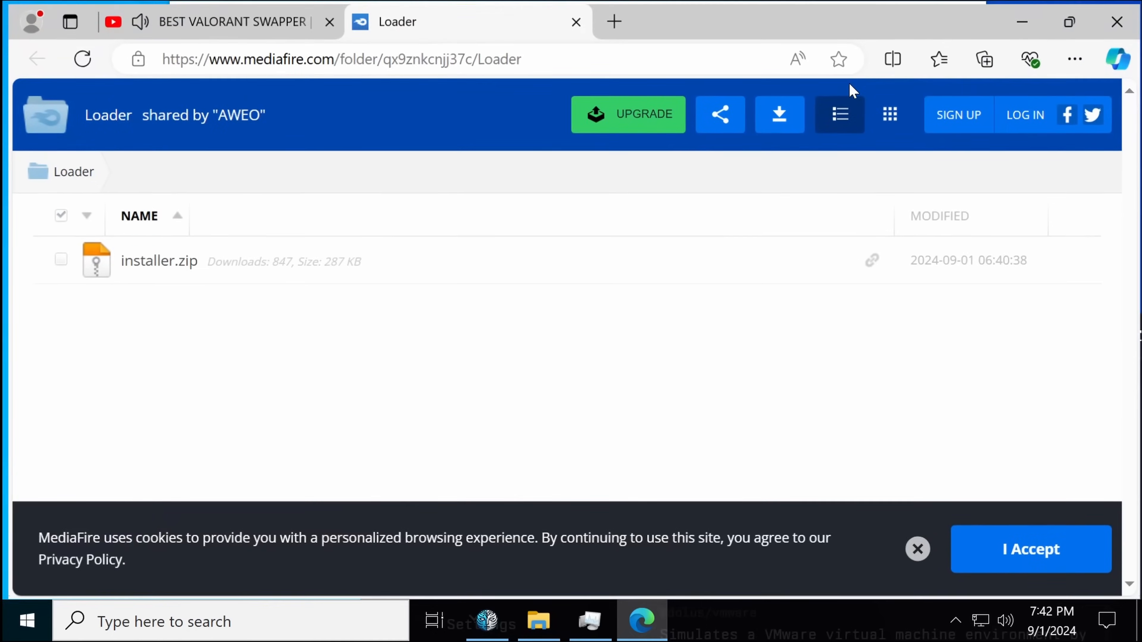
Start the 286.54 KB installer.zip download from the MediaFire Loader folder.
click(1071, 258)
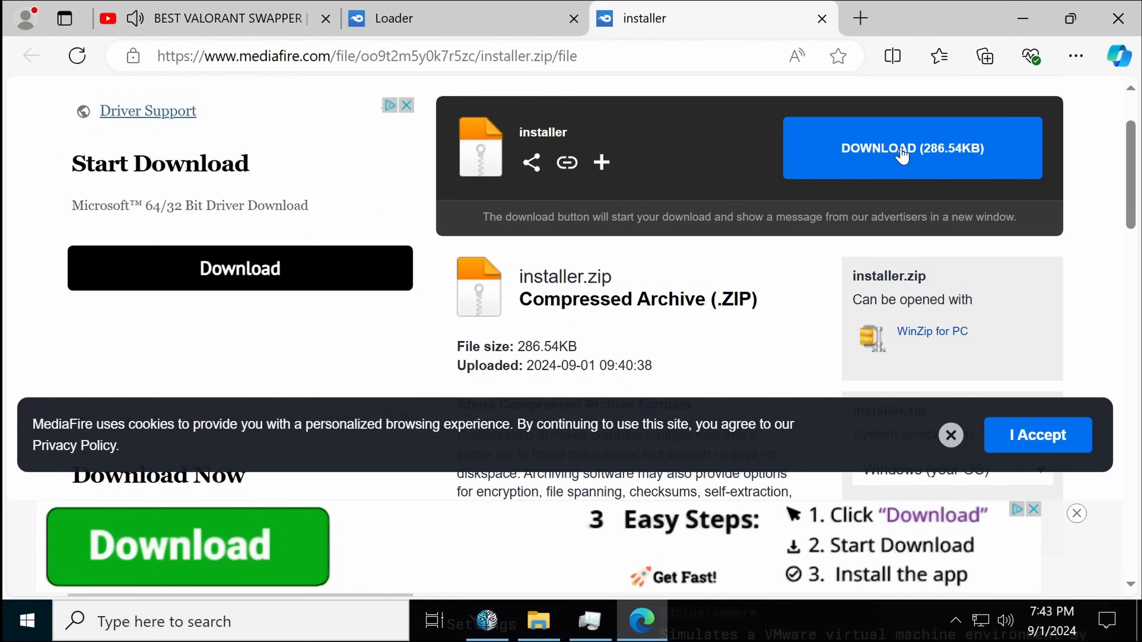
click(912, 148)
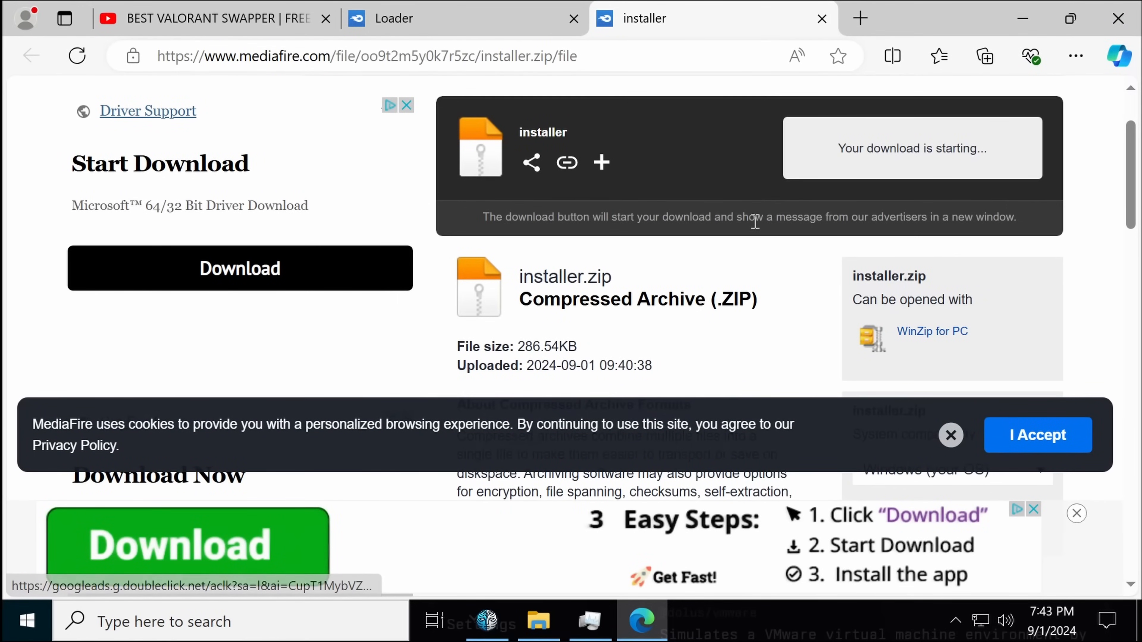
mouse_move(538, 621)
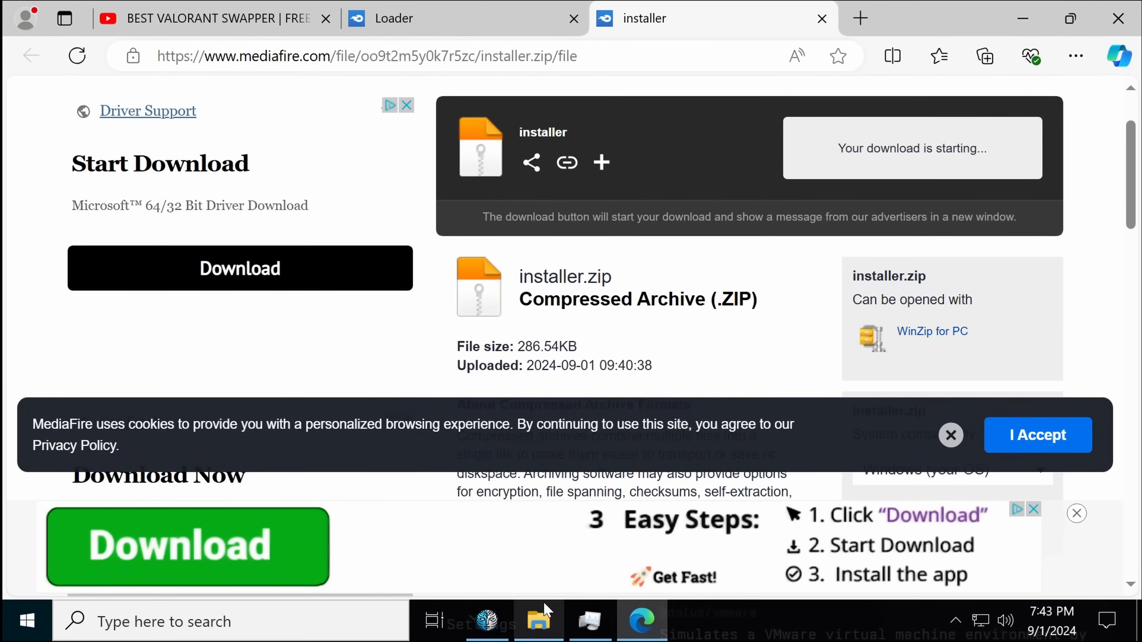
Run installer.exe from the extracted installer folder in File Explorer.
click(538, 620)
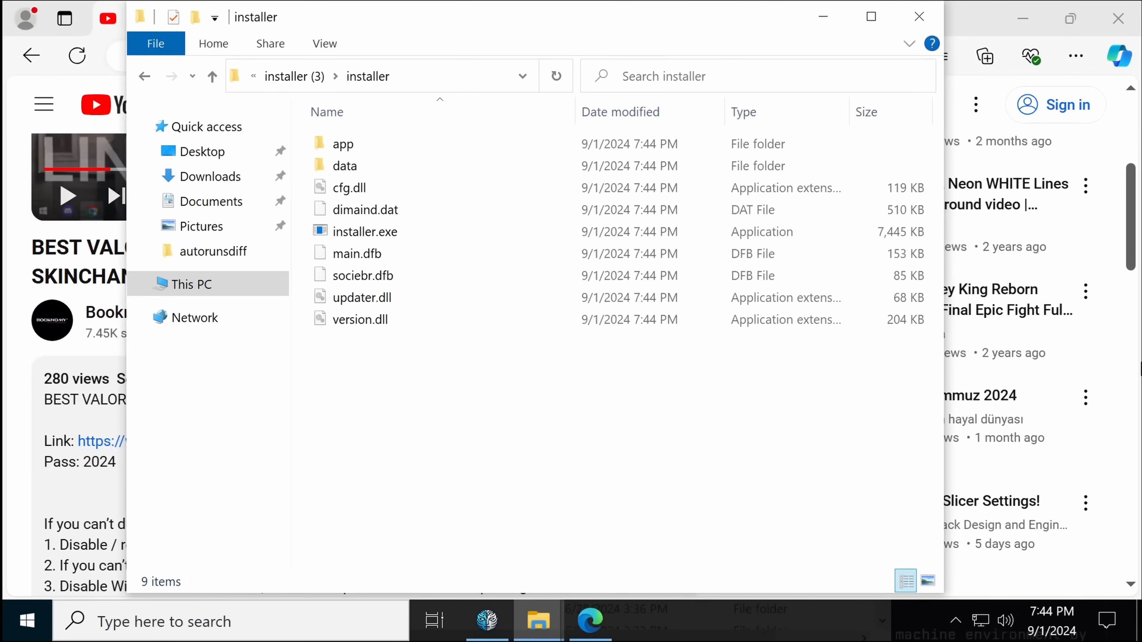
mouse_move(518, 466)
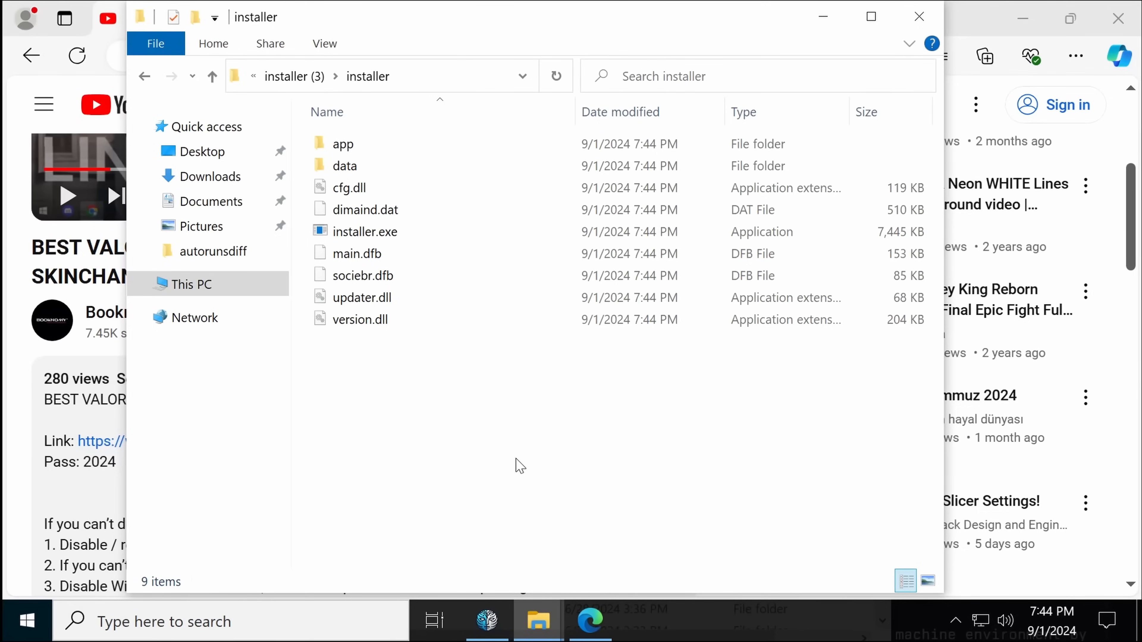
click(364, 231)
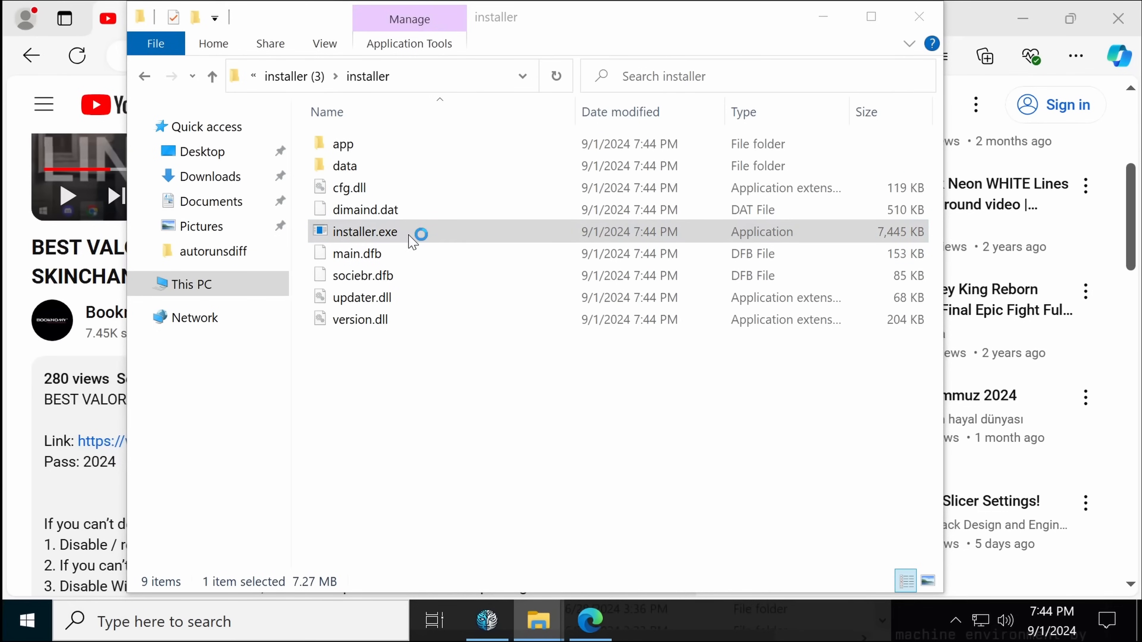
double_click(364, 231)
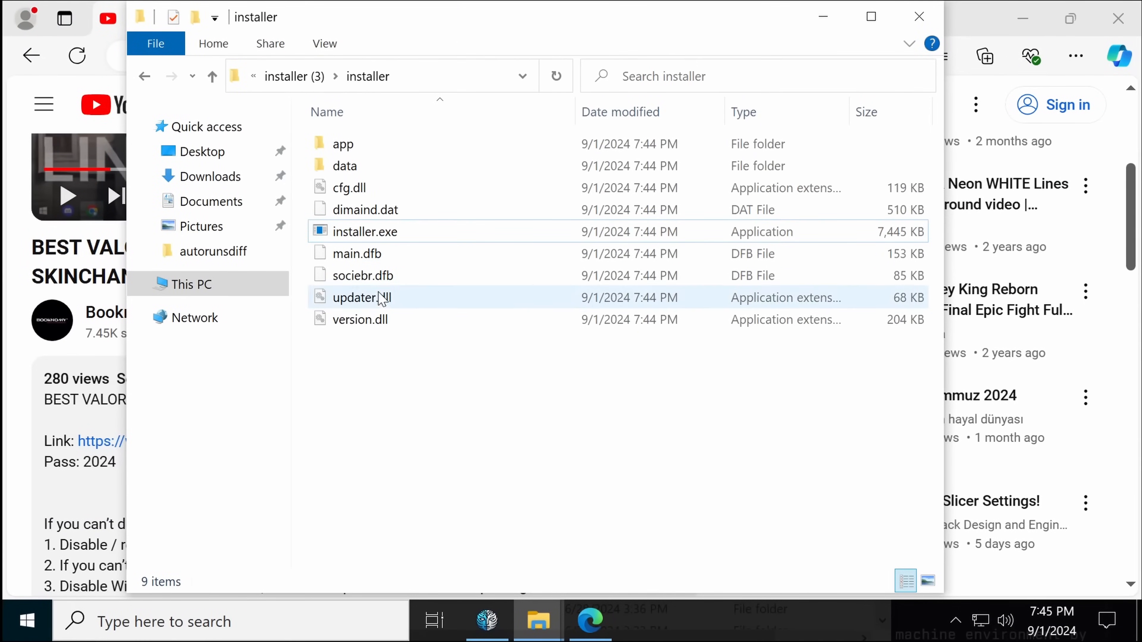
click(357, 253)
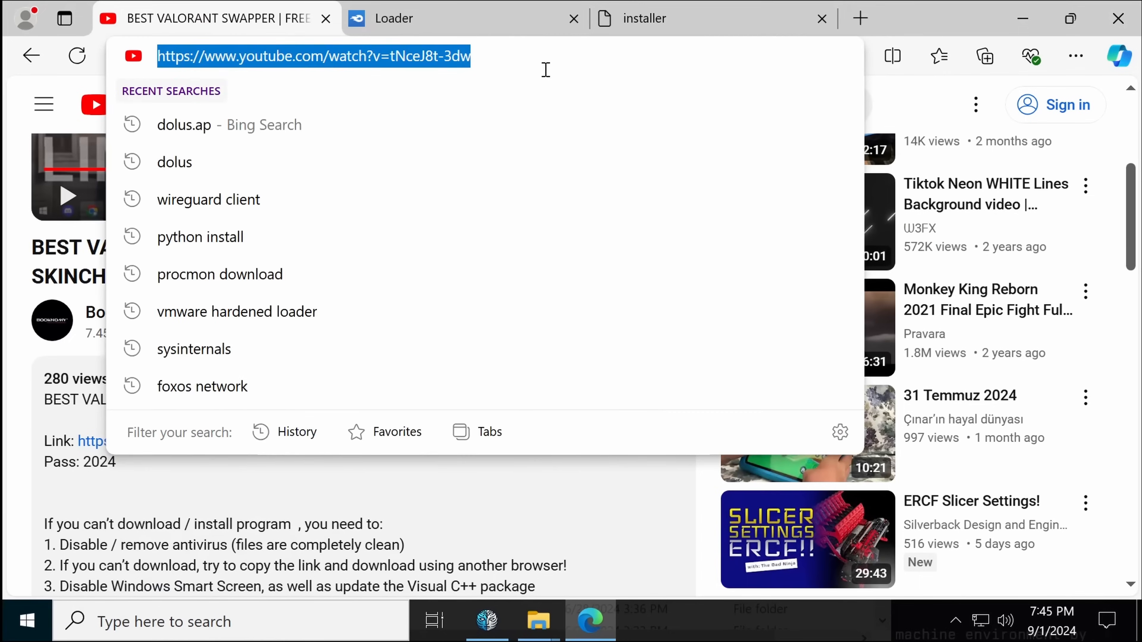
Search Bing for 'safe exam browser' and get its SourceForge download.
text(safe exam browser)
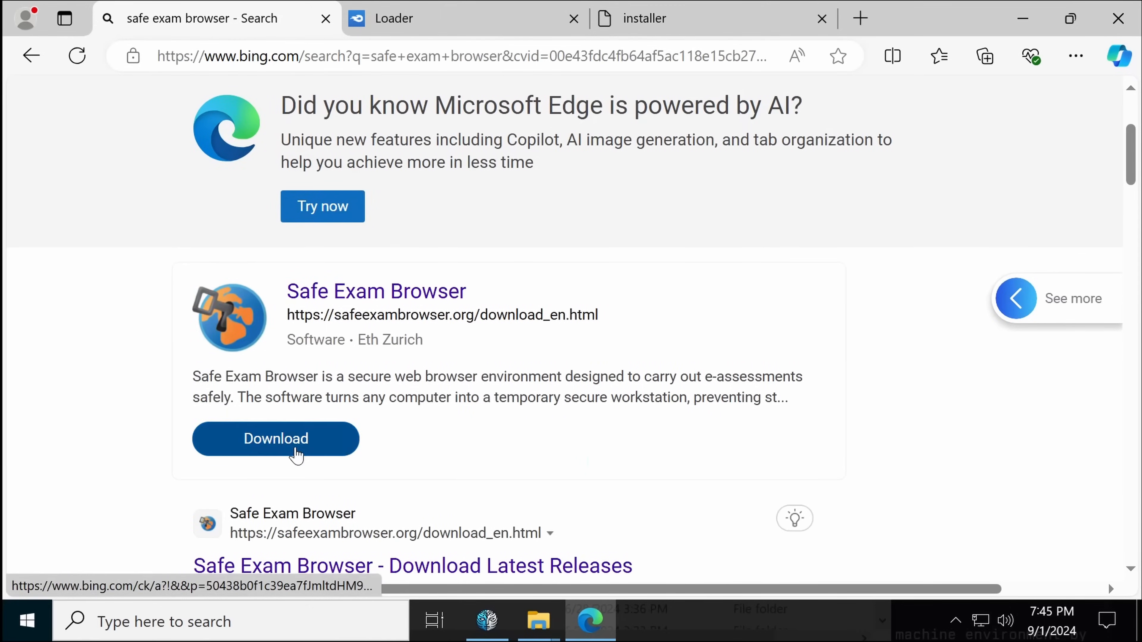
click(276, 438)
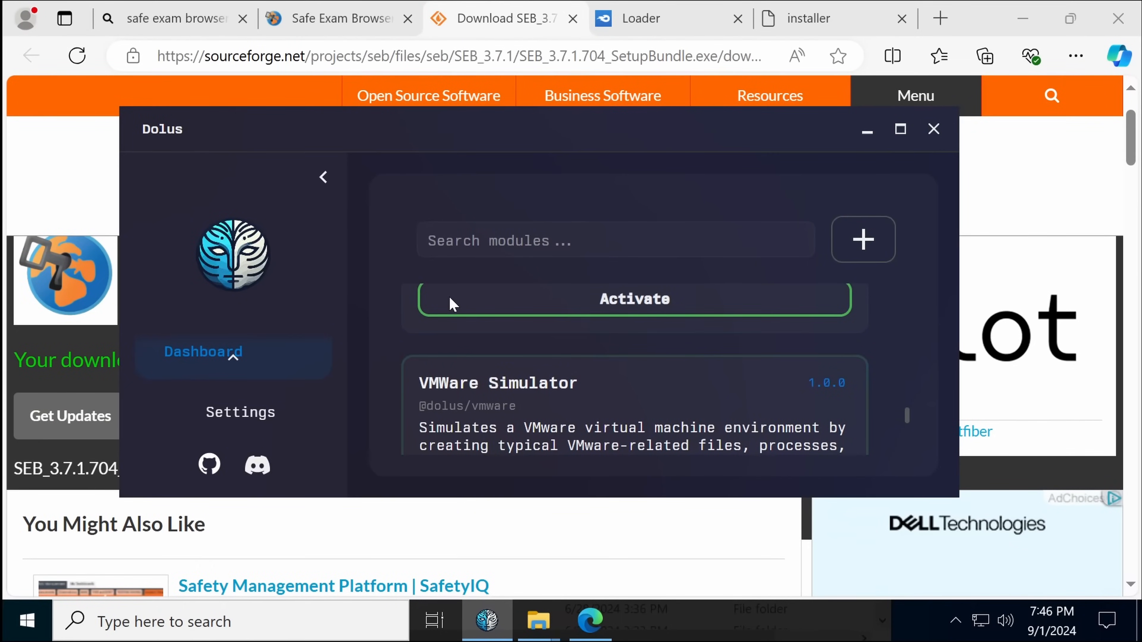
Review Dolus General Settings down to Close to Tray, Run on Startup and Start Minimized.
scroll(down, 3)
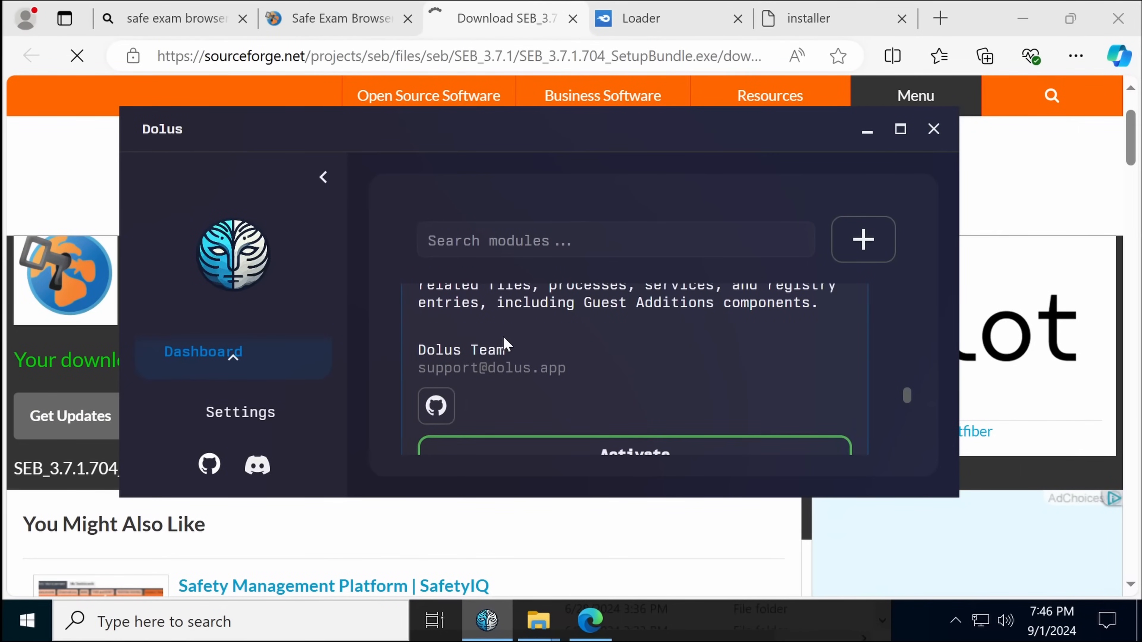
click(240, 412)
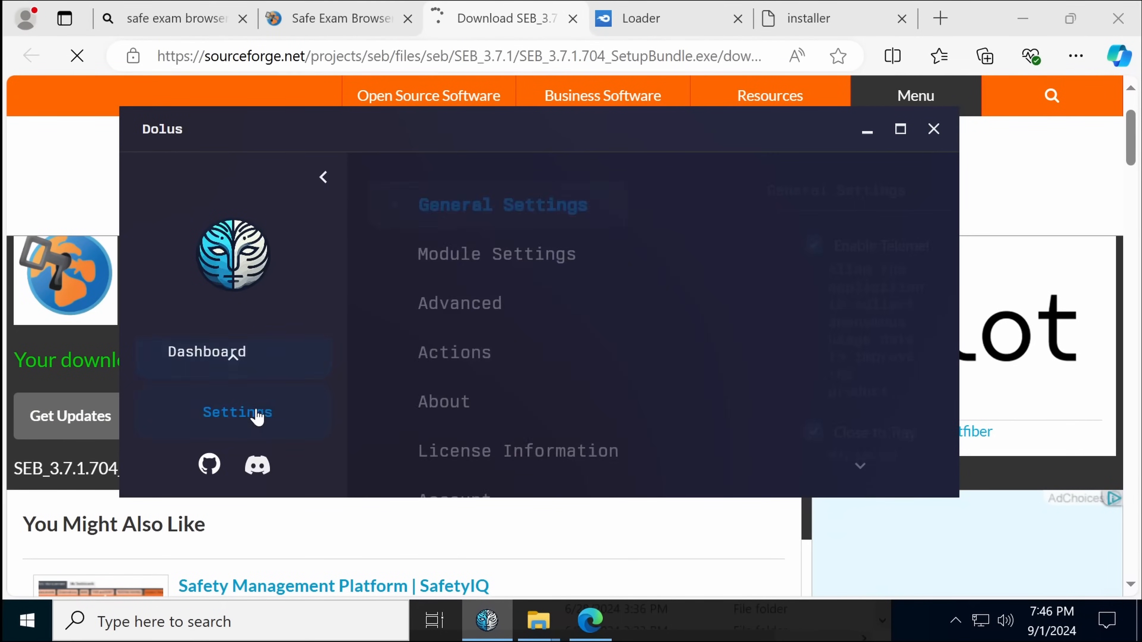
click(237, 412)
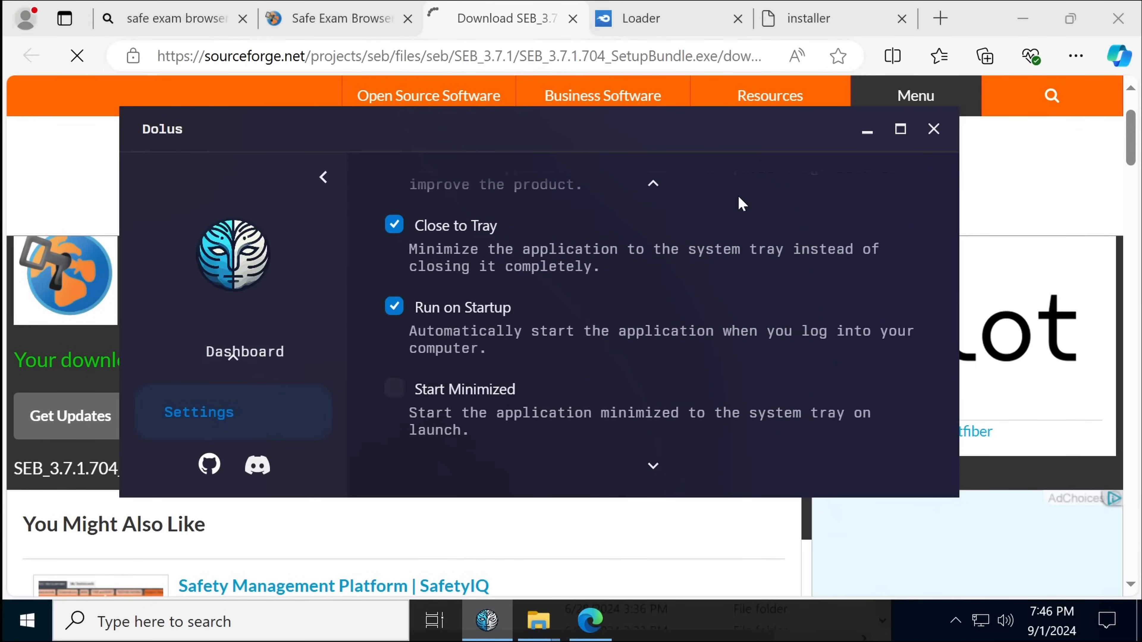
scroll(down, 3)
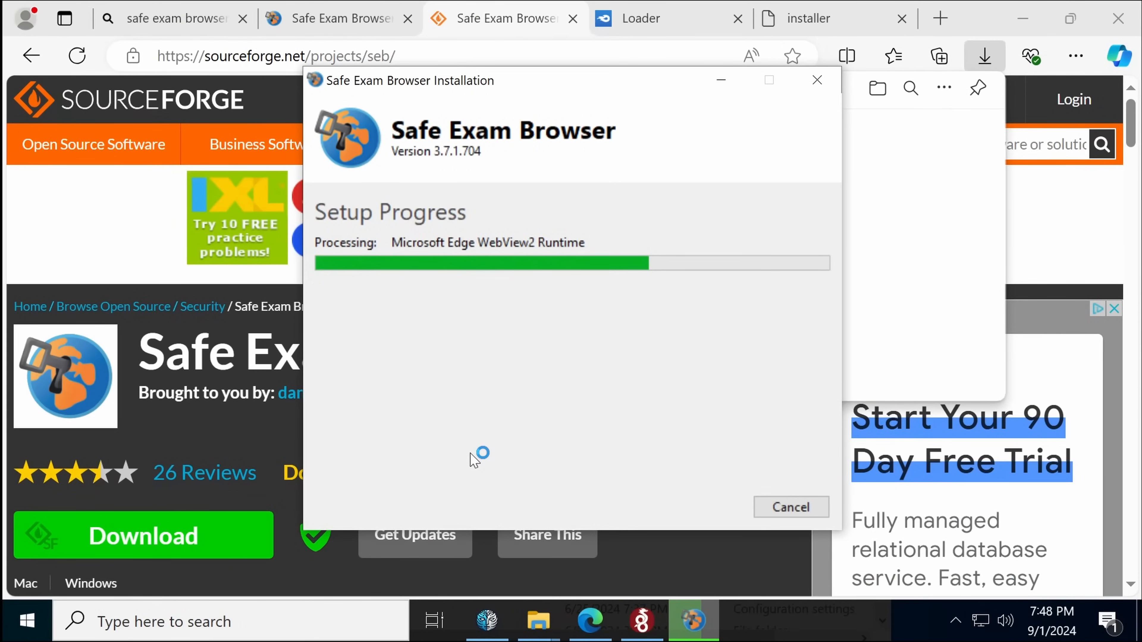
mouse_move(448, 455)
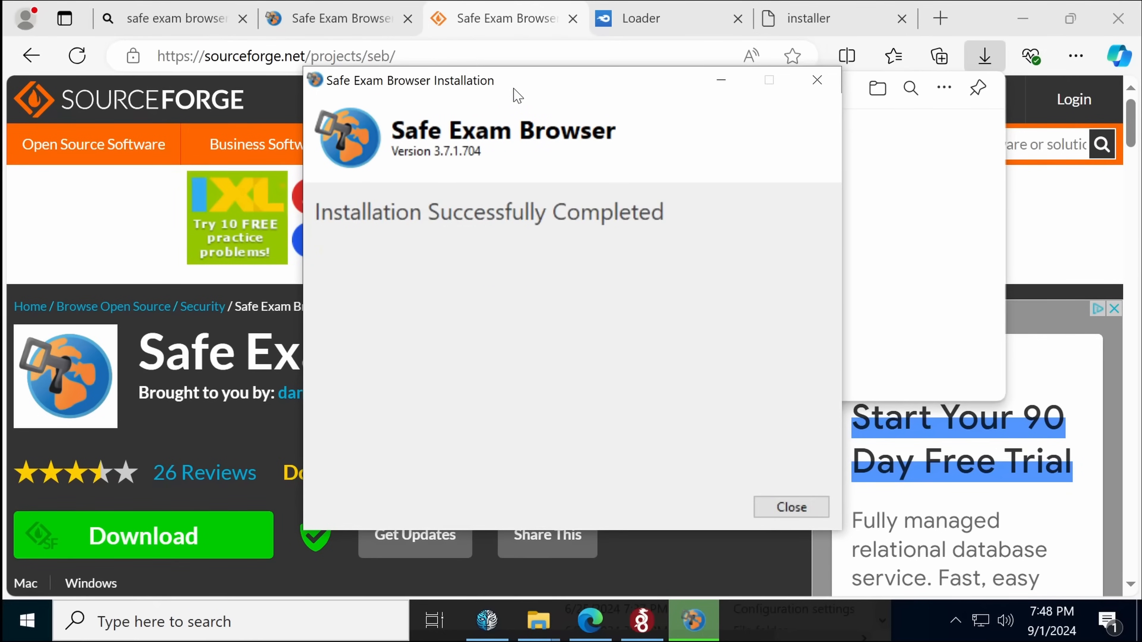
Close the completed Safe Exam Browser 3.7.1.704 installer.
click(790, 506)
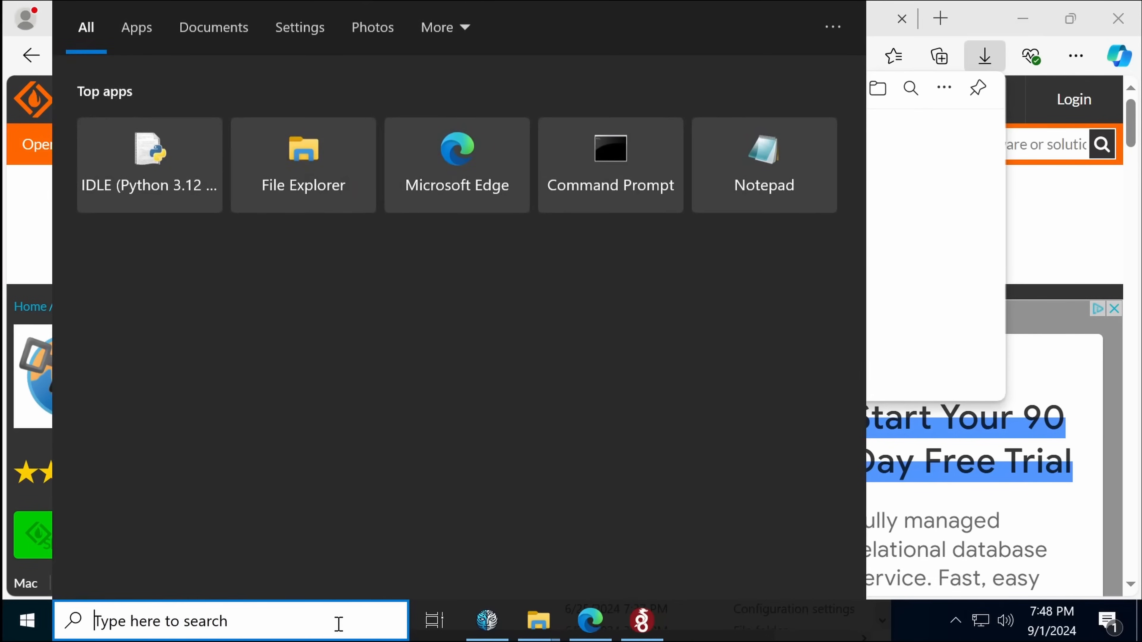
Search 'safe' in Windows search, then bring the Dolus window back to the front.
text(safe)
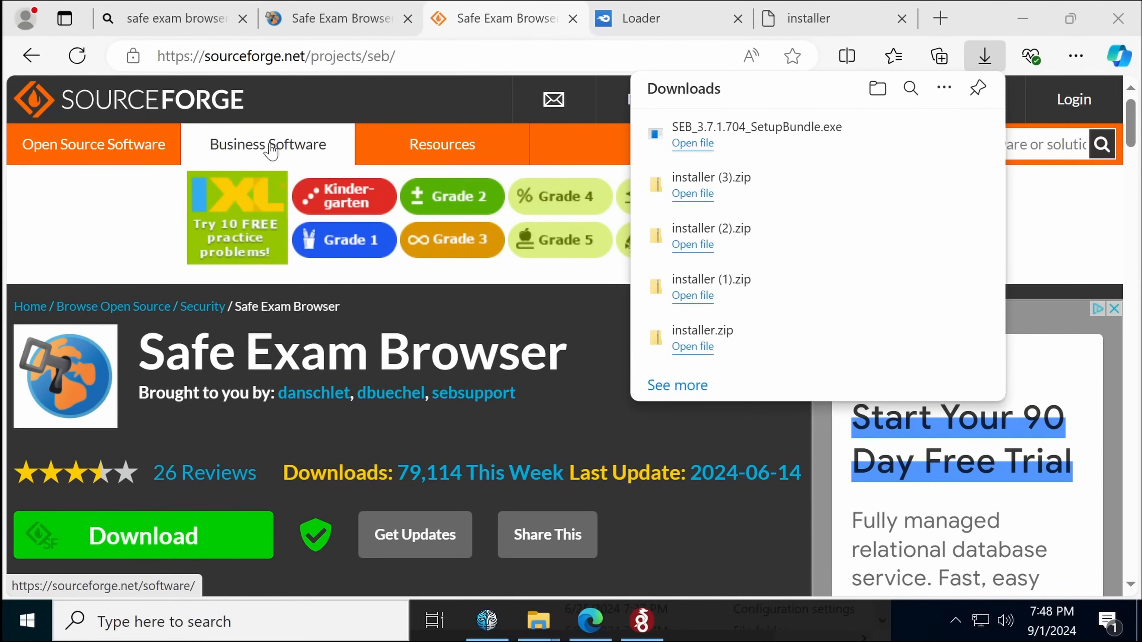
click(691, 143)
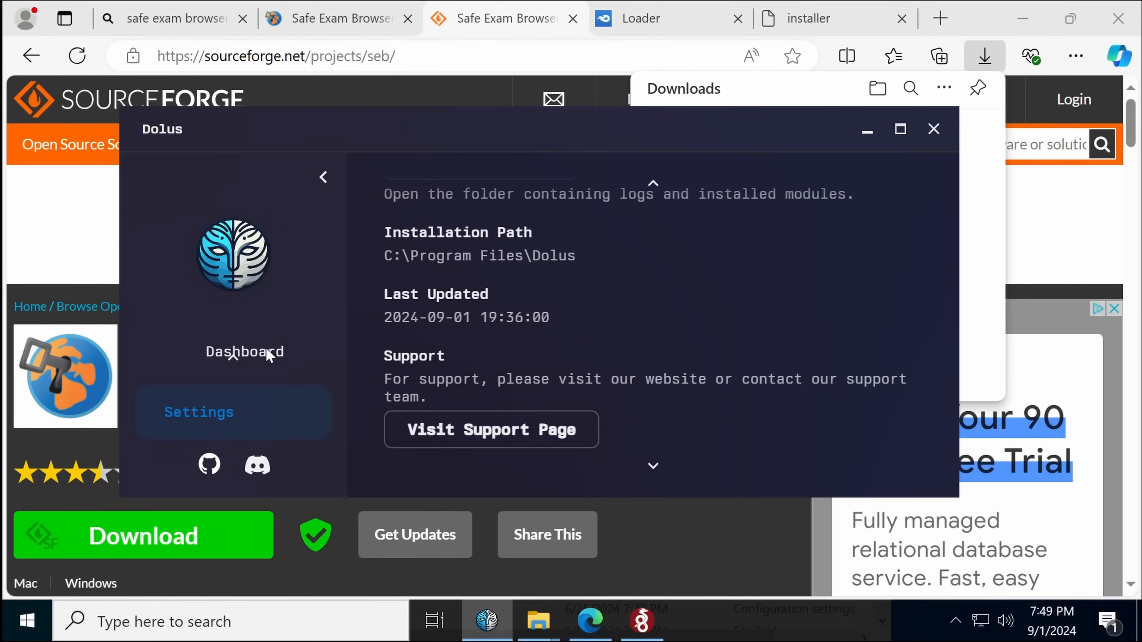
Return to the module dashboard and dismiss the Generic Sandbox Deactivation Failed notice.
click(233, 351)
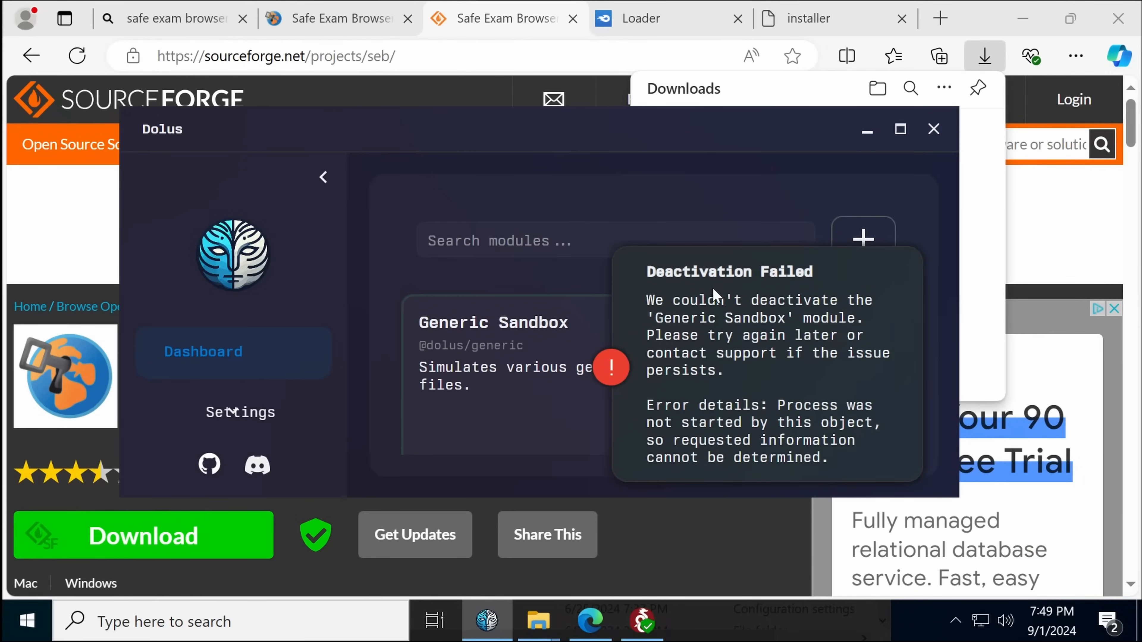
click(11, 621)
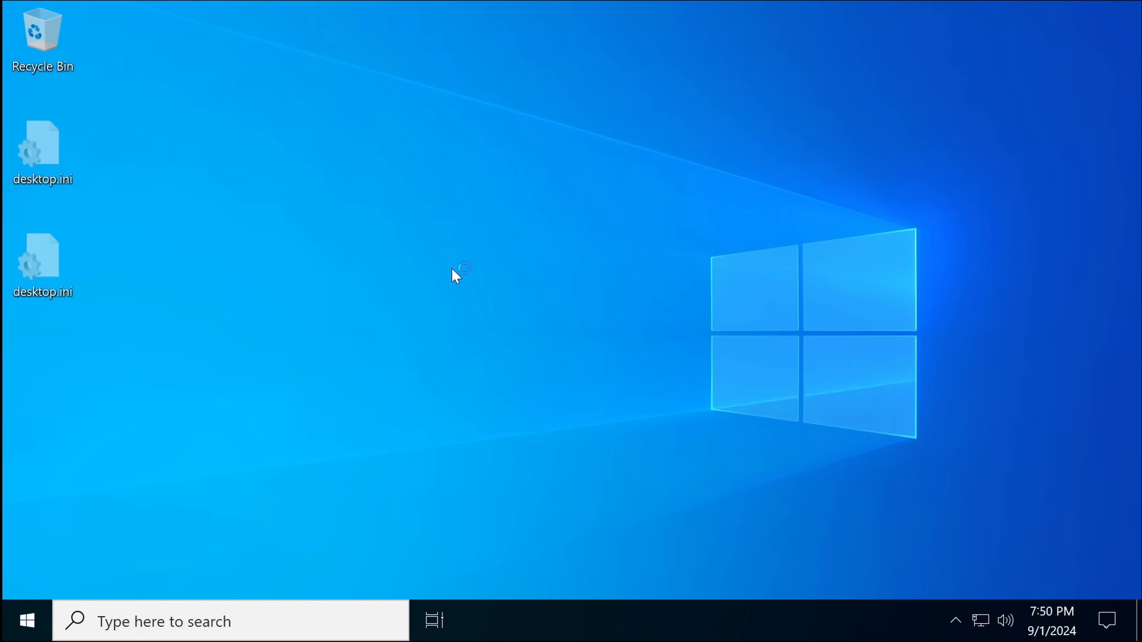
Relaunch Dolus and show its settings, including Module Settings, in a maximized window.
click(486, 620)
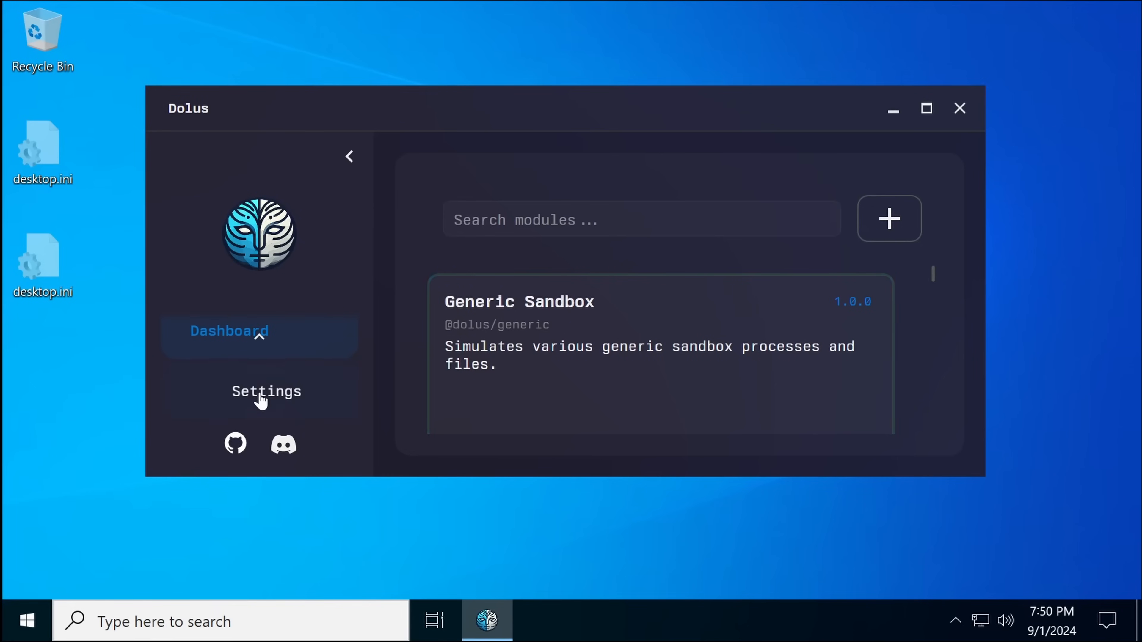
click(265, 392)
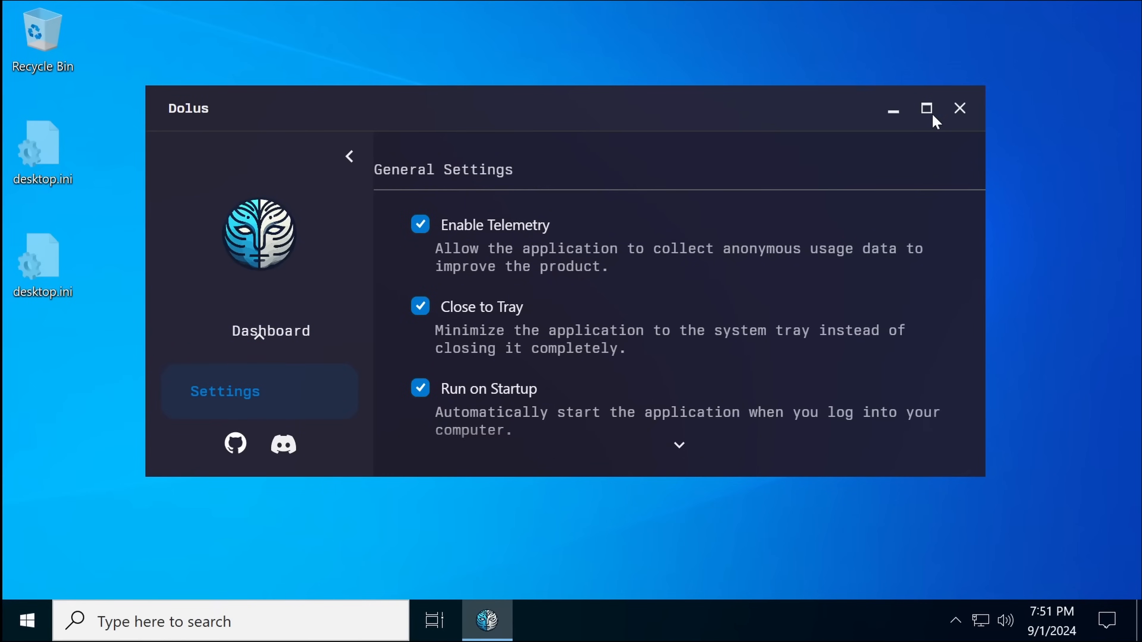
click(925, 107)
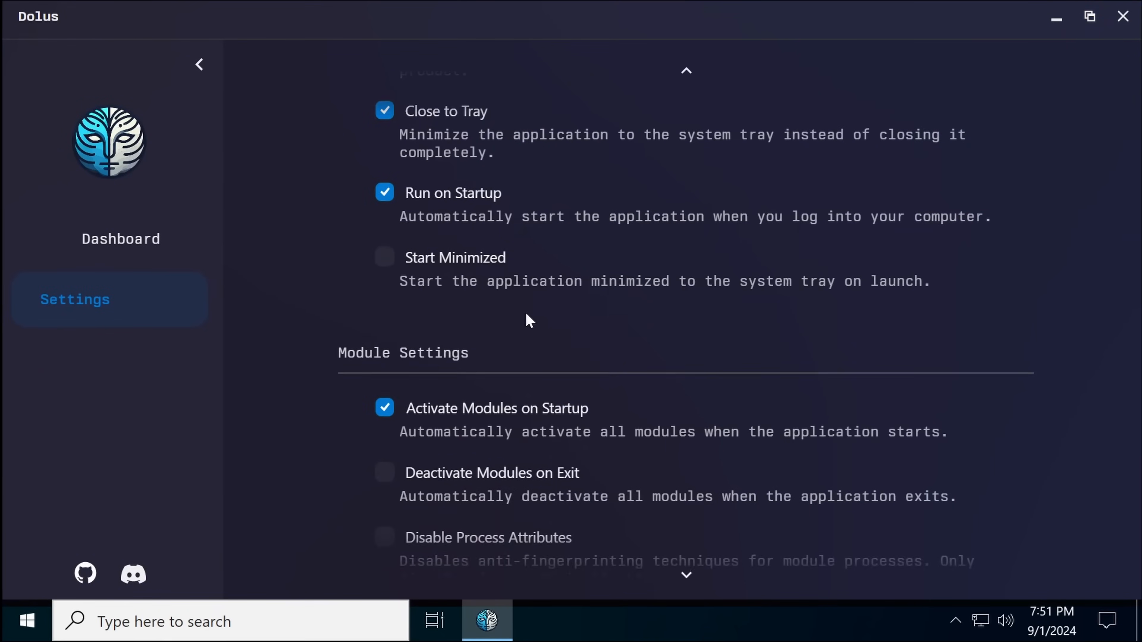
click(538, 621)
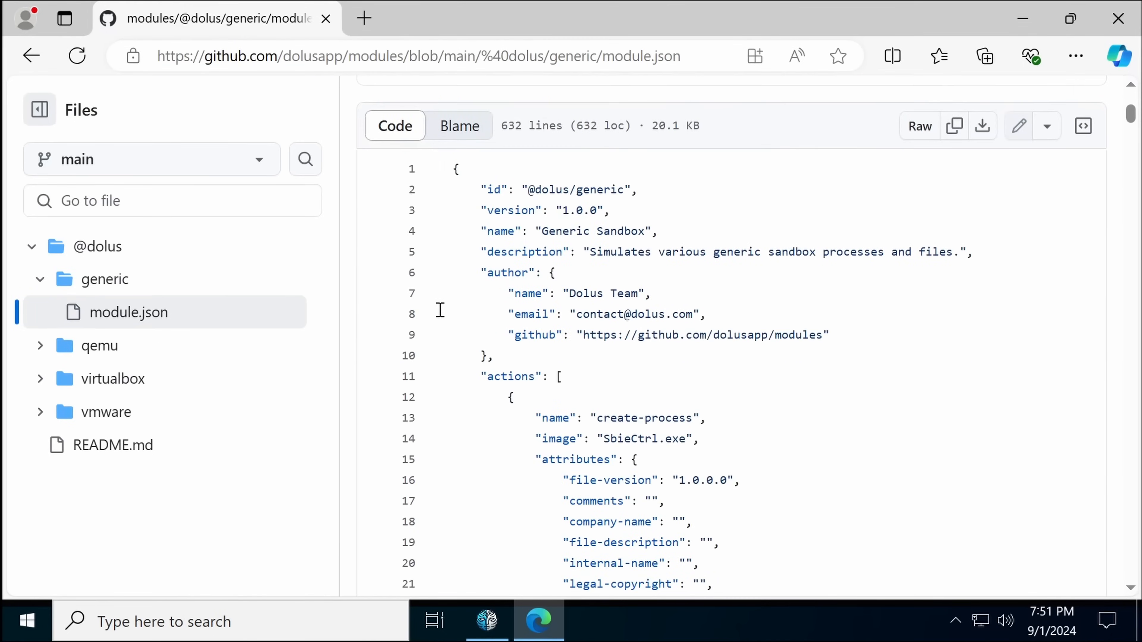
scroll(down, 3)
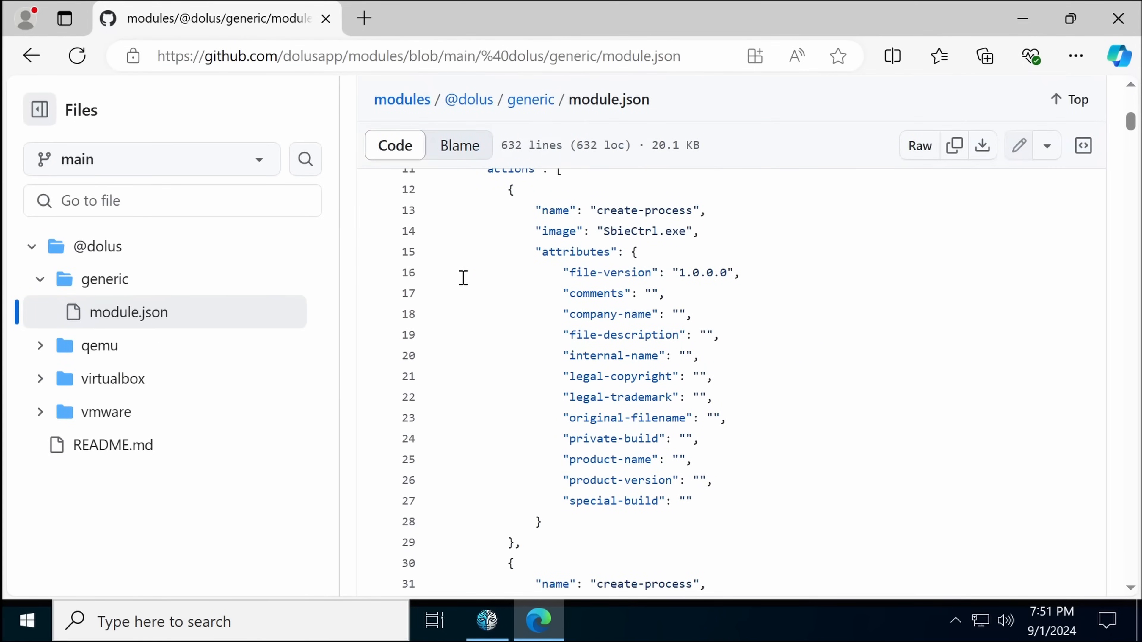
scroll(down, 3)
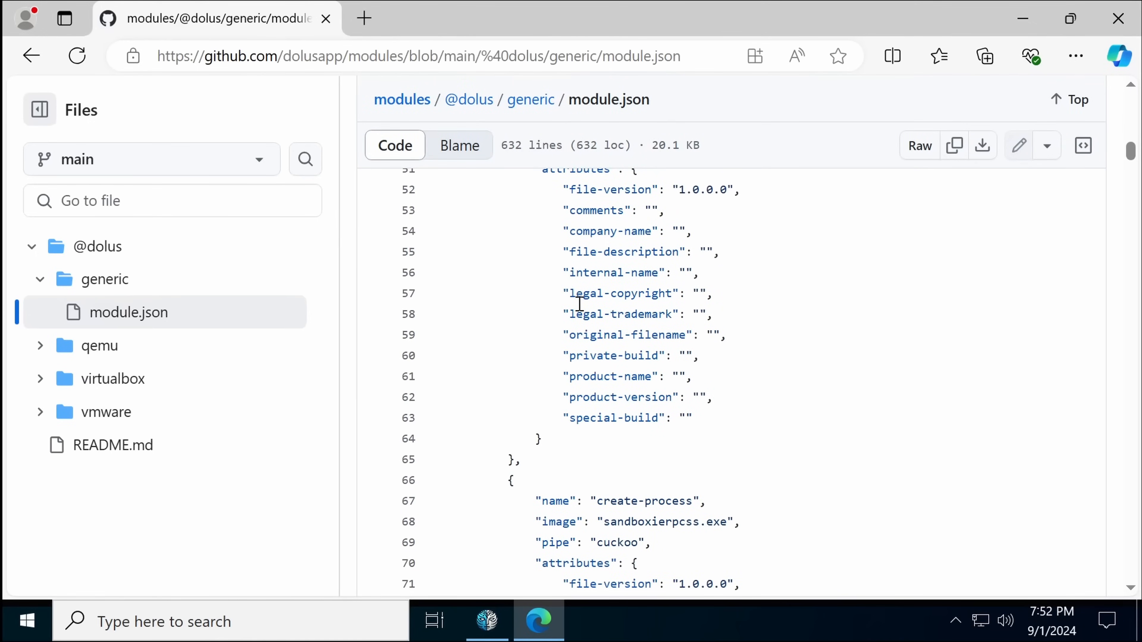
scroll(down, 3)
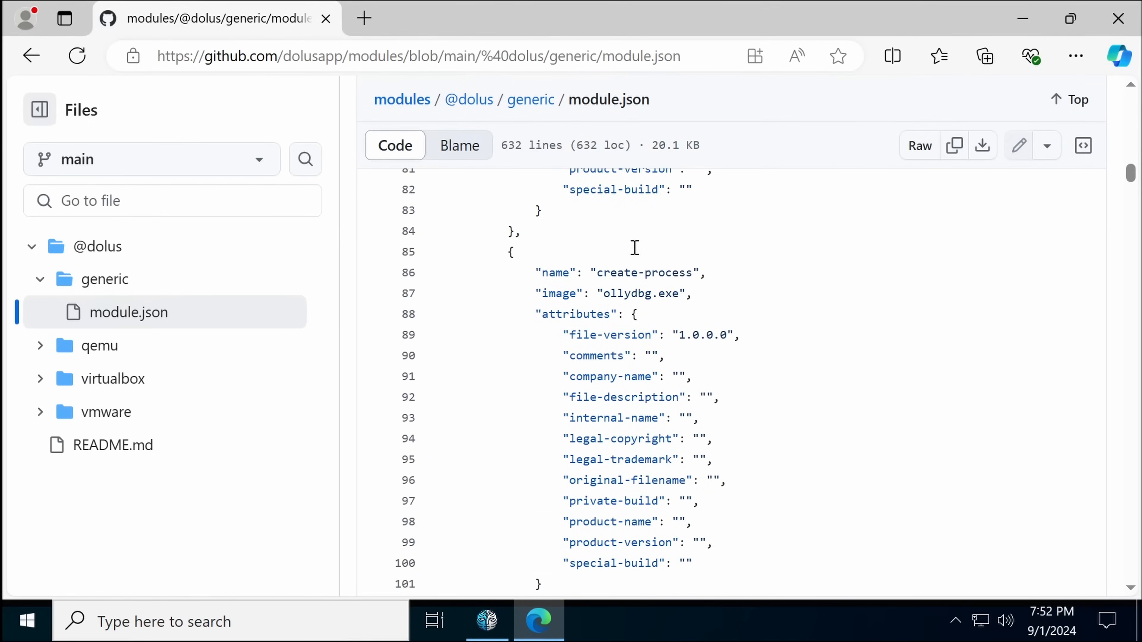
scroll(down, 3)
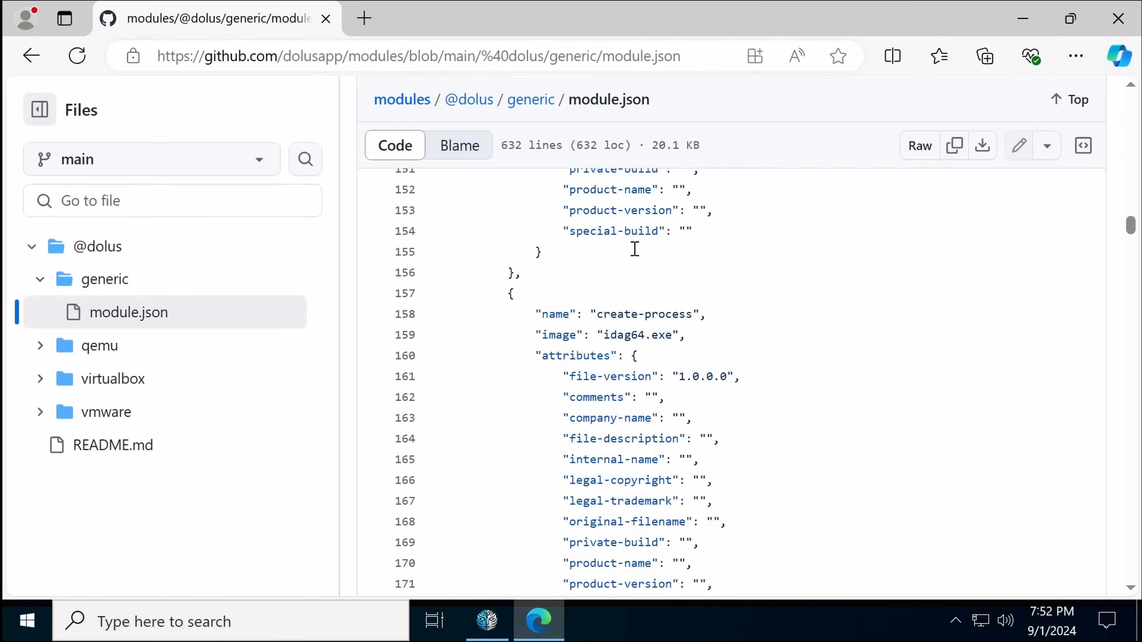
scroll(down, 3)
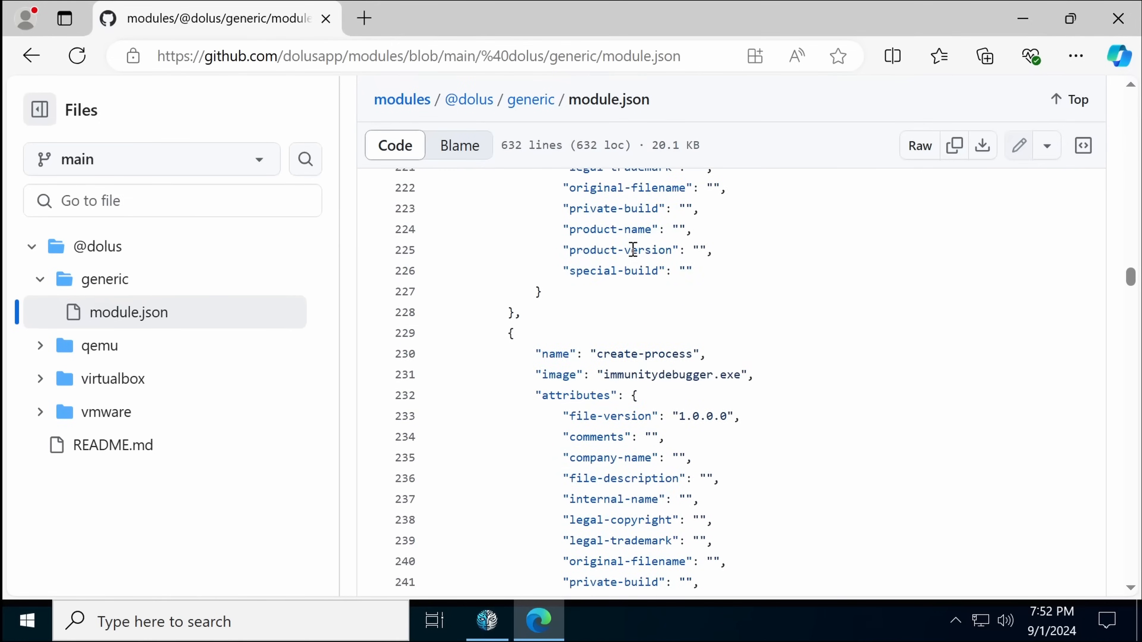
scroll(down, 3)
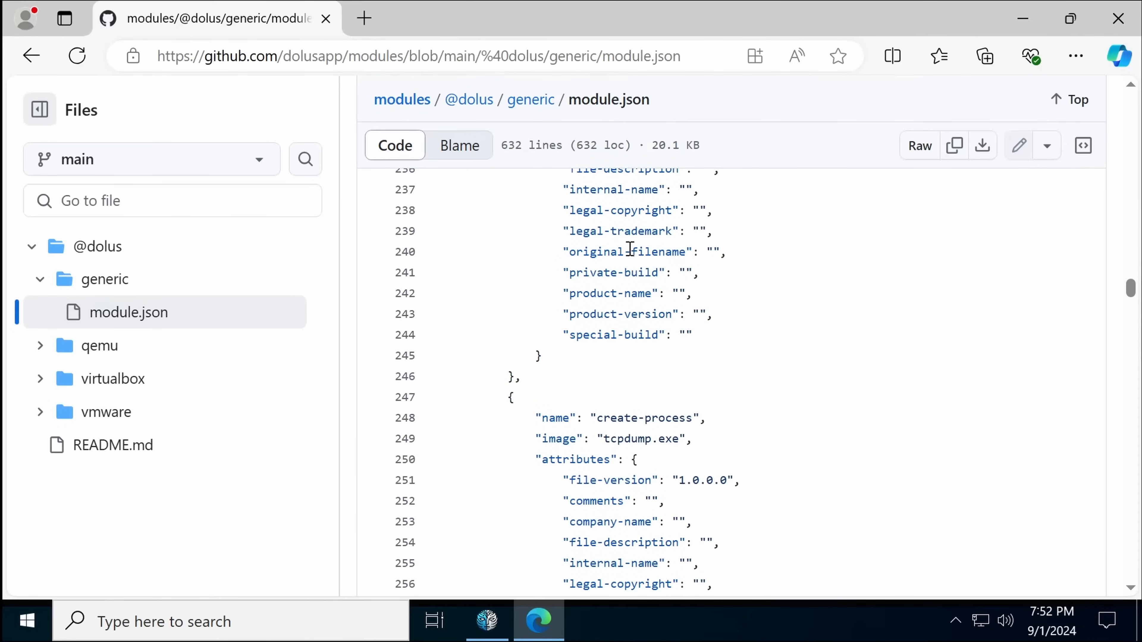
double_click(617, 417)
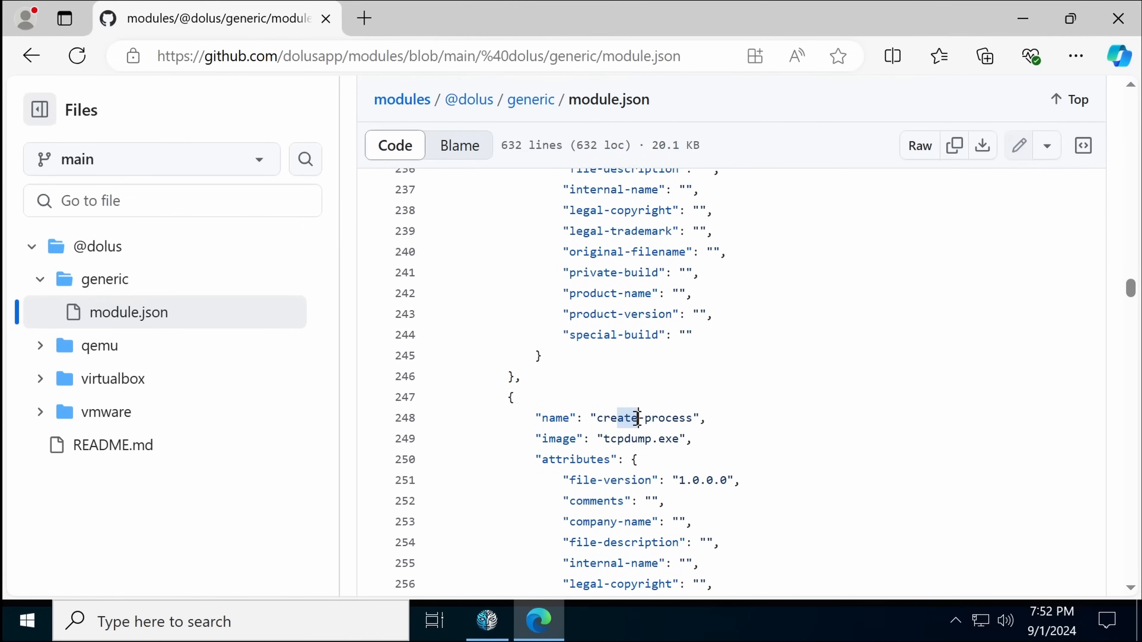
scroll(down, 3)
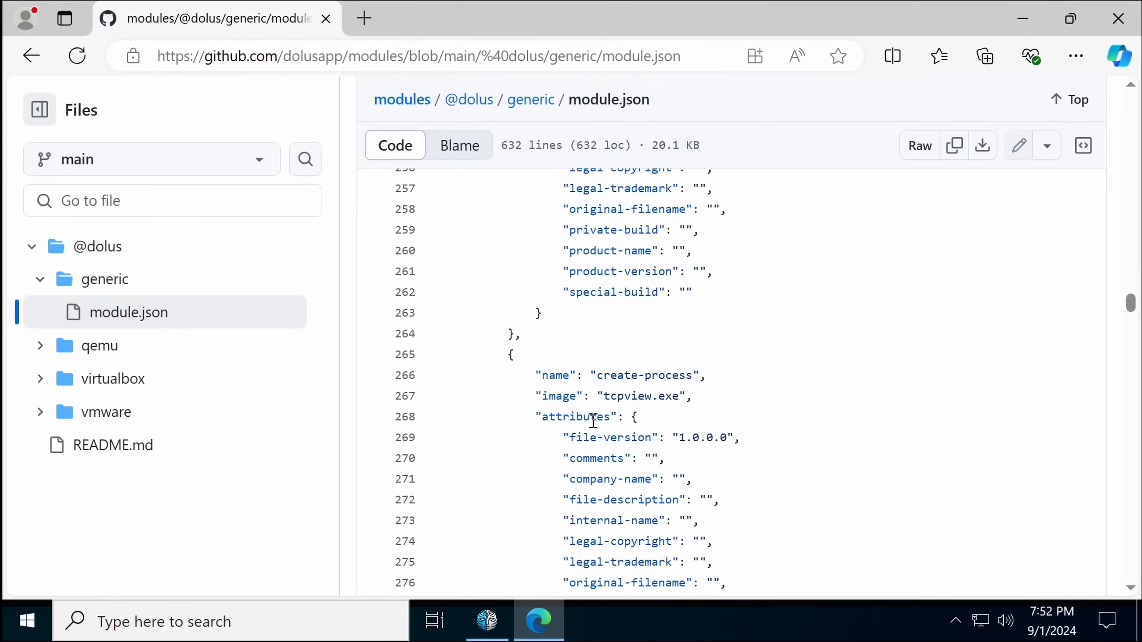
scroll(down, 3)
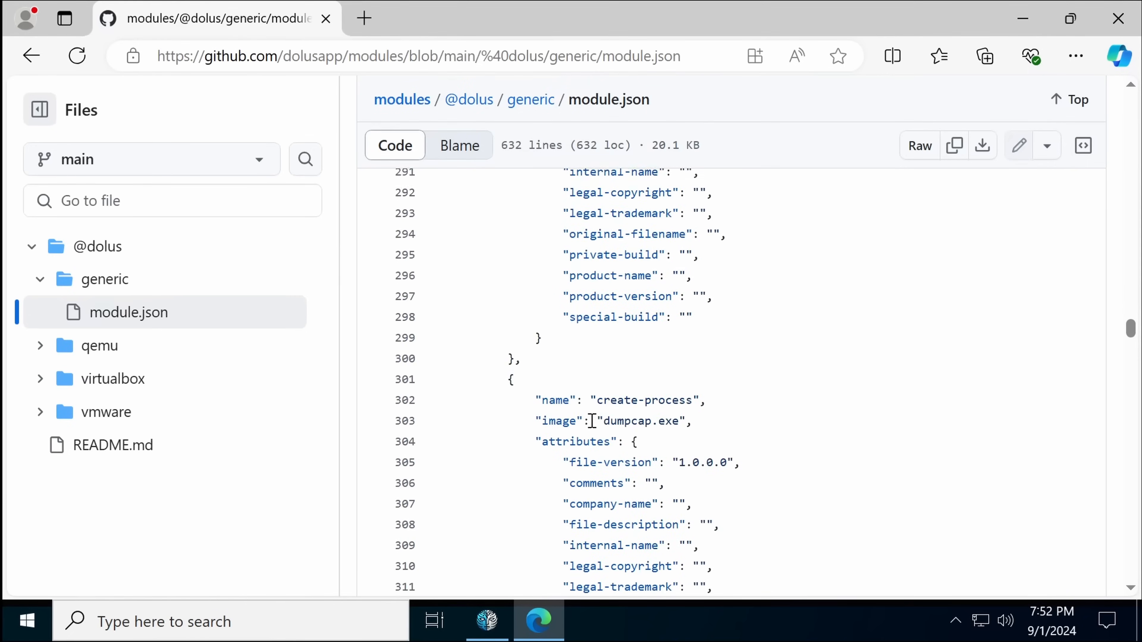
scroll(down, 3)
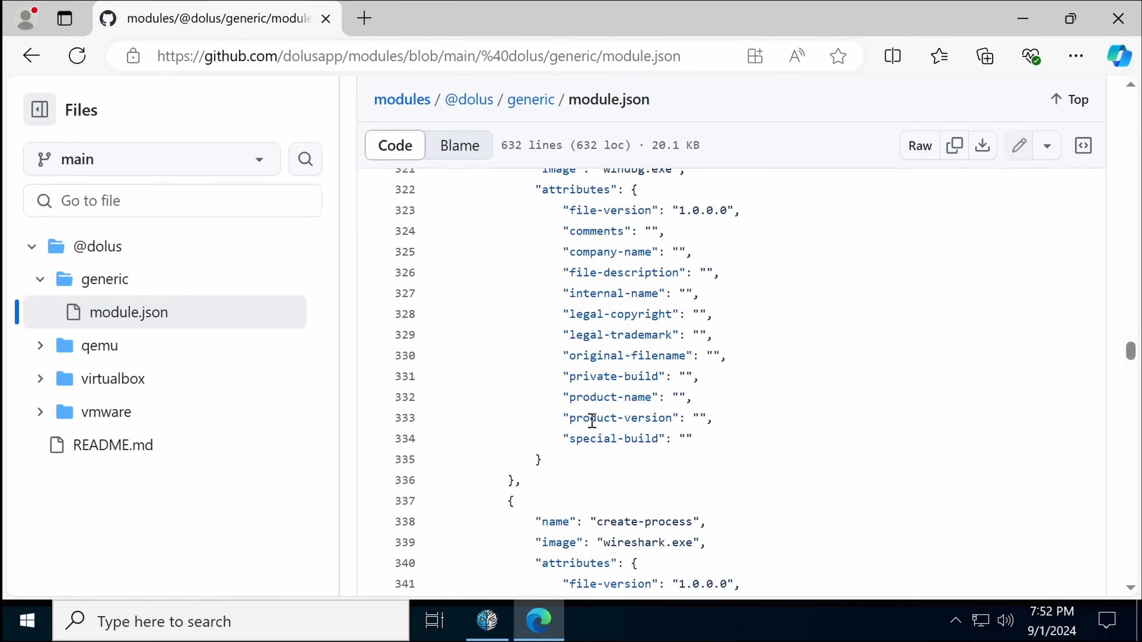
scroll(down, 3)
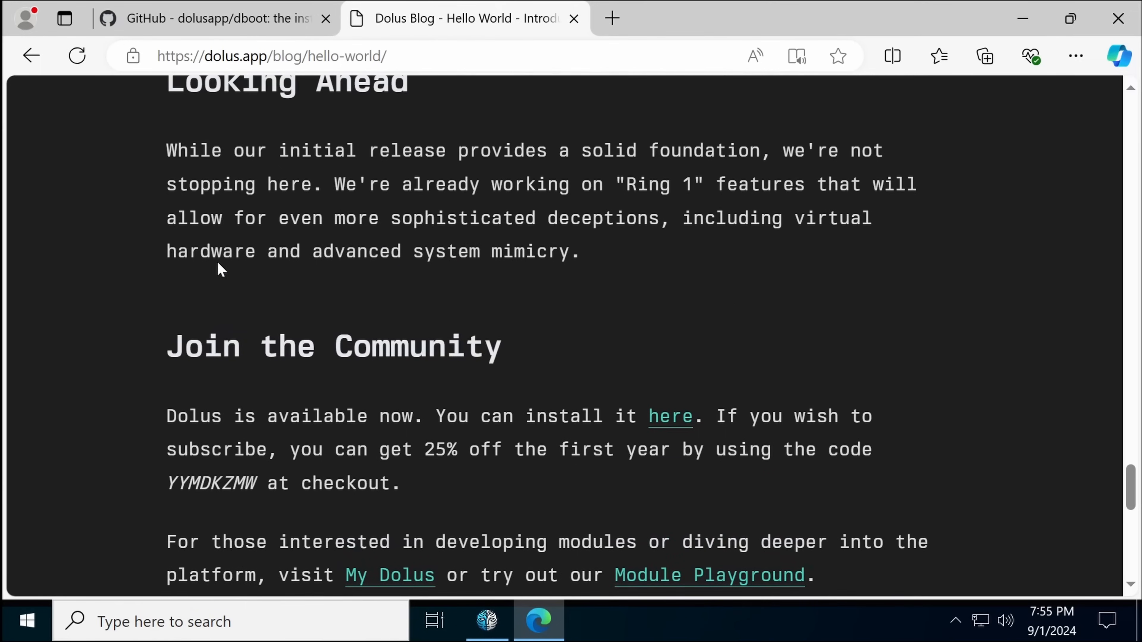
Scroll back up the Hello World post toward its QEMU module example.
scroll(up, 3)
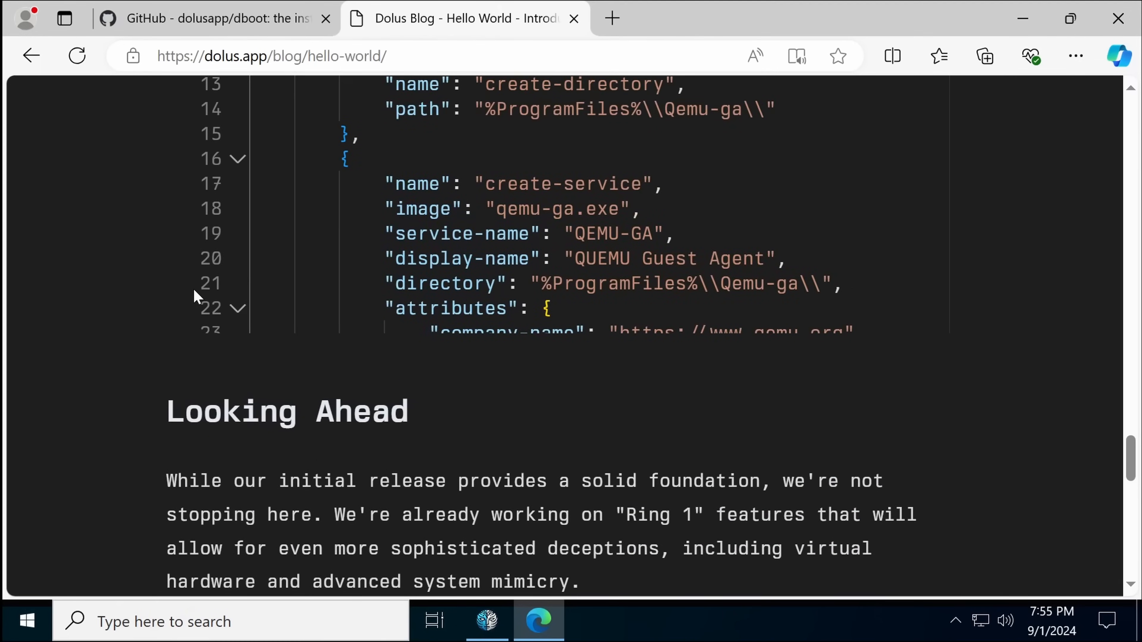
scroll(up, 3)
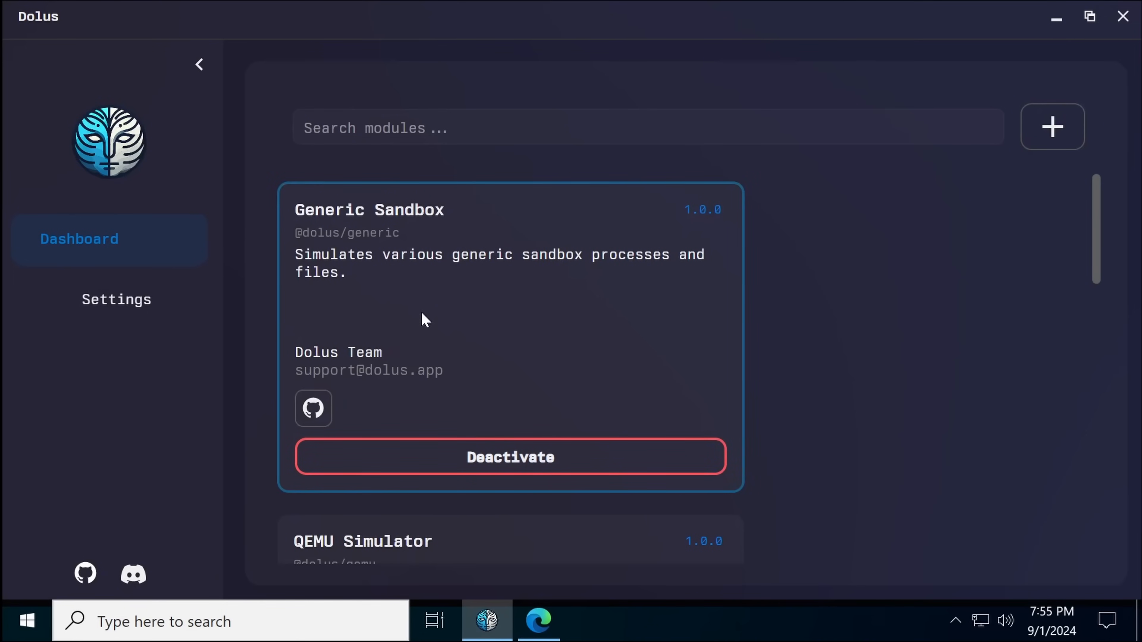
mouse_move(597, 314)
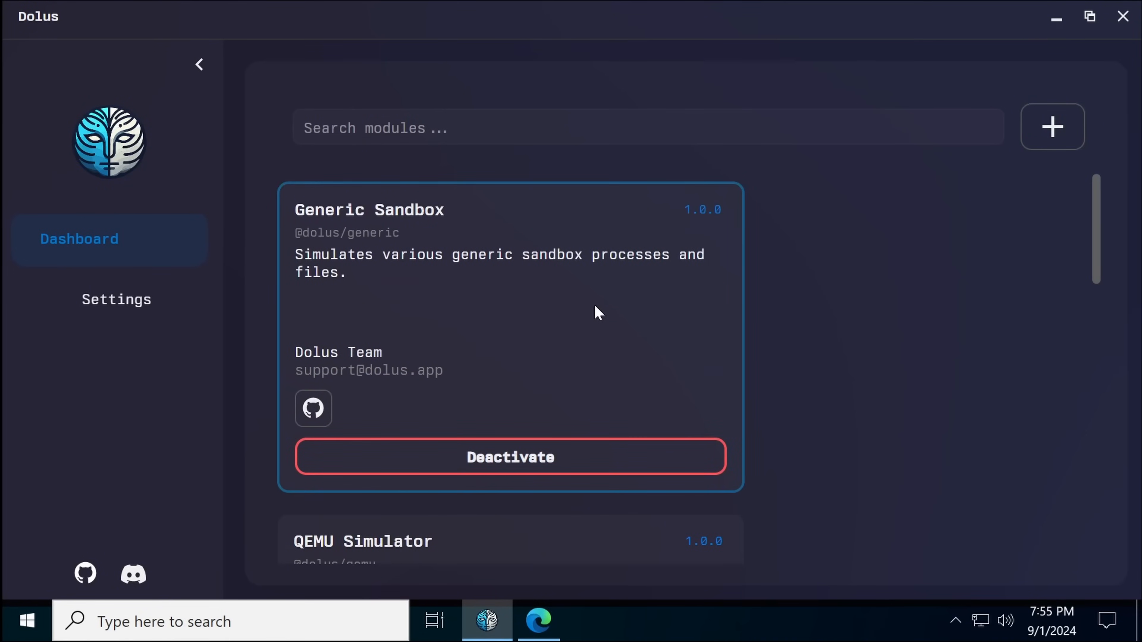
mouse_move(693, 186)
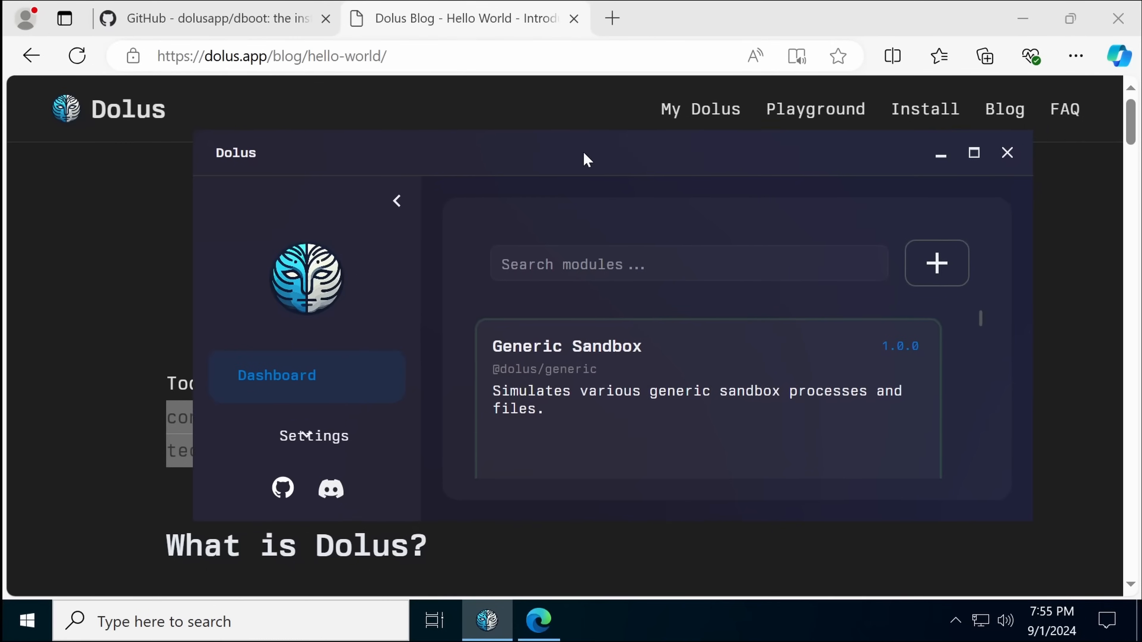
Drag the Dolus dashboard window left so it floats over the blog post.
drag(582, 153, 459, 171)
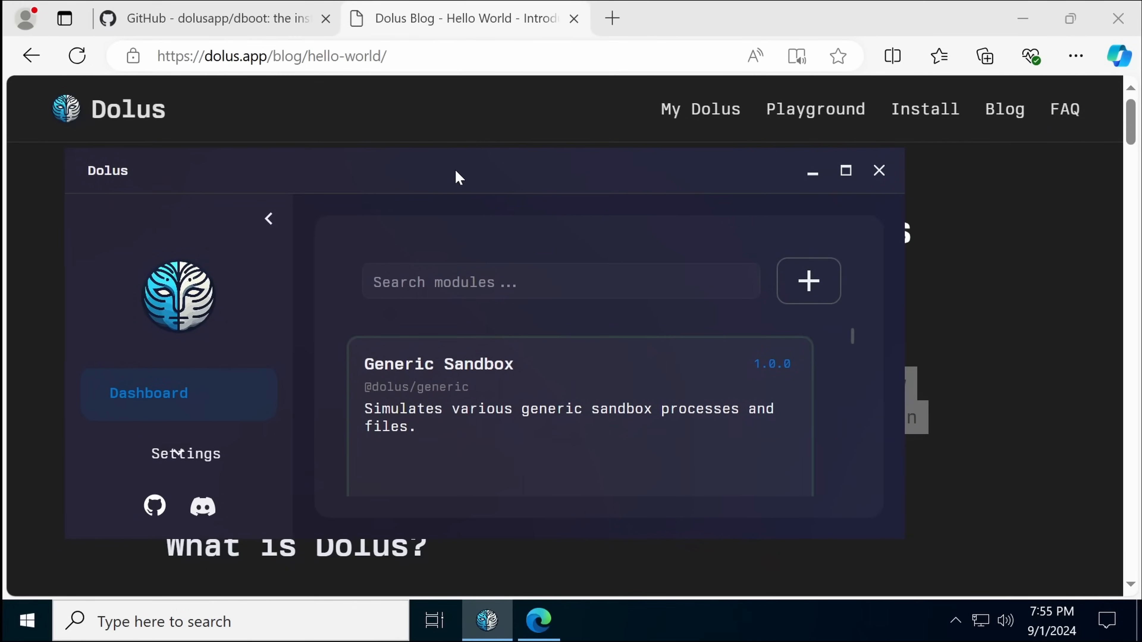
drag(459, 177, 405, 180)
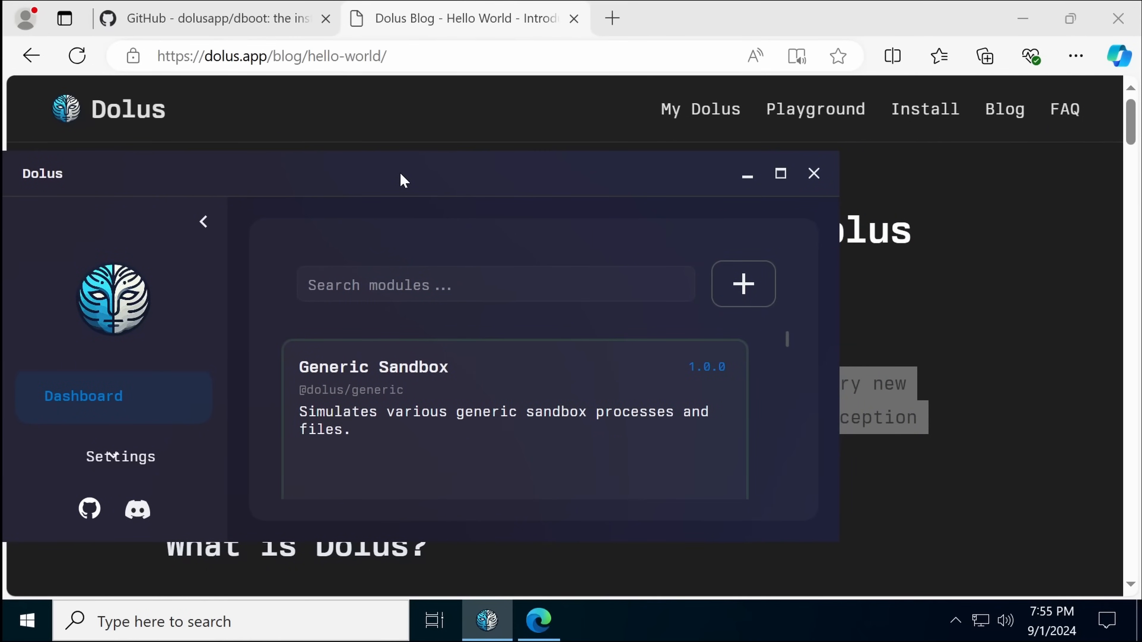
mouse_move(419, 202)
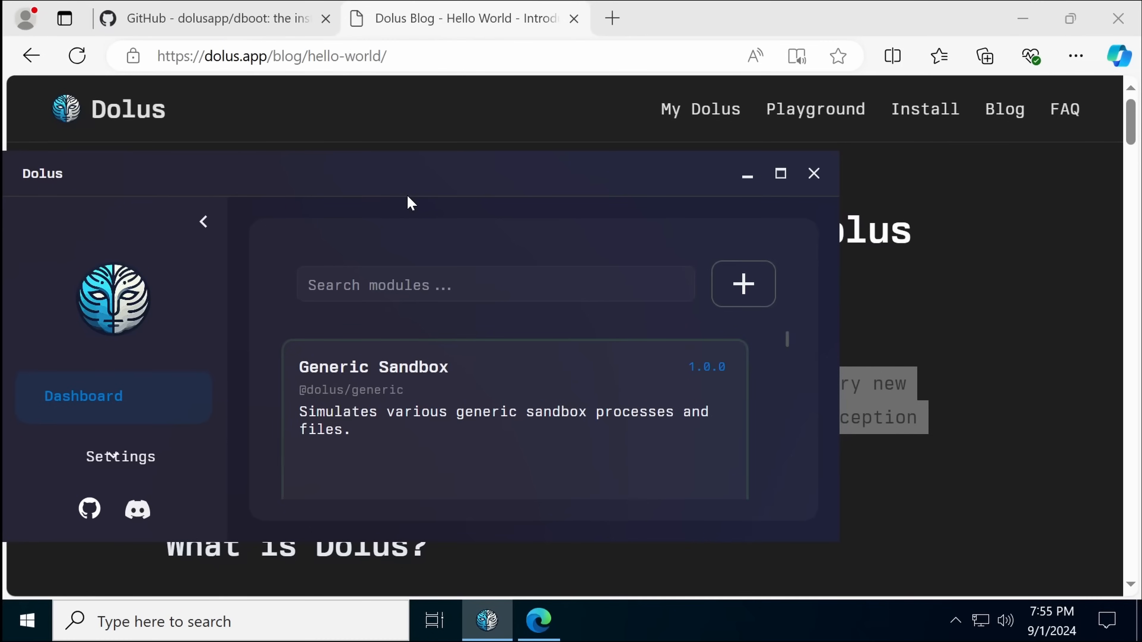
mouse_move(383, 102)
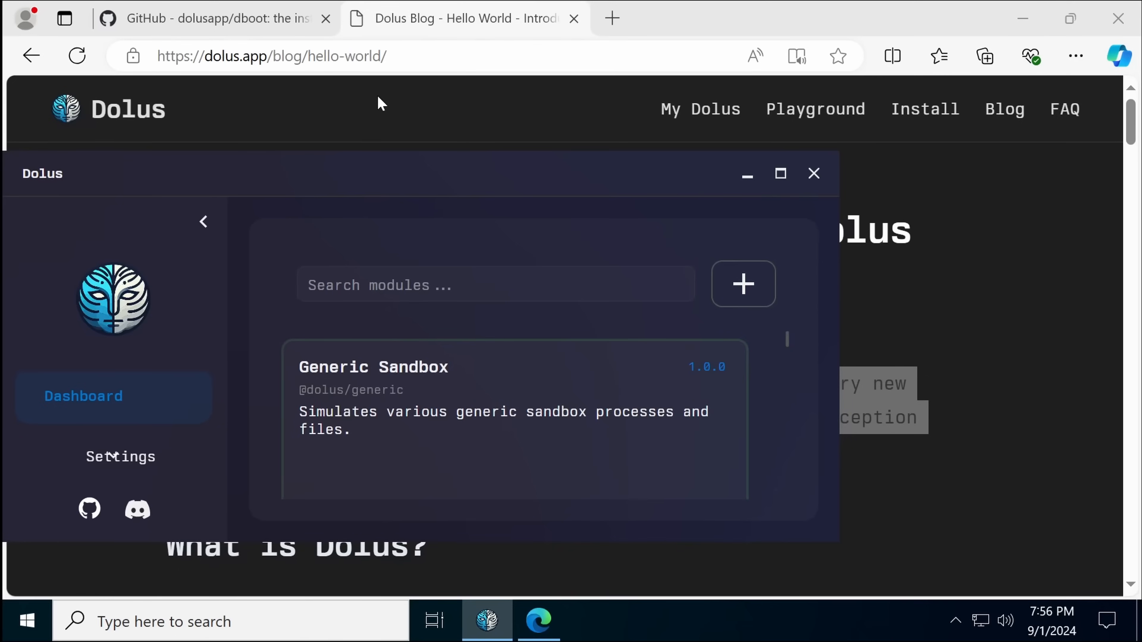
mouse_move(415, 153)
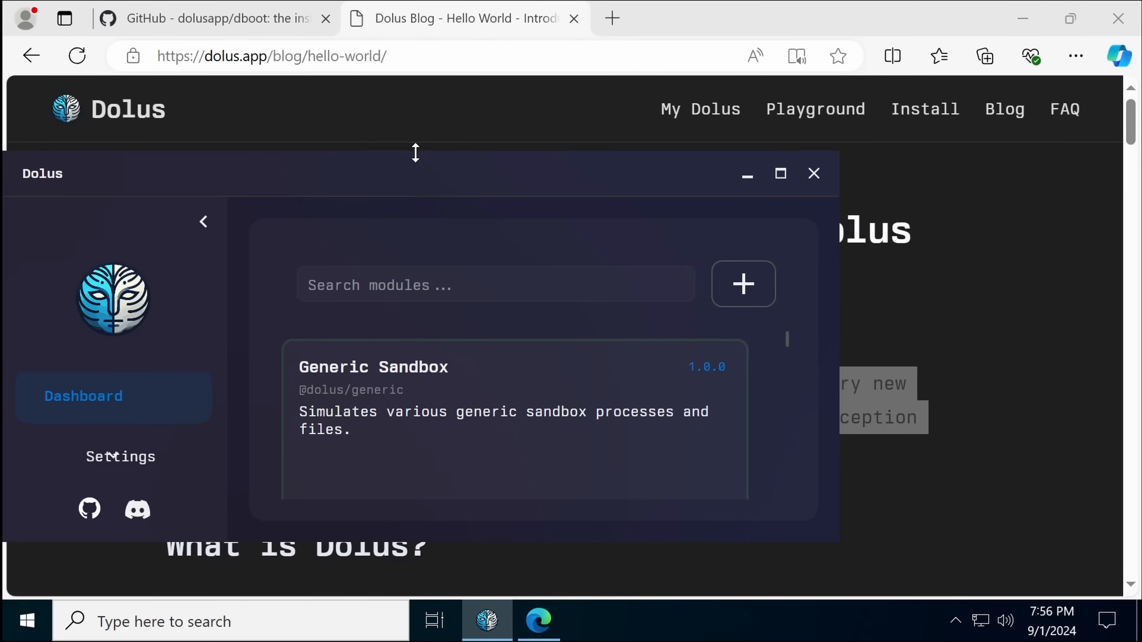
mouse_move(428, 185)
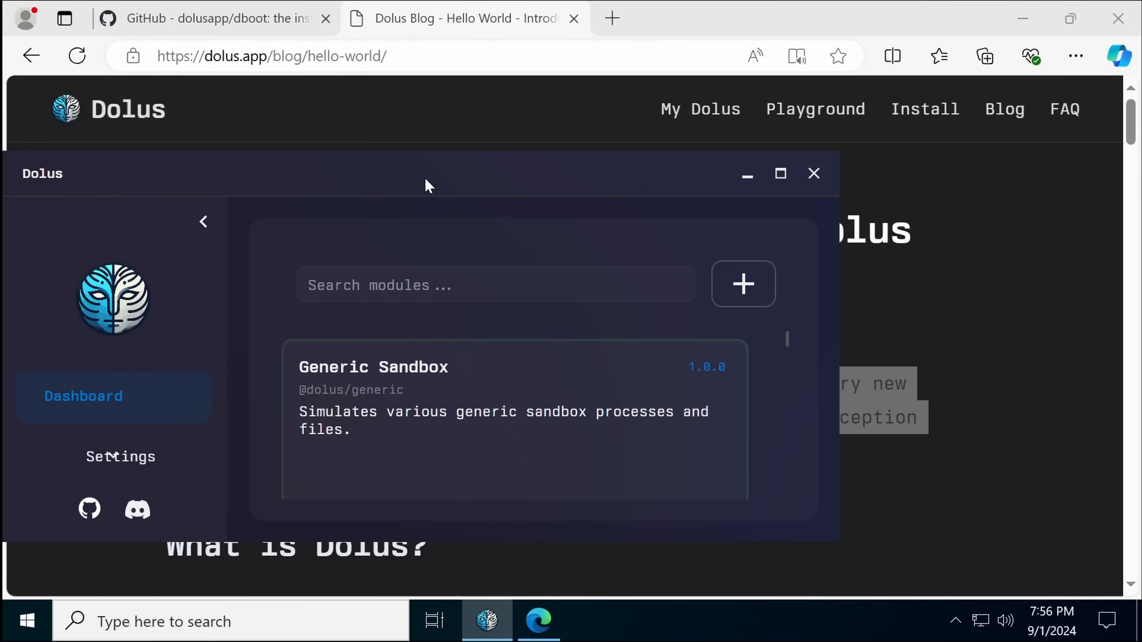
mouse_move(444, 182)
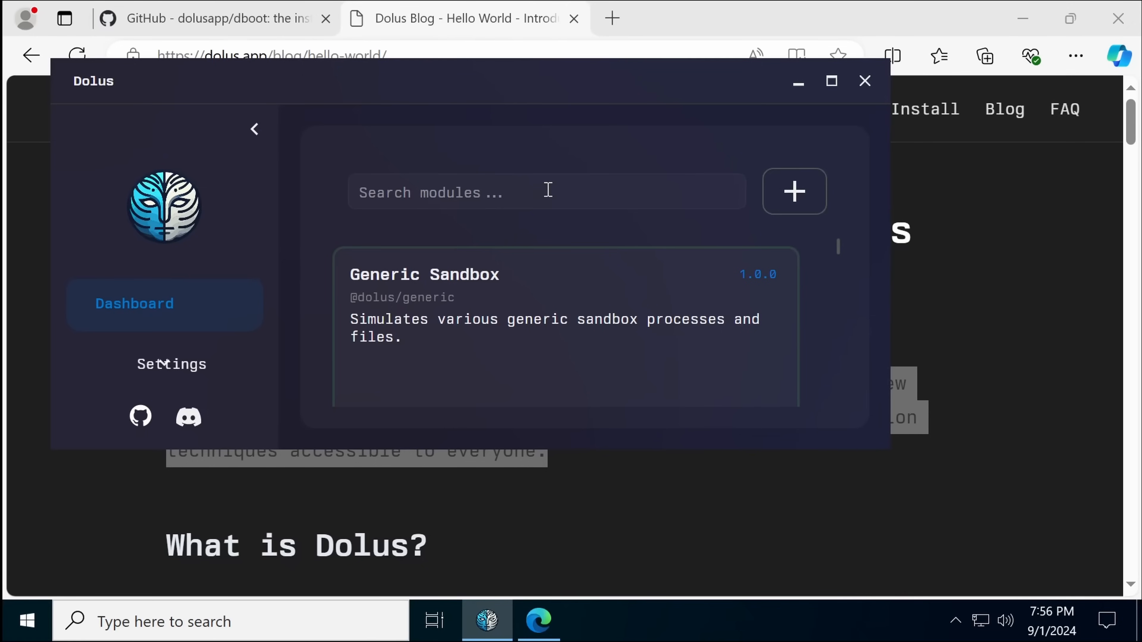
Read down the Hello World post, highlighting the YYMDKZMW discount code and security notes.
scroll(down, 3)
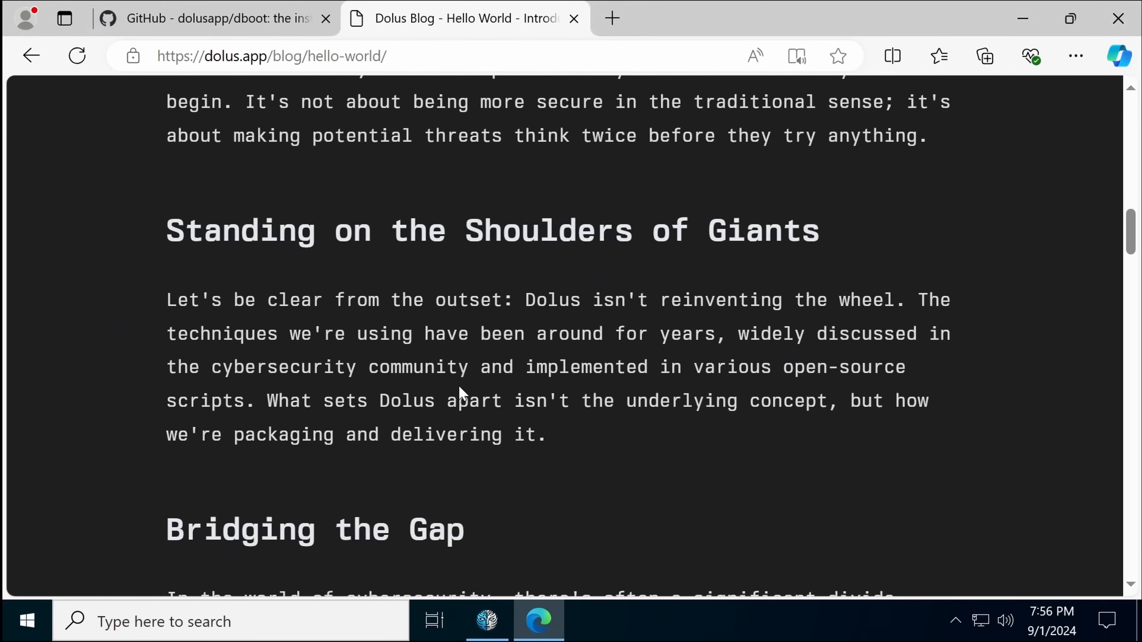
scroll(down, 3)
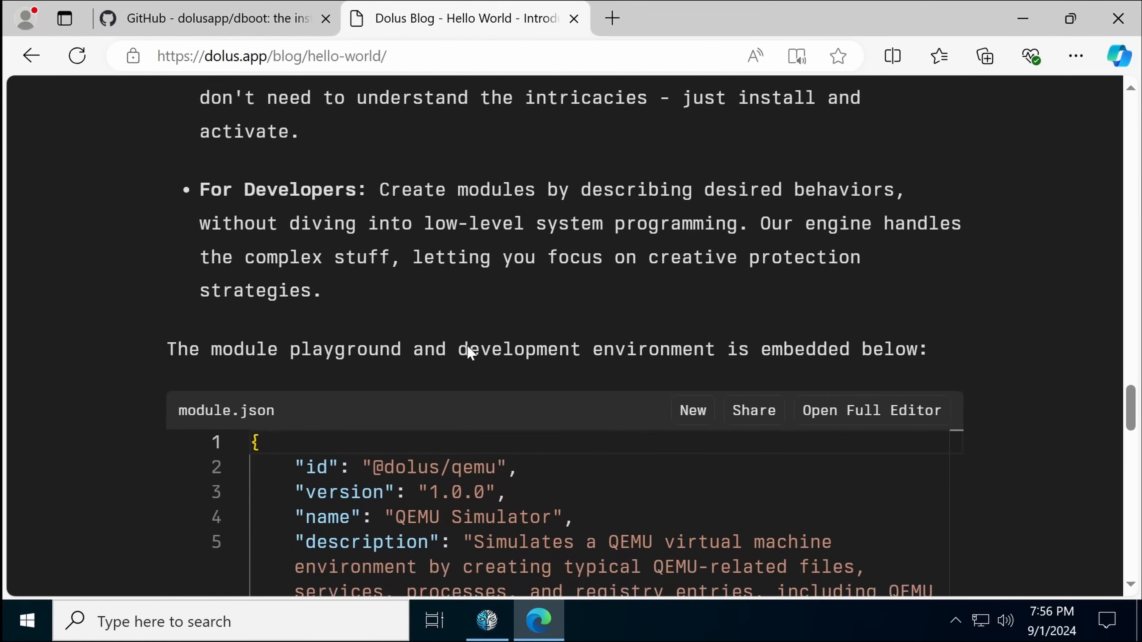
scroll(down, 3)
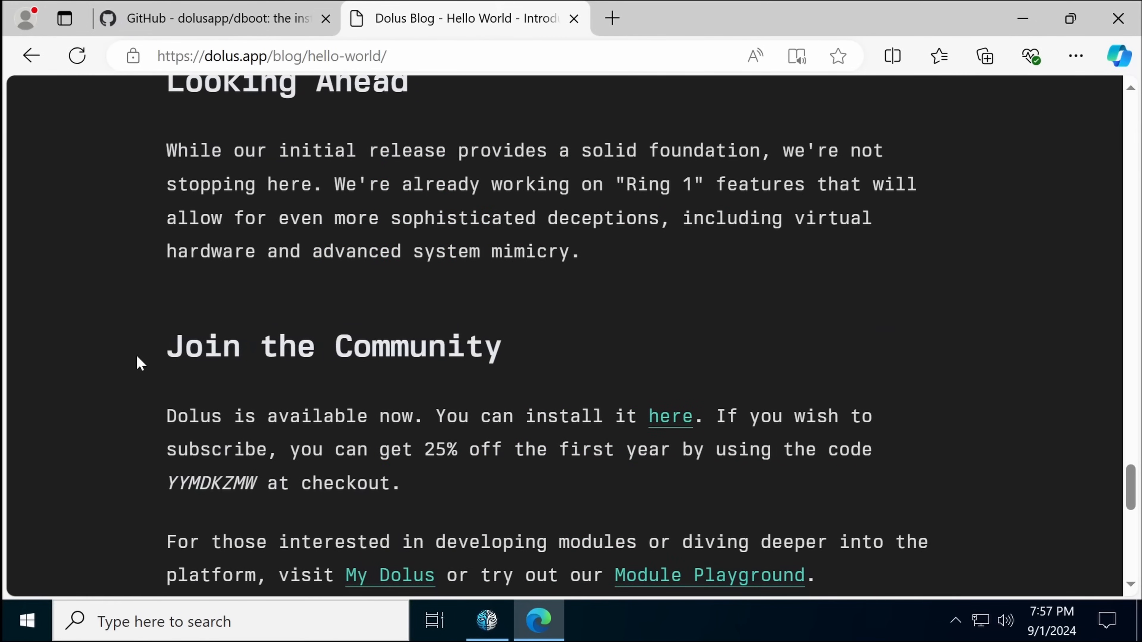
mouse_move(177, 483)
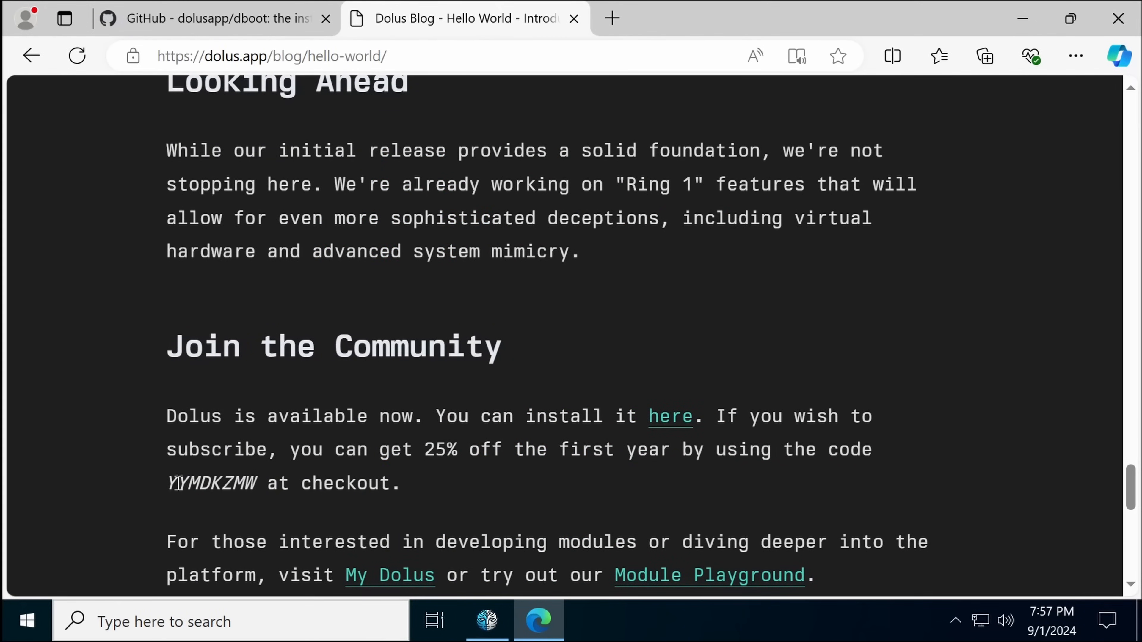
double_click(218, 483)
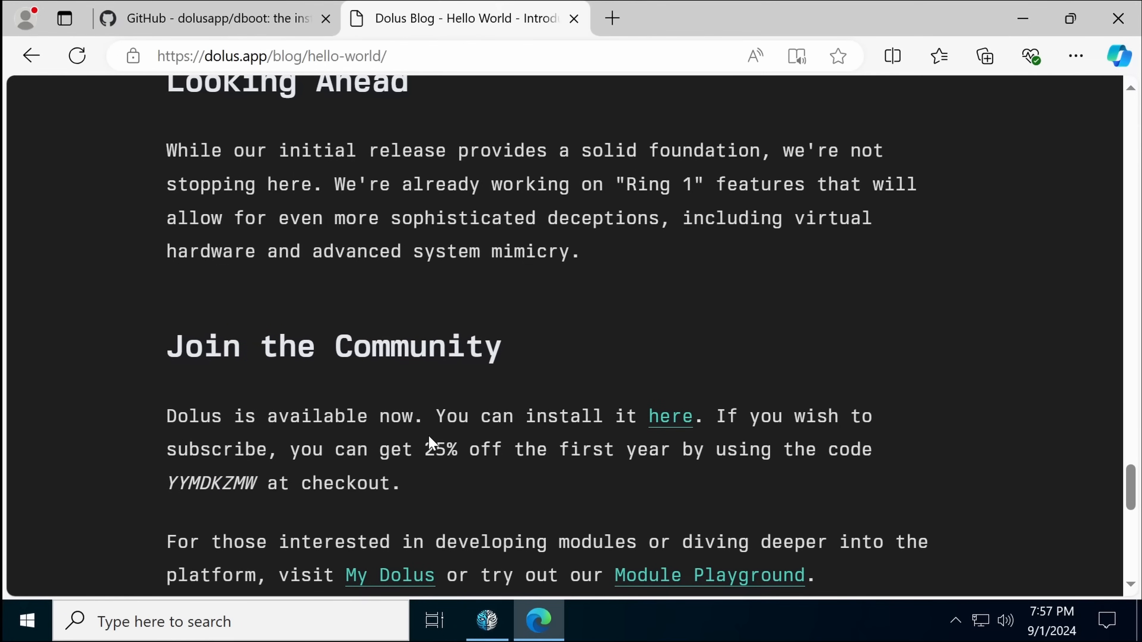
scroll(down, 3)
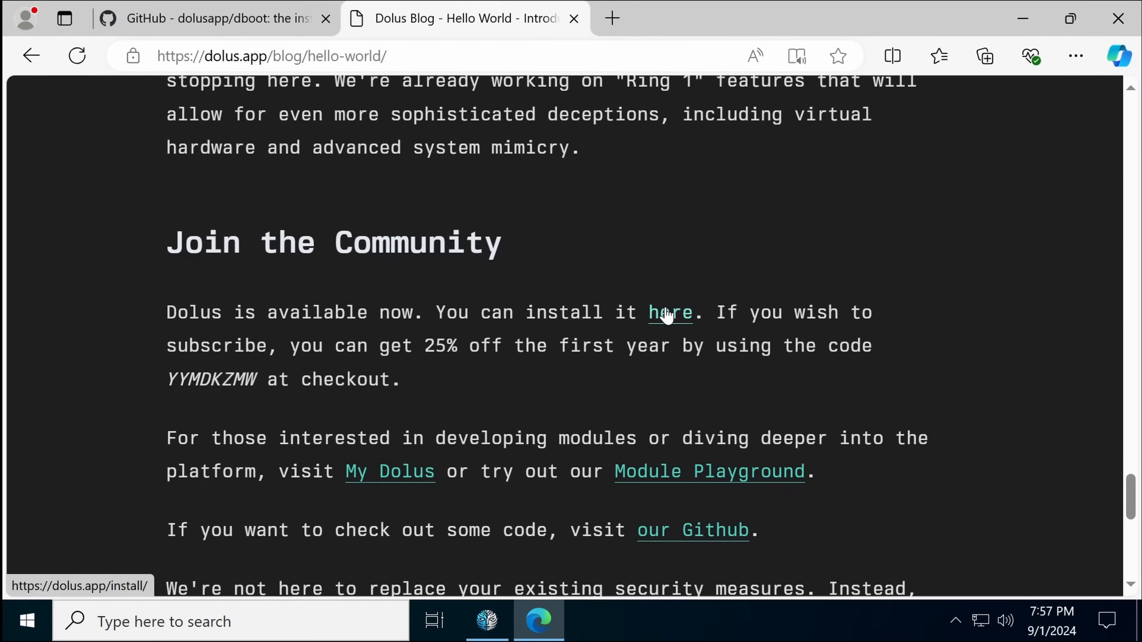
mouse_move(735, 305)
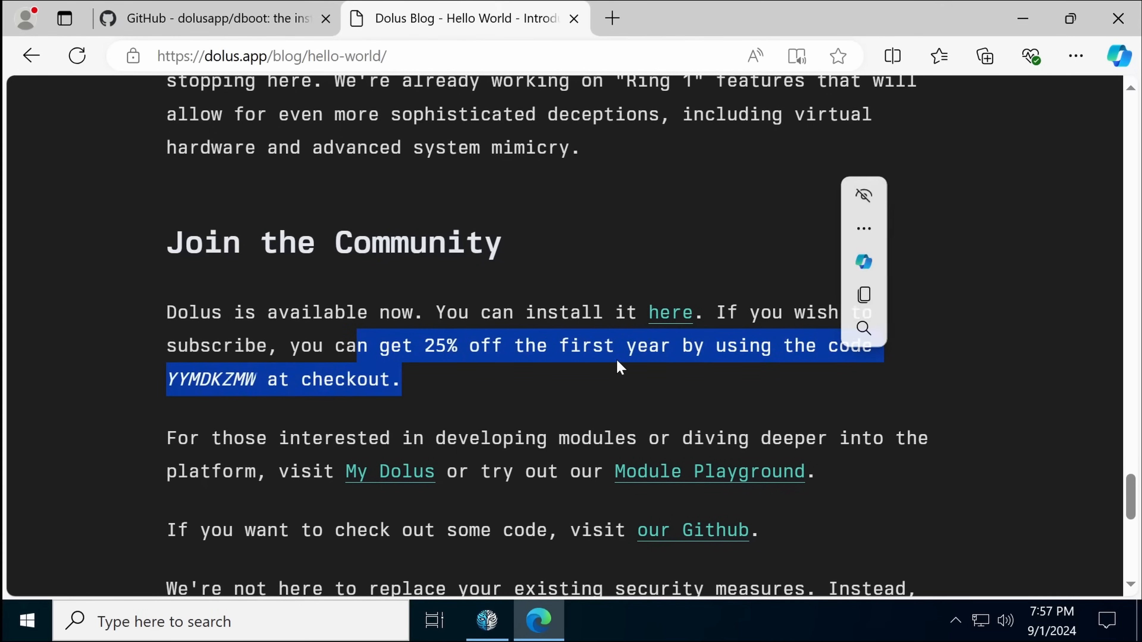
click(295, 411)
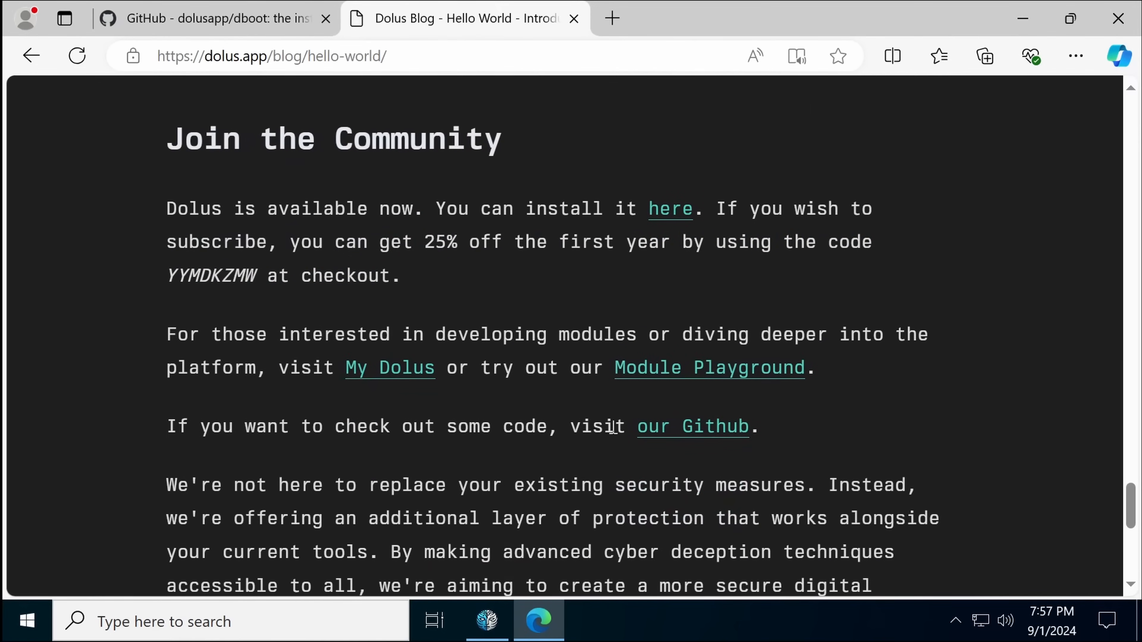
mouse_move(516, 378)
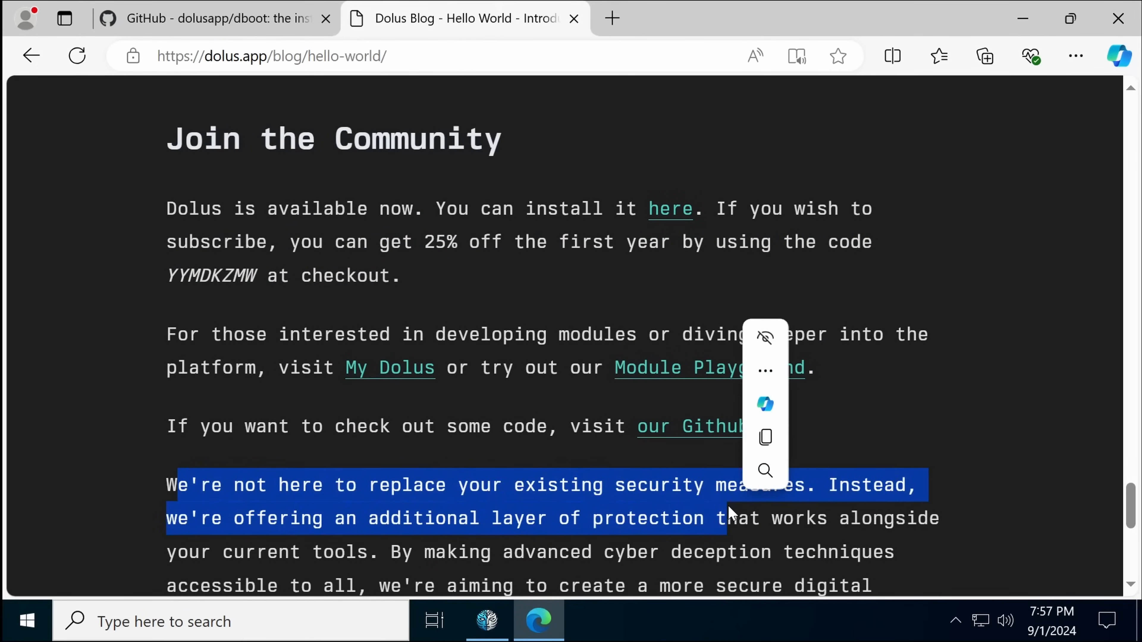
click(77, 428)
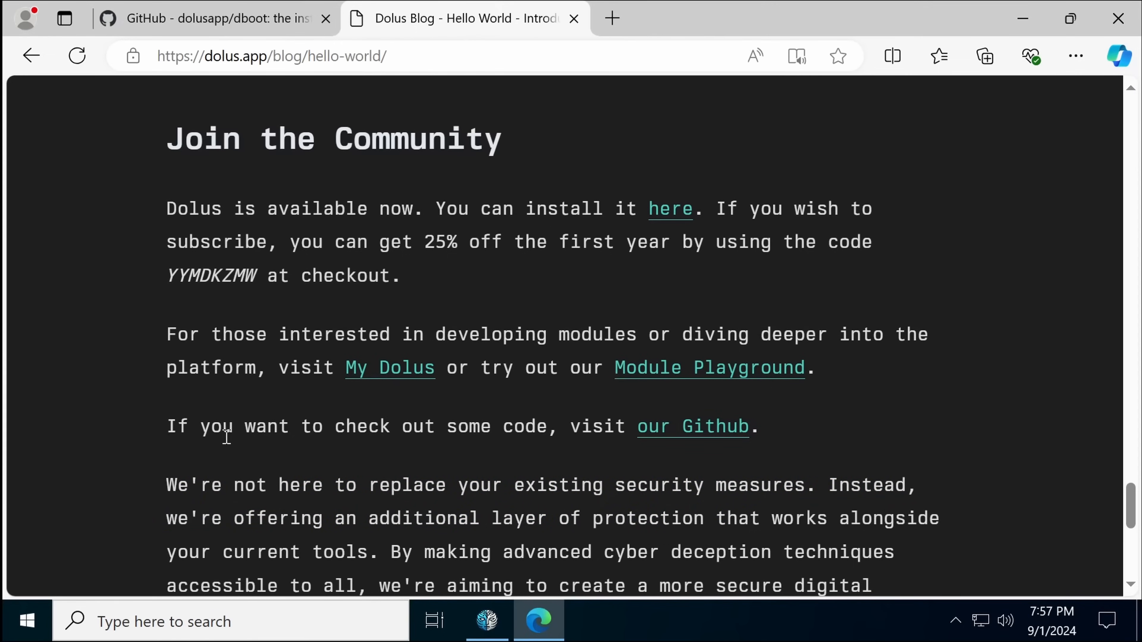
Read on to the post's end, highlighting the closing line that Dolus was made in Japan.
scroll(down, 3)
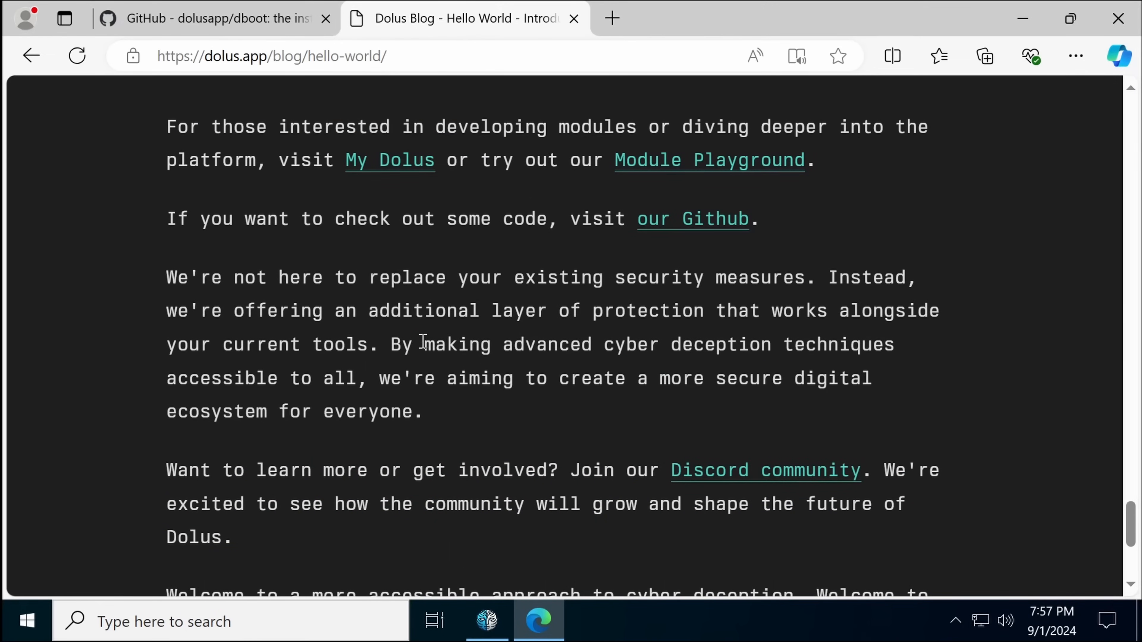
drag(603, 344, 827, 345)
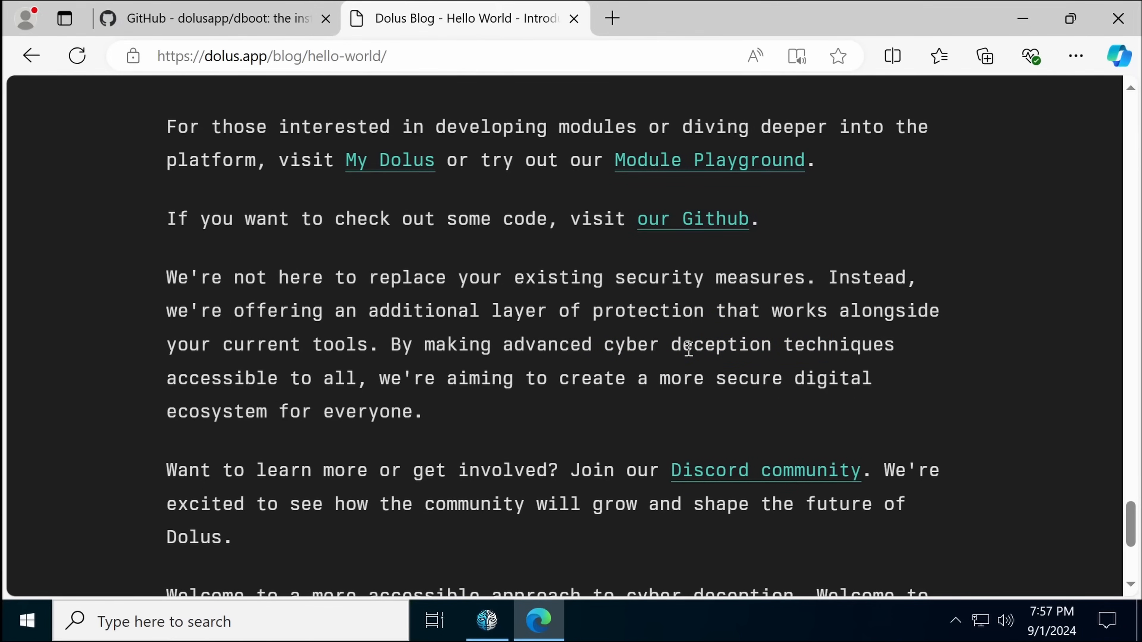
scroll(down, 3)
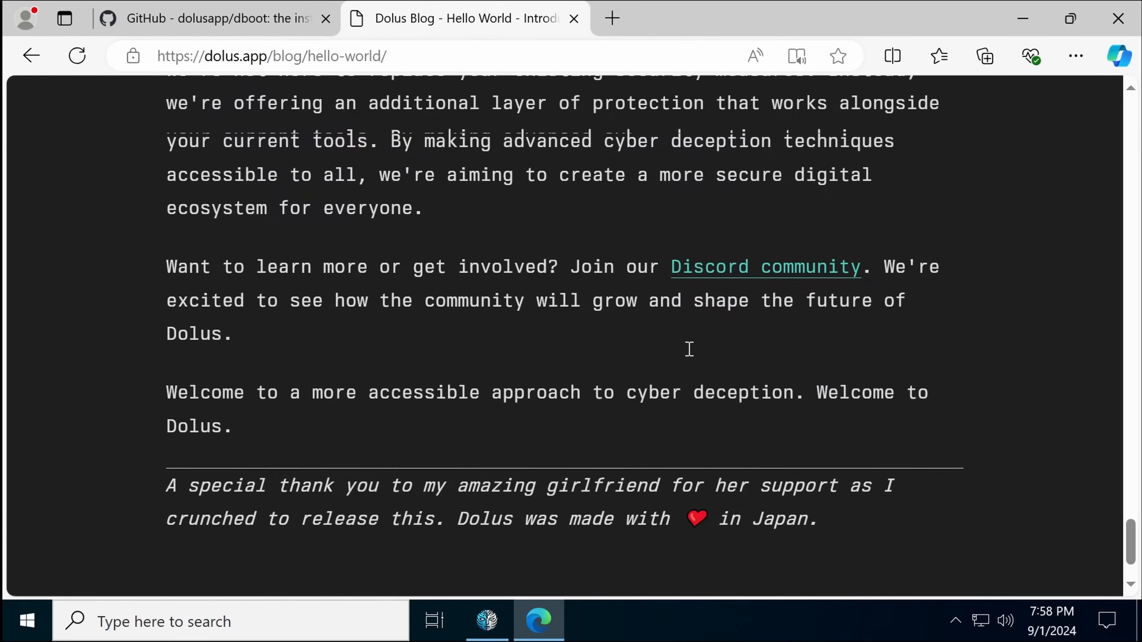
scroll(down, 3)
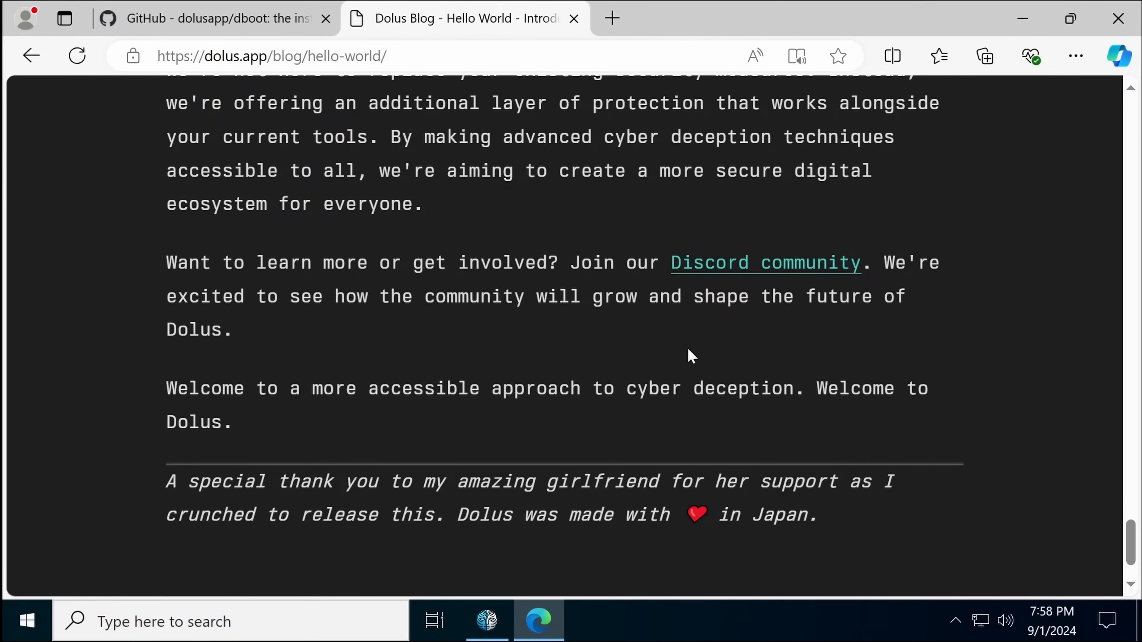
drag(480, 515, 786, 515)
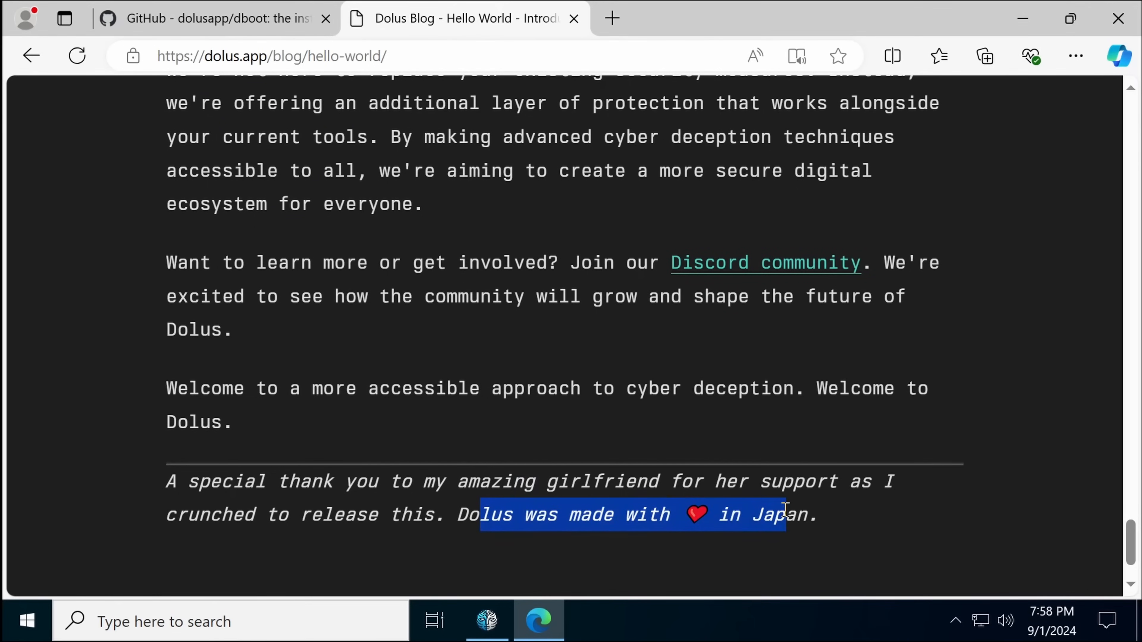
scroll(down, 3)
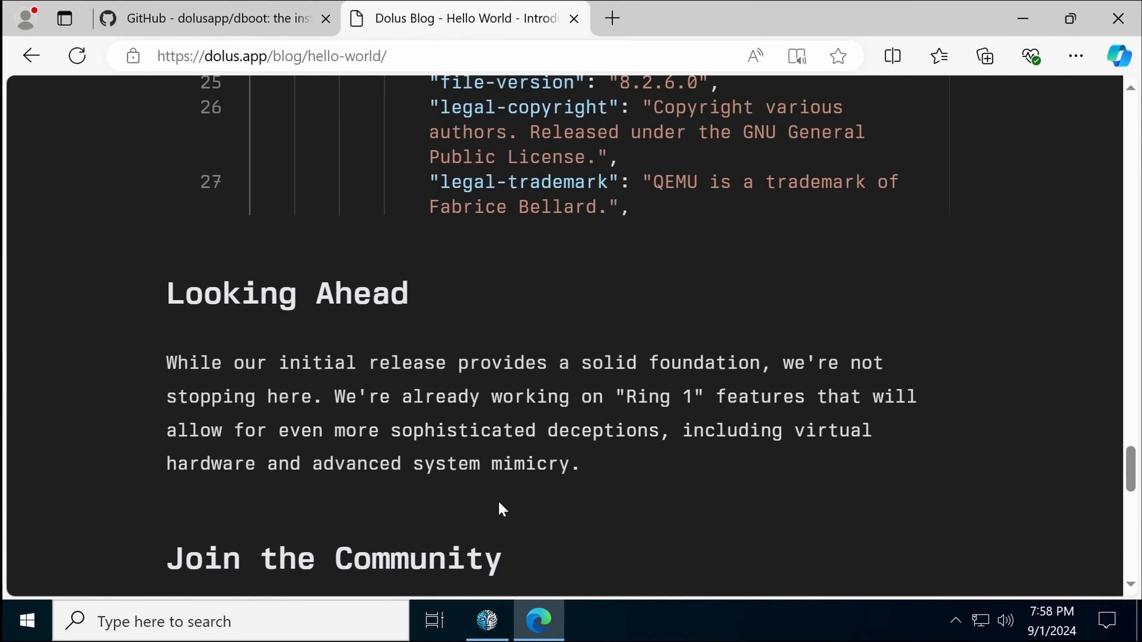
Scroll back to the embedded module.json playground showing the QEMU Simulator definition.
scroll(up, 3)
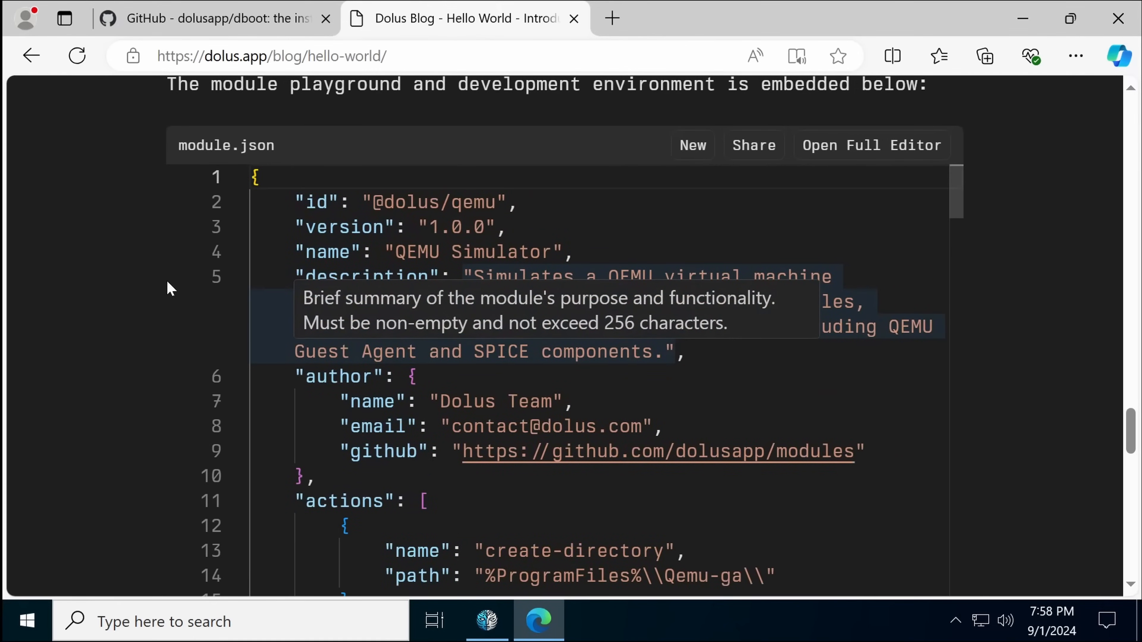
scroll(down, 3)
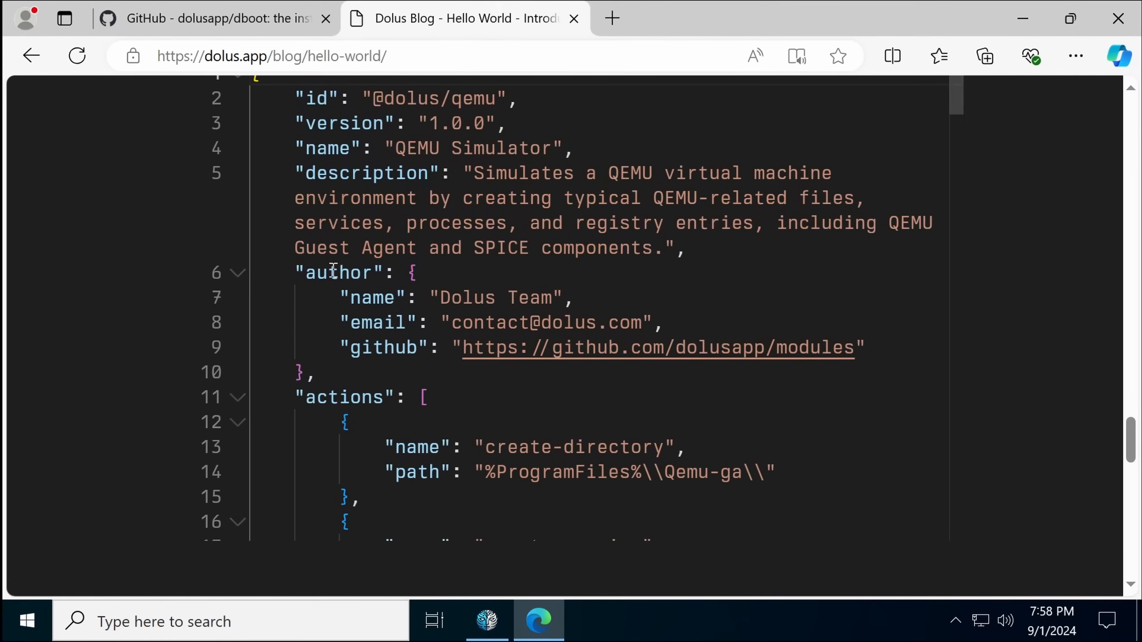
scroll(down, 3)
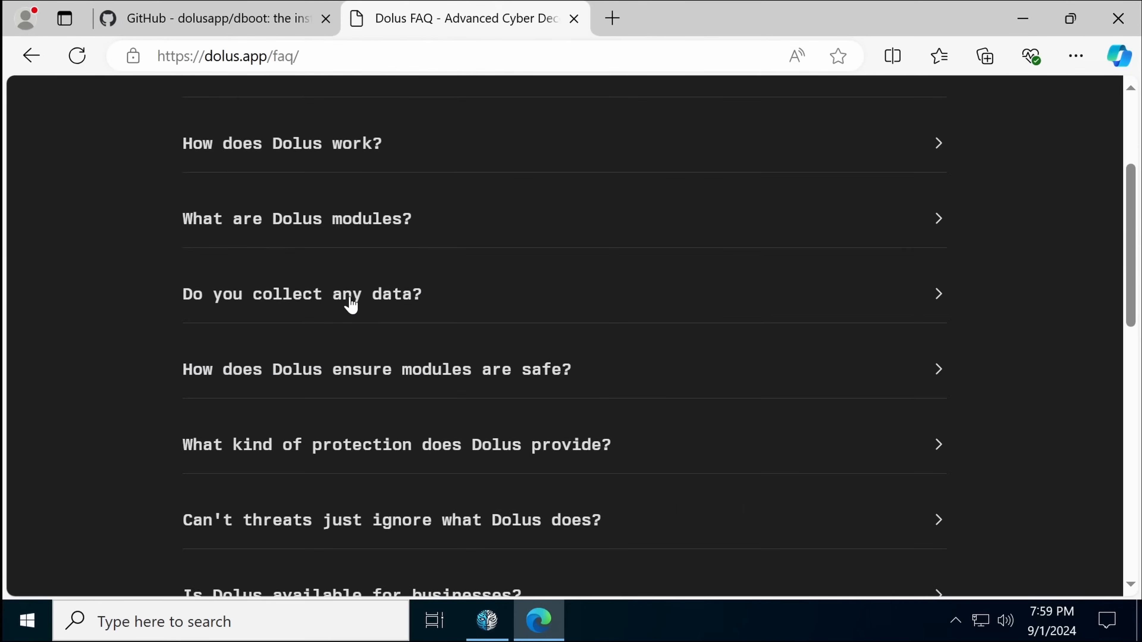
Expand the FAQ answers on threats ignoring Dolus and on seeing its source code.
scroll(down, 3)
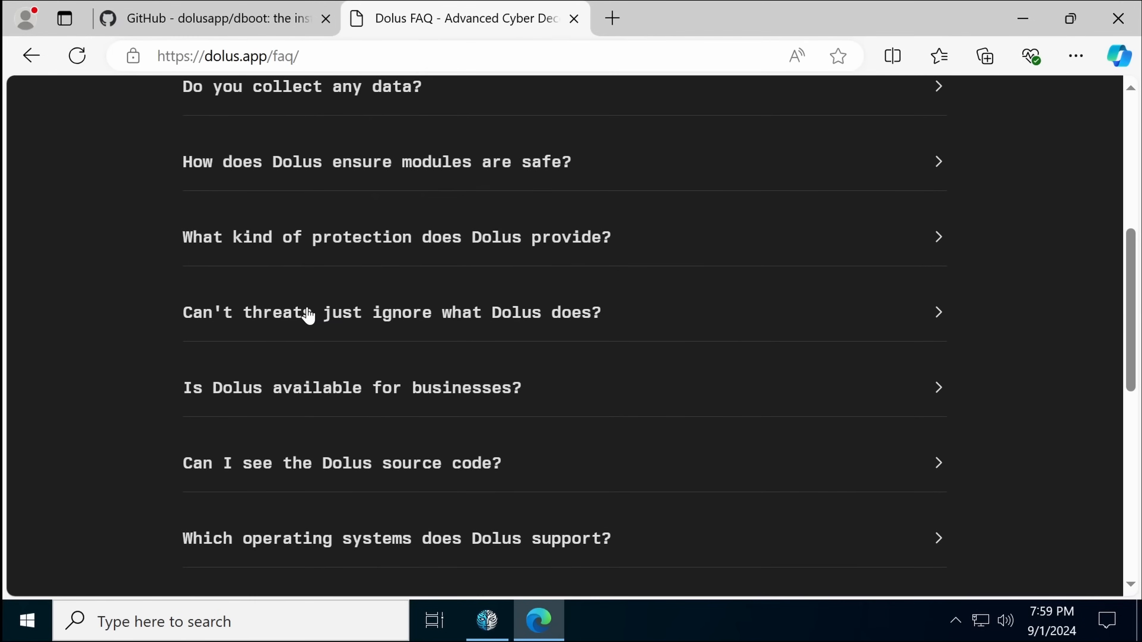
click(313, 312)
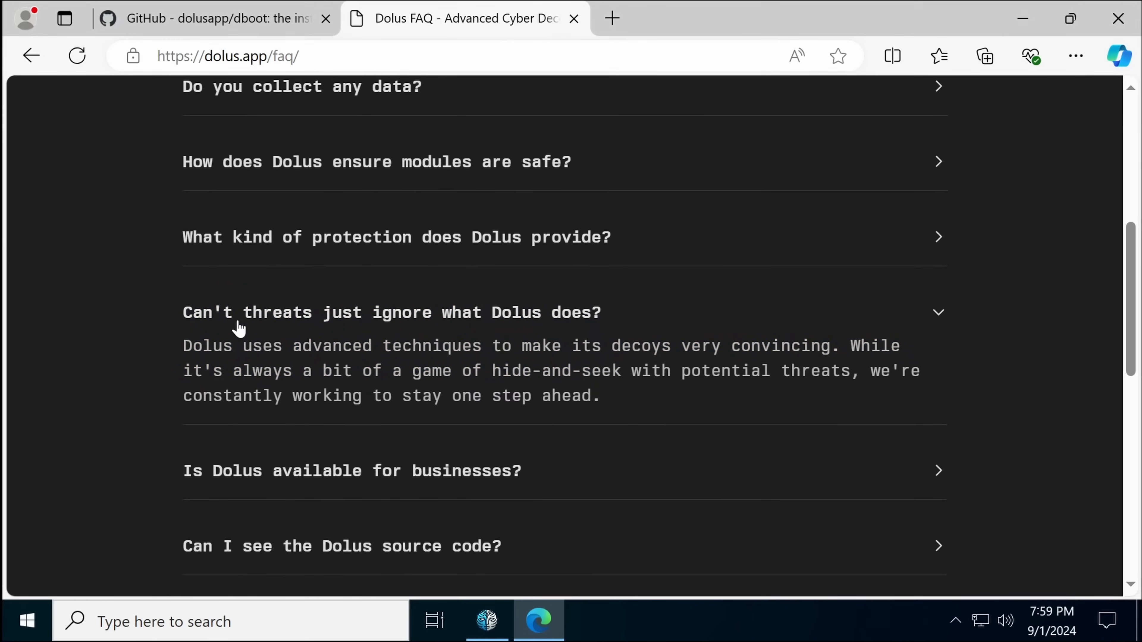
mouse_move(143, 316)
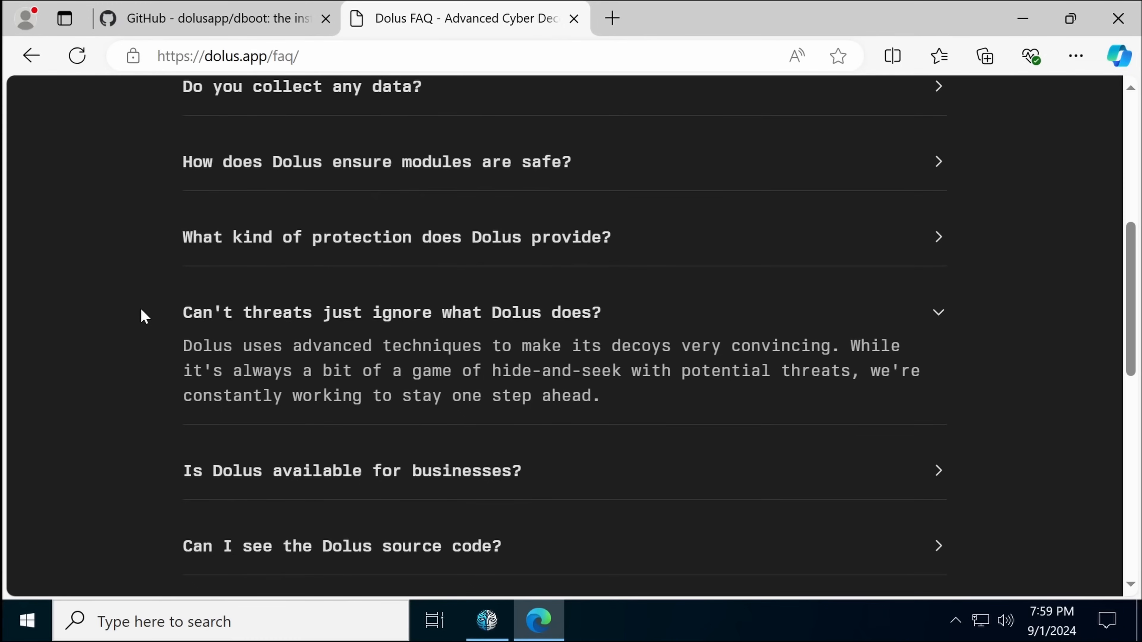
scroll(down, 3)
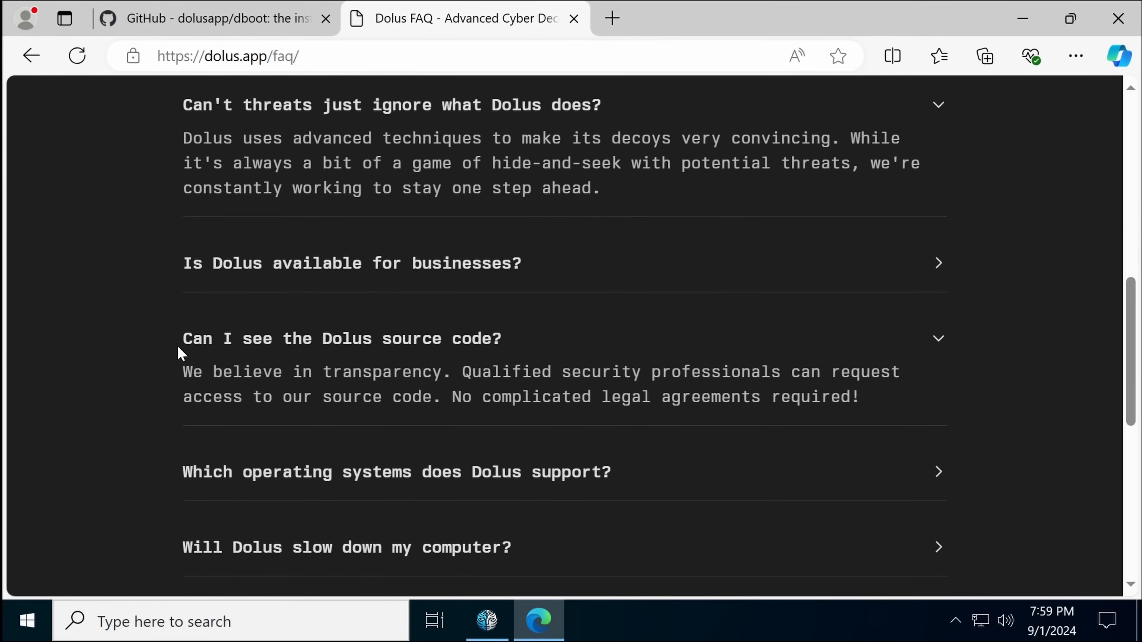
double_click(625, 397)
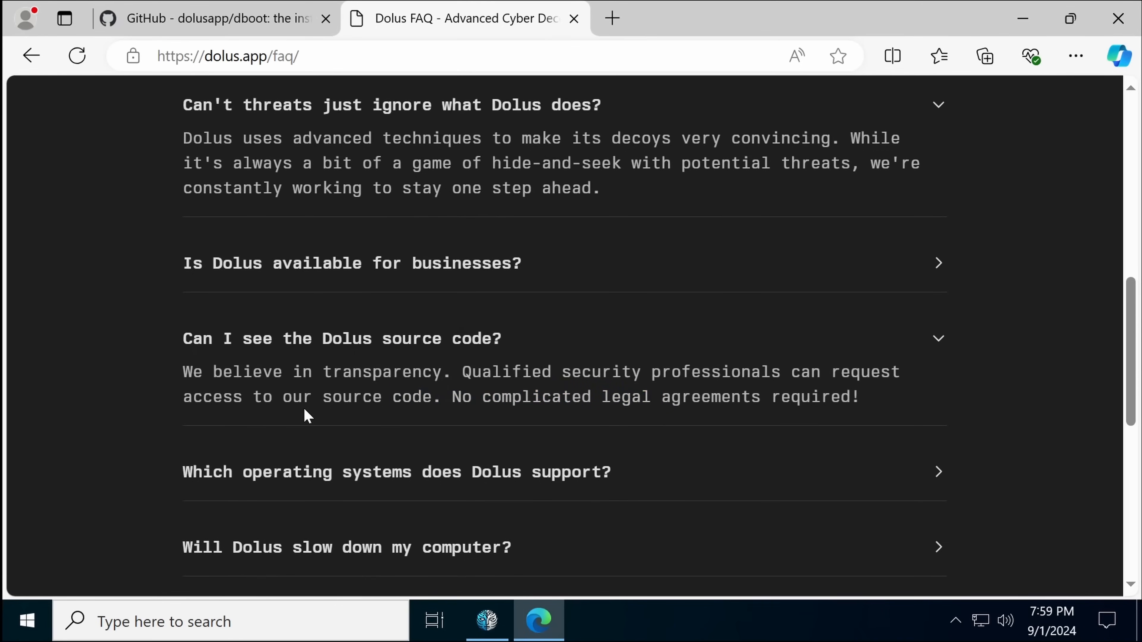
mouse_move(568, 612)
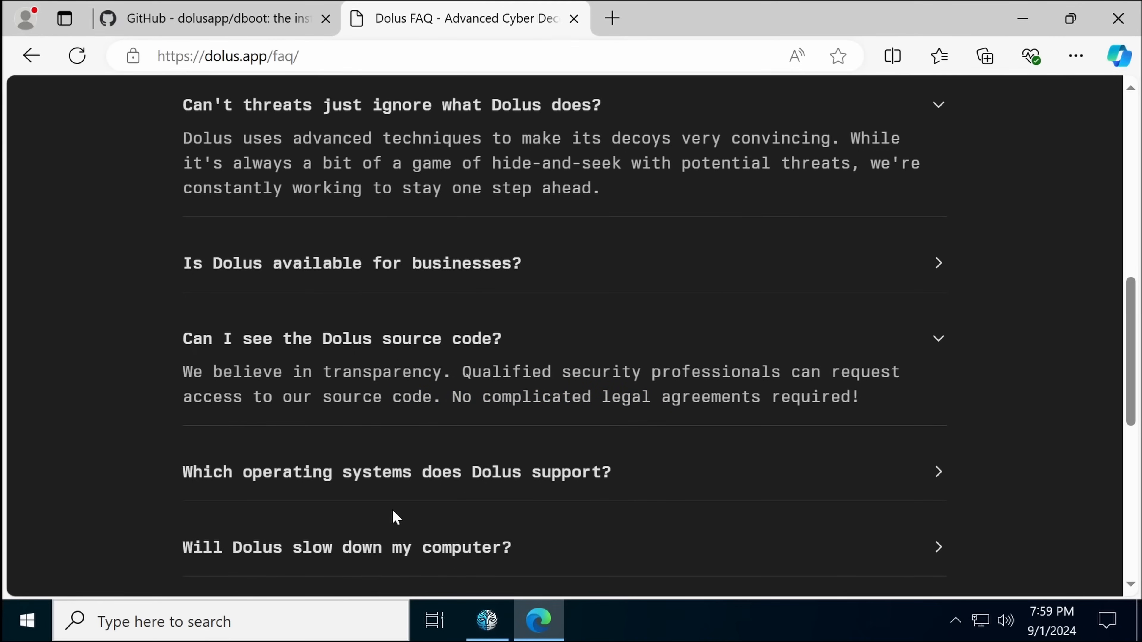
scroll(down, 3)
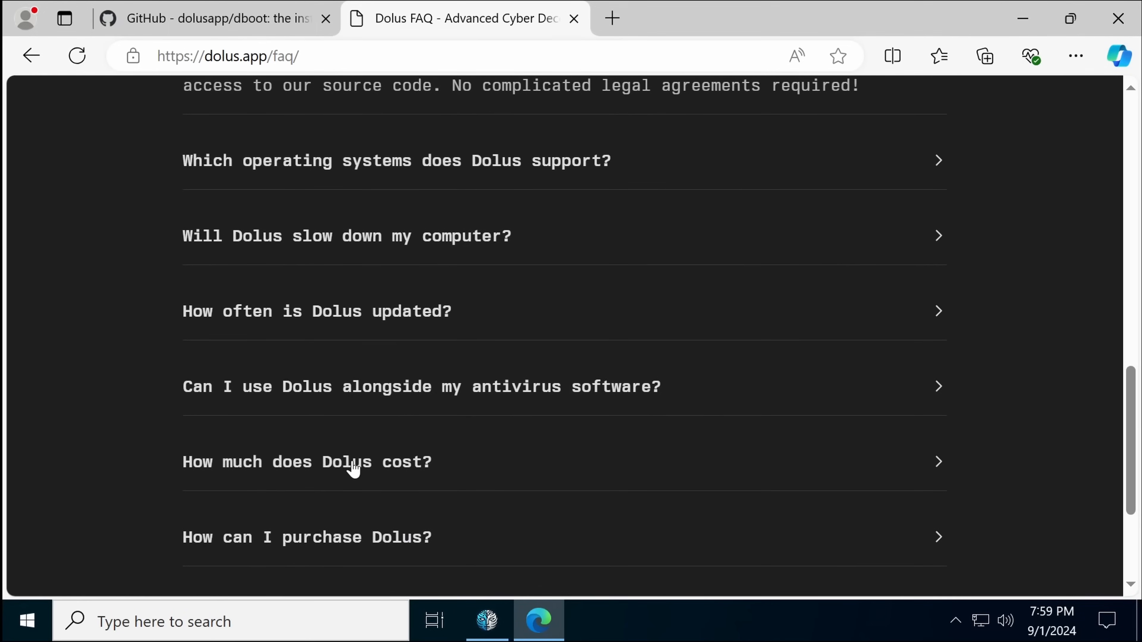
mouse_move(400, 392)
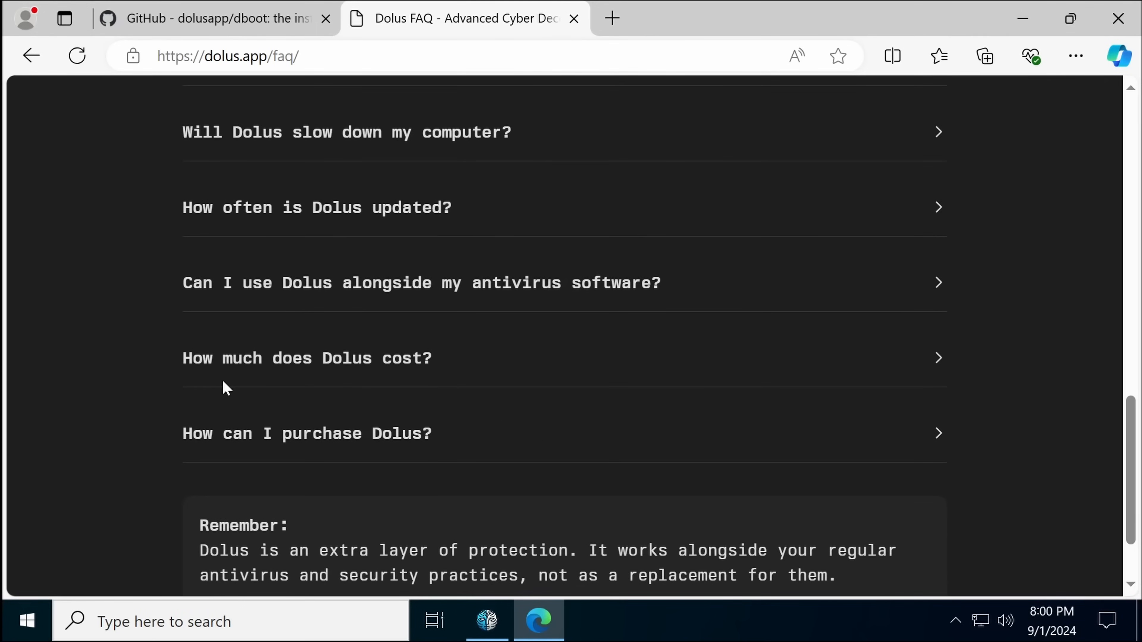
mouse_move(460, 426)
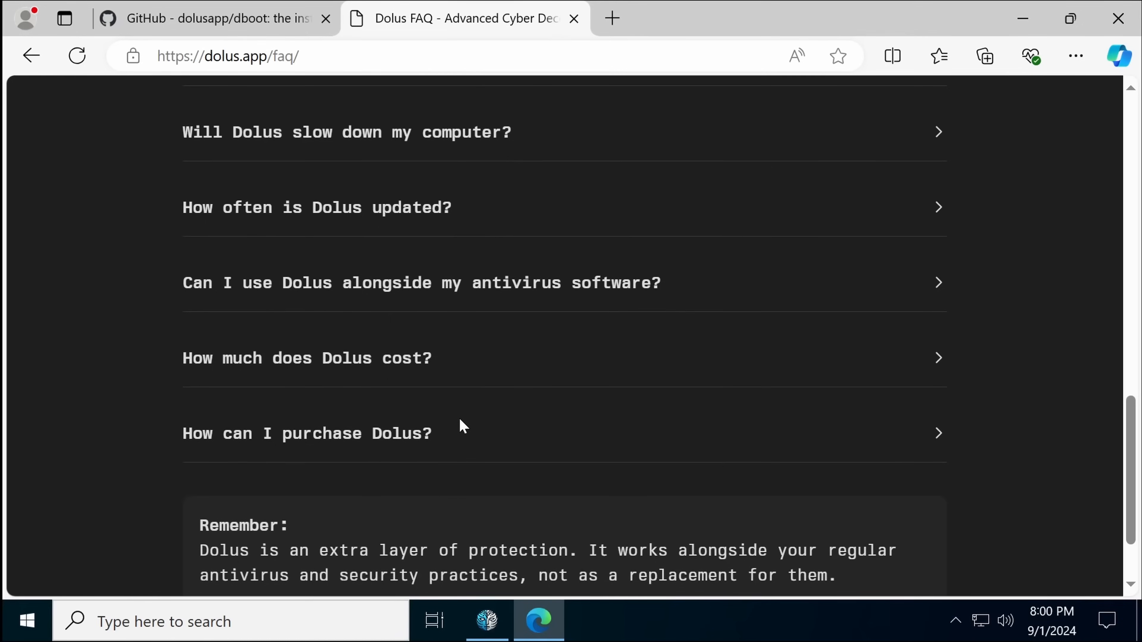